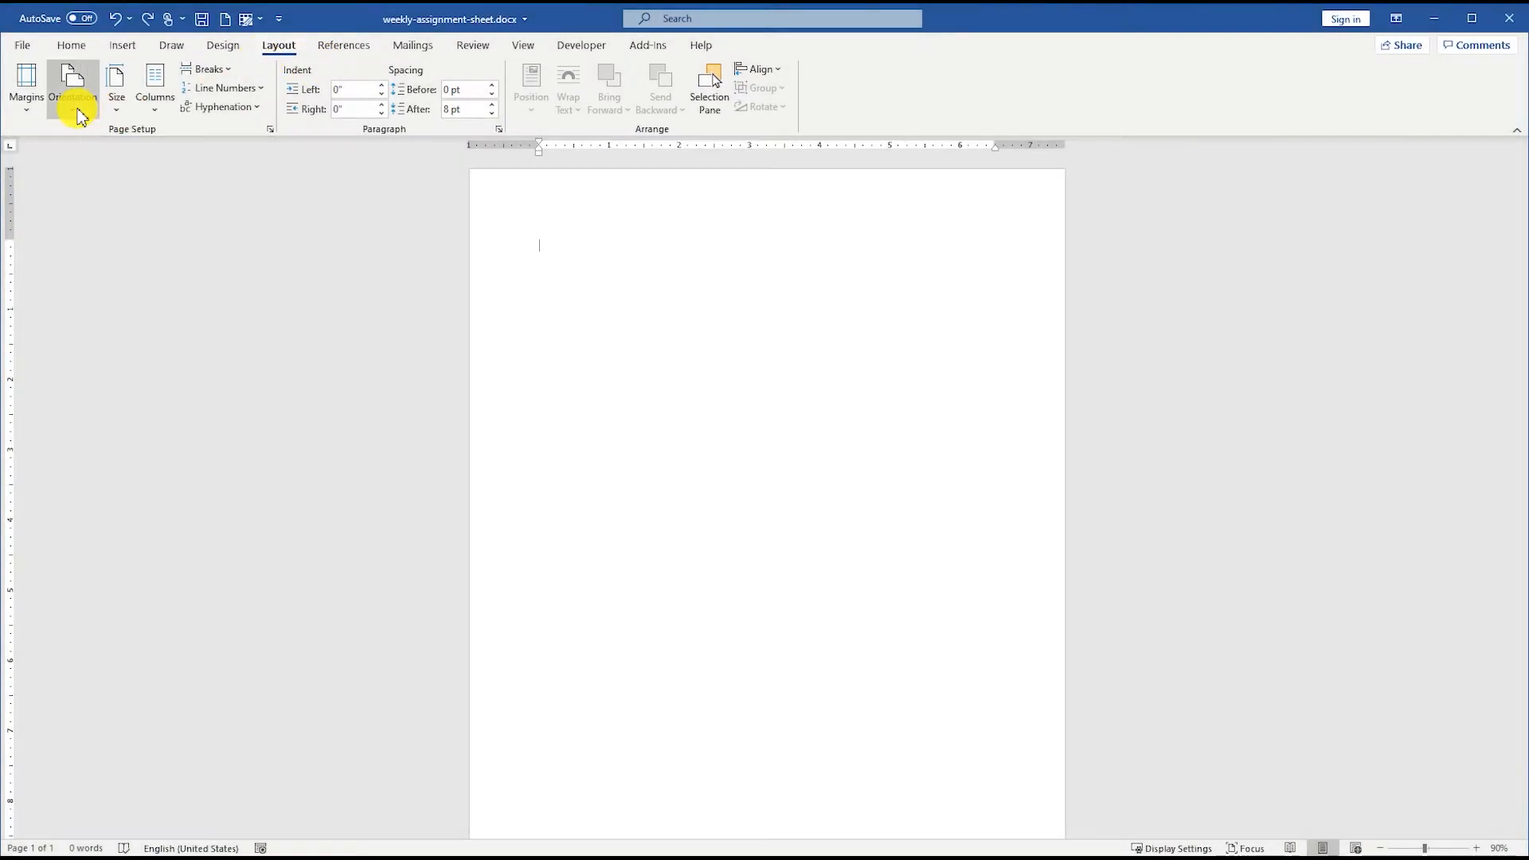
Step: Switch the blank page to Landscape orientation
{"action": "left_click", "coordinate": [73, 83]}
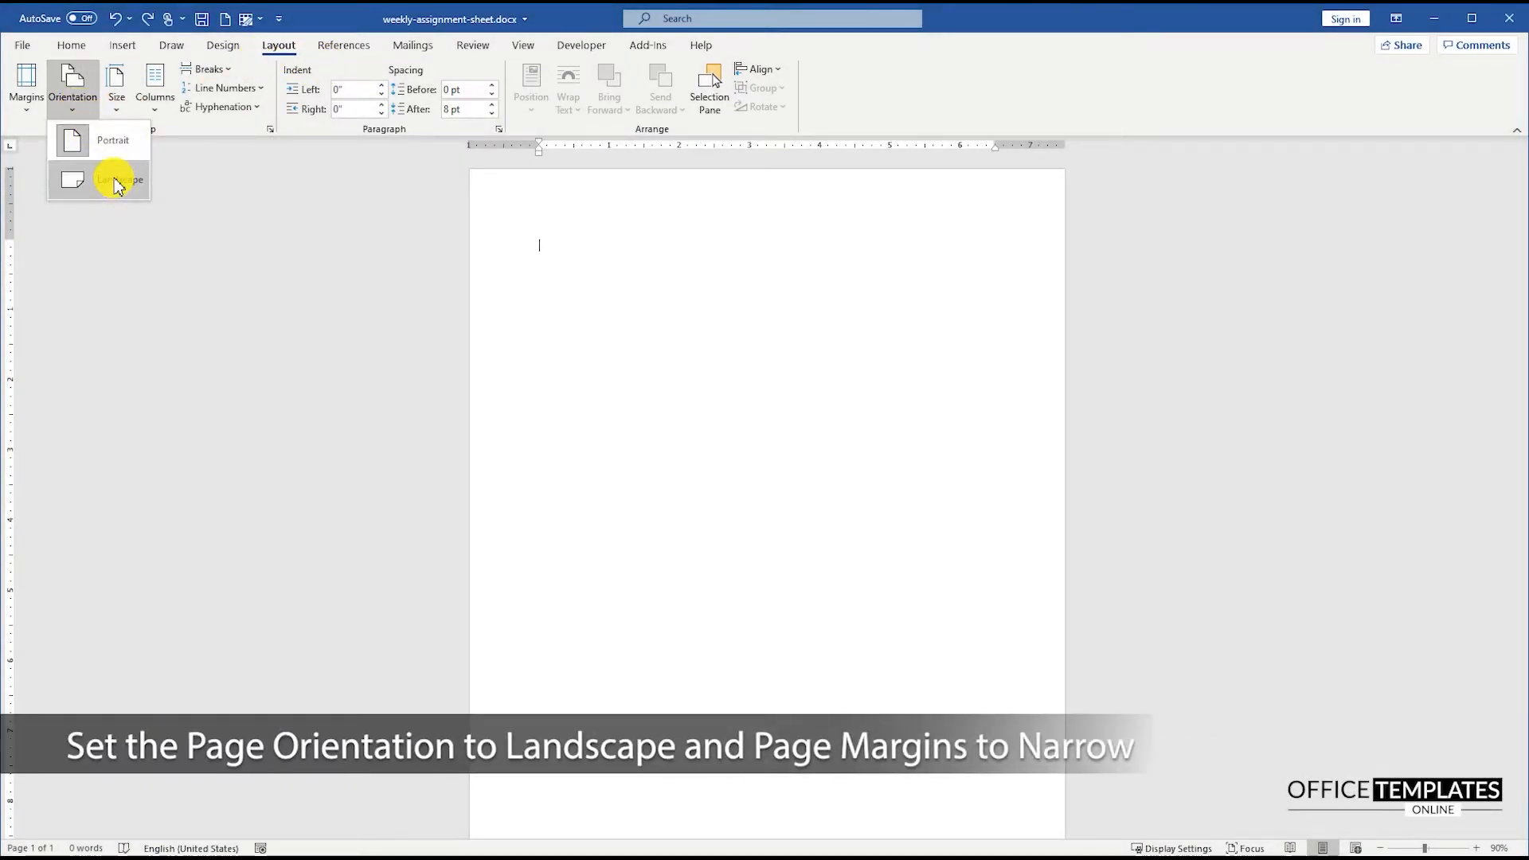
{"action": "left_click", "coordinate": [27, 74]}
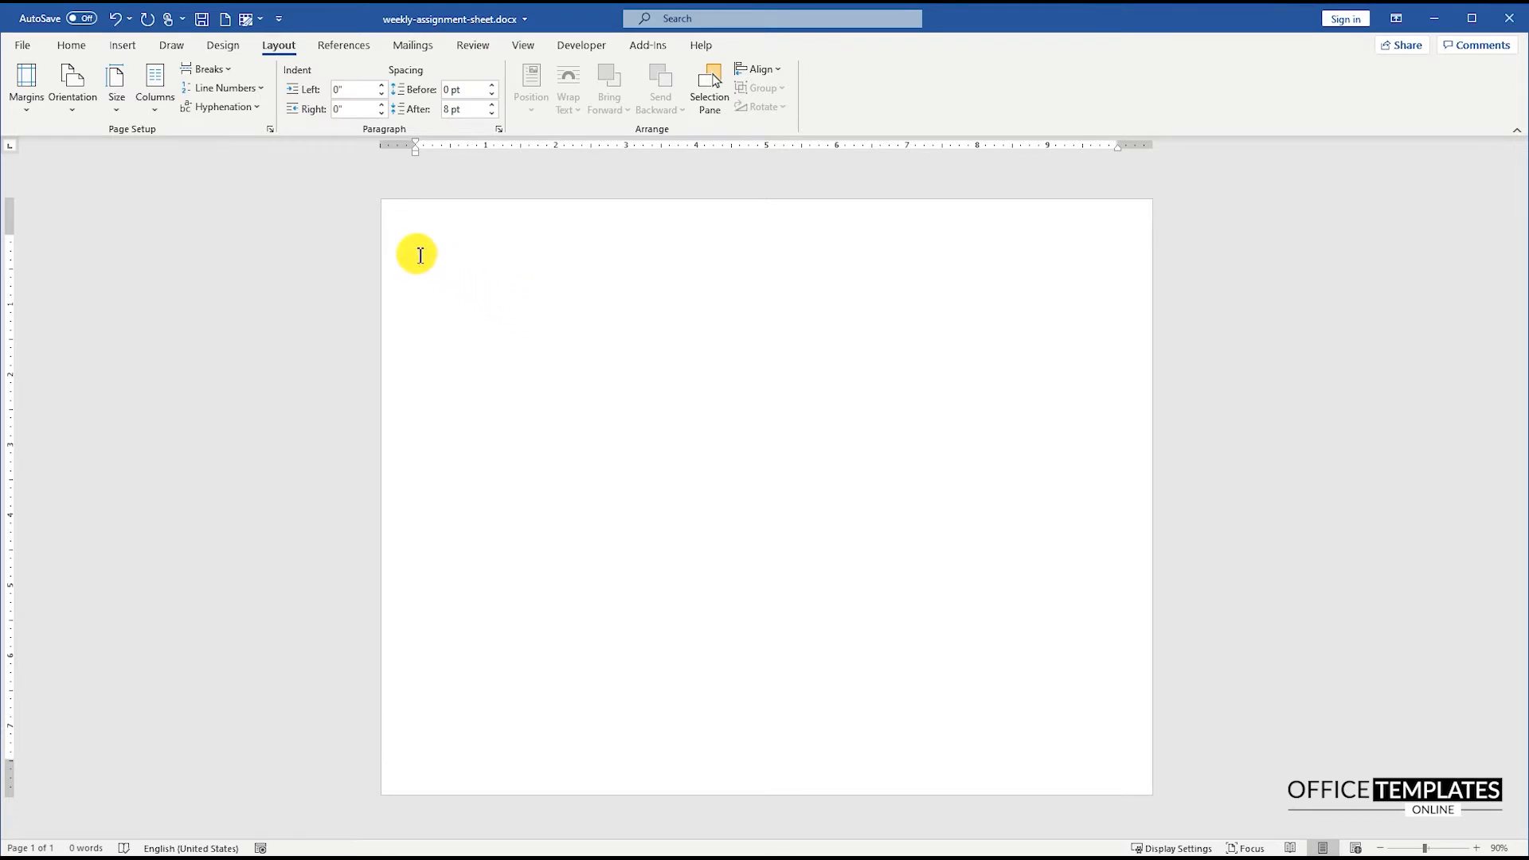
Step: Type 'Weekly Assignment Sheet – [March, 2021]' and a Name:/Subject:/Date: line with the date range
{"action": "type", "text": "Weekly Assignment Sheet"}
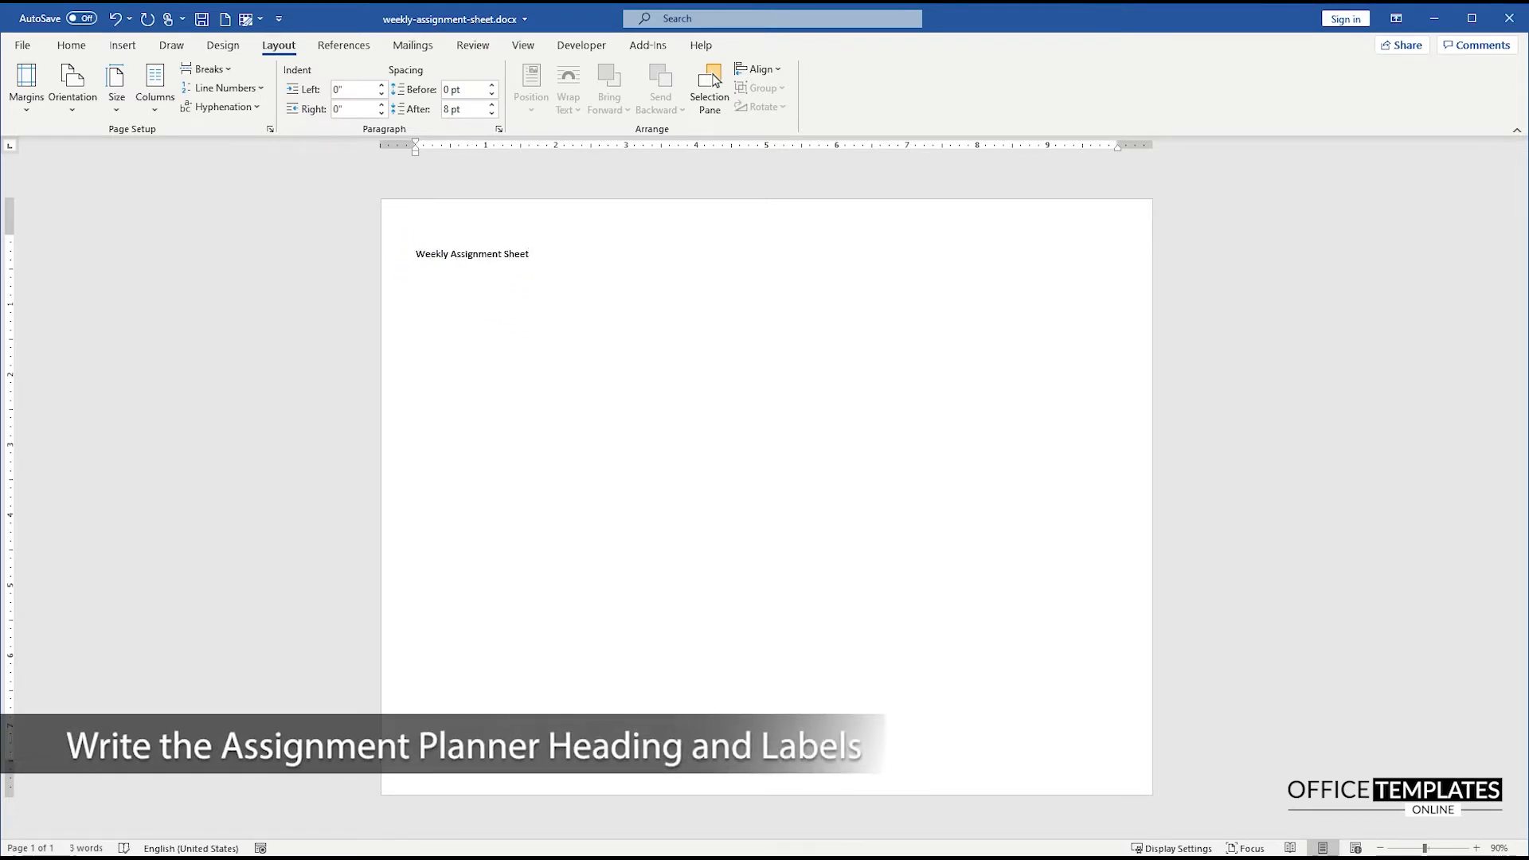
{"action": "type", "text": "– [March, 2021"}
{"action": "type", "text": "Name: ____________________"}
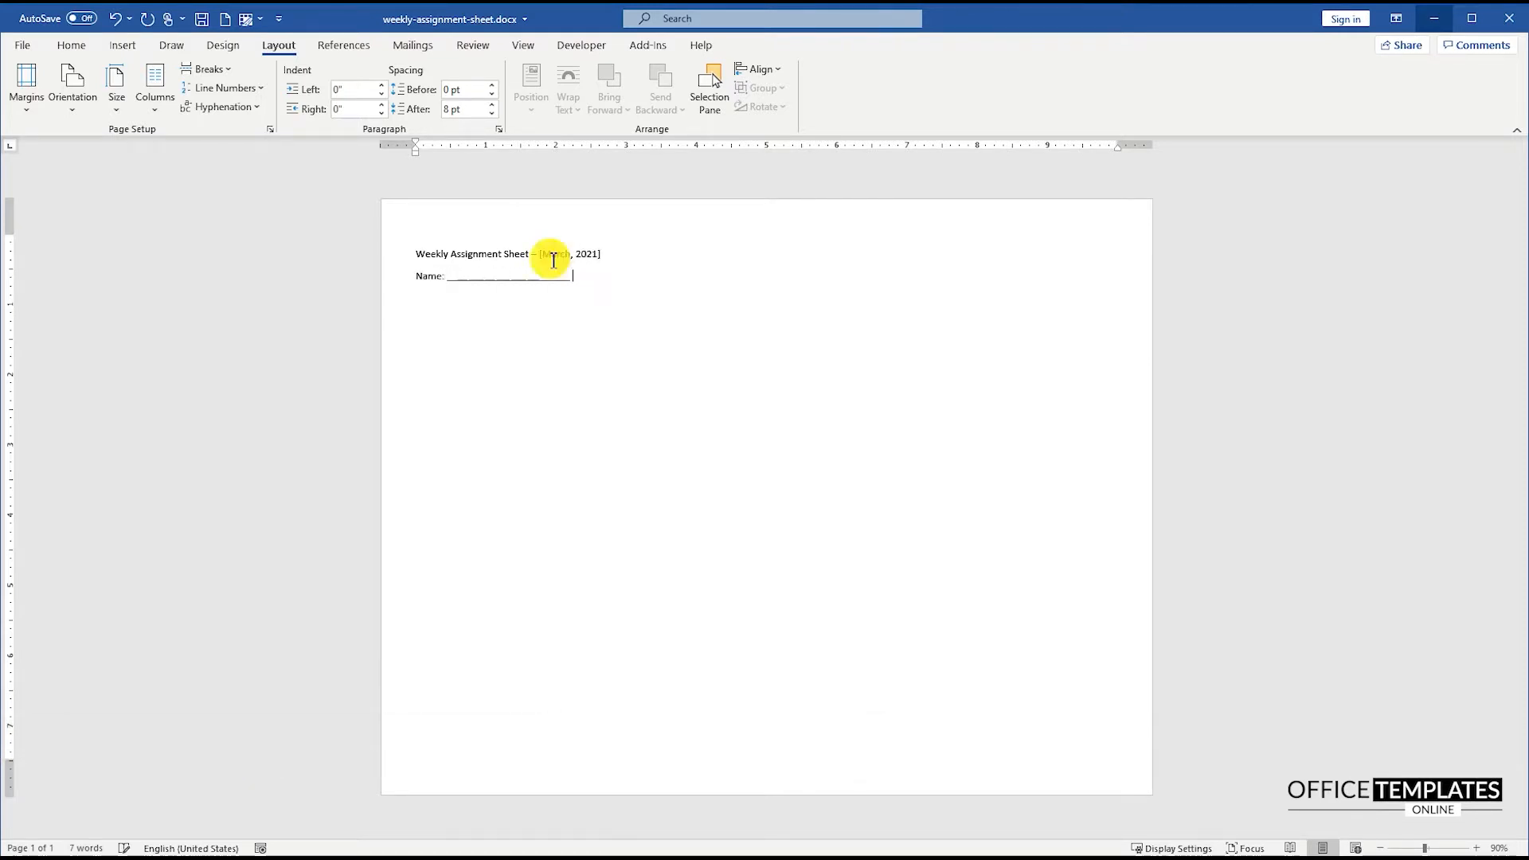
{"action": "type", "text": "Subject: ____________________________________________ Date: 8M"}
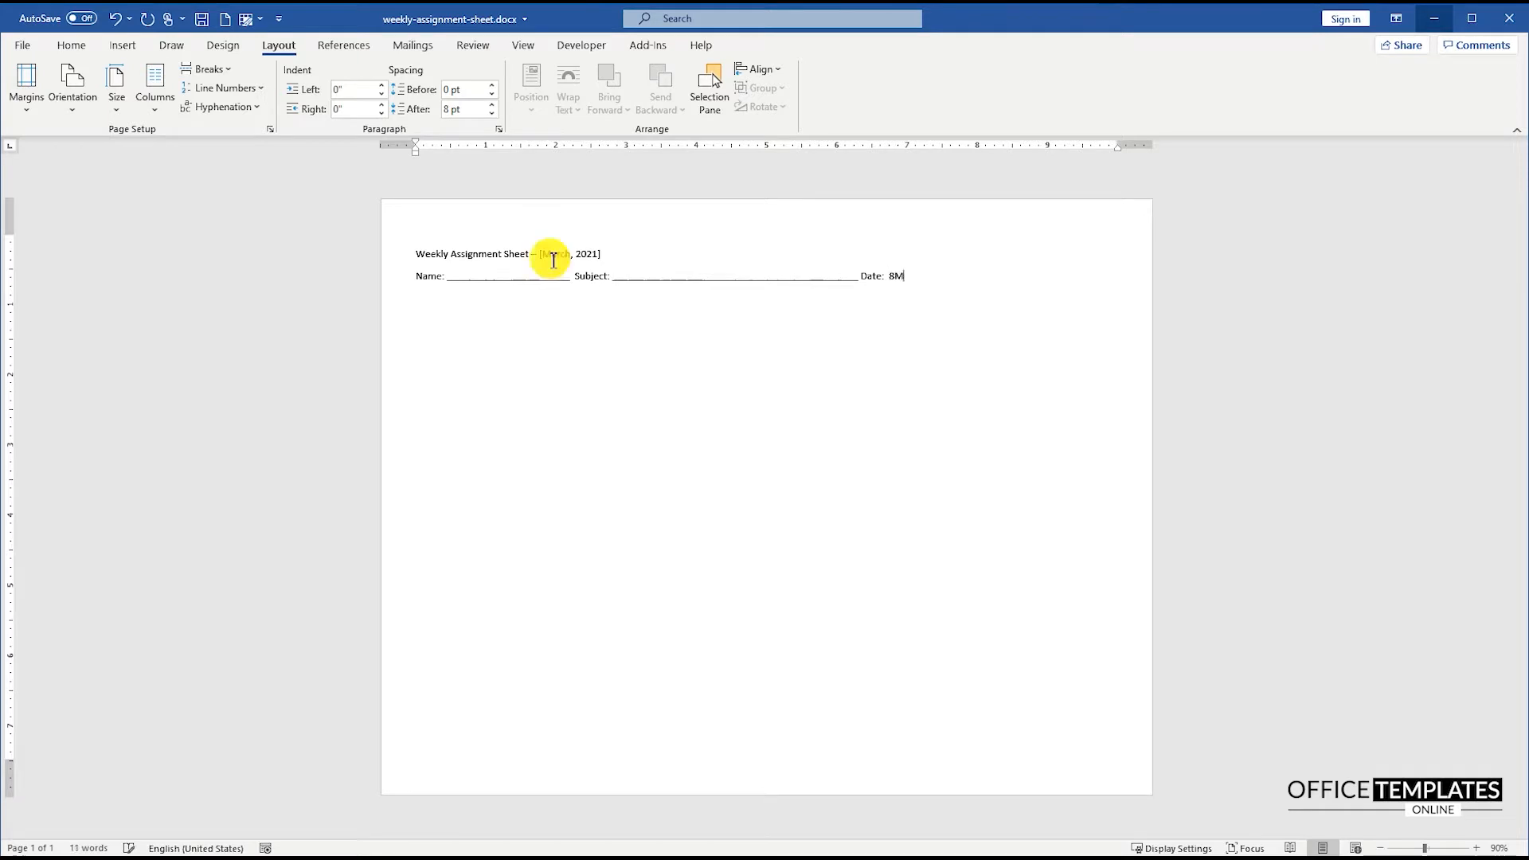
{"action": "type", "text": "arch – 12 March"}
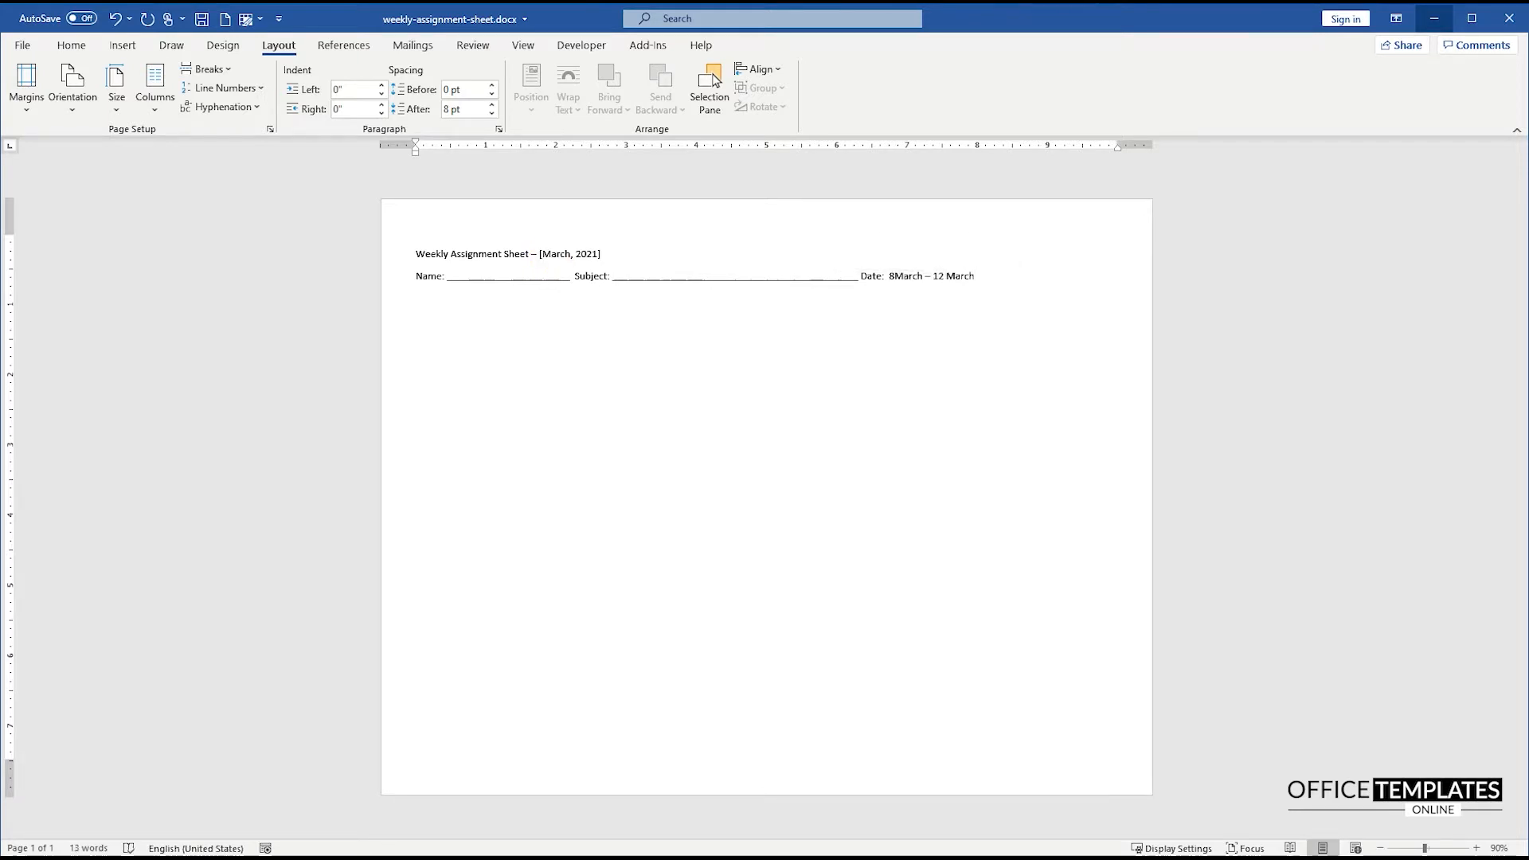
Step: Make the title size 20 bold, colour [March, 2021] grey, and bold the labels with italic dates
{"action": "triple_click", "coordinate": [548, 255]}
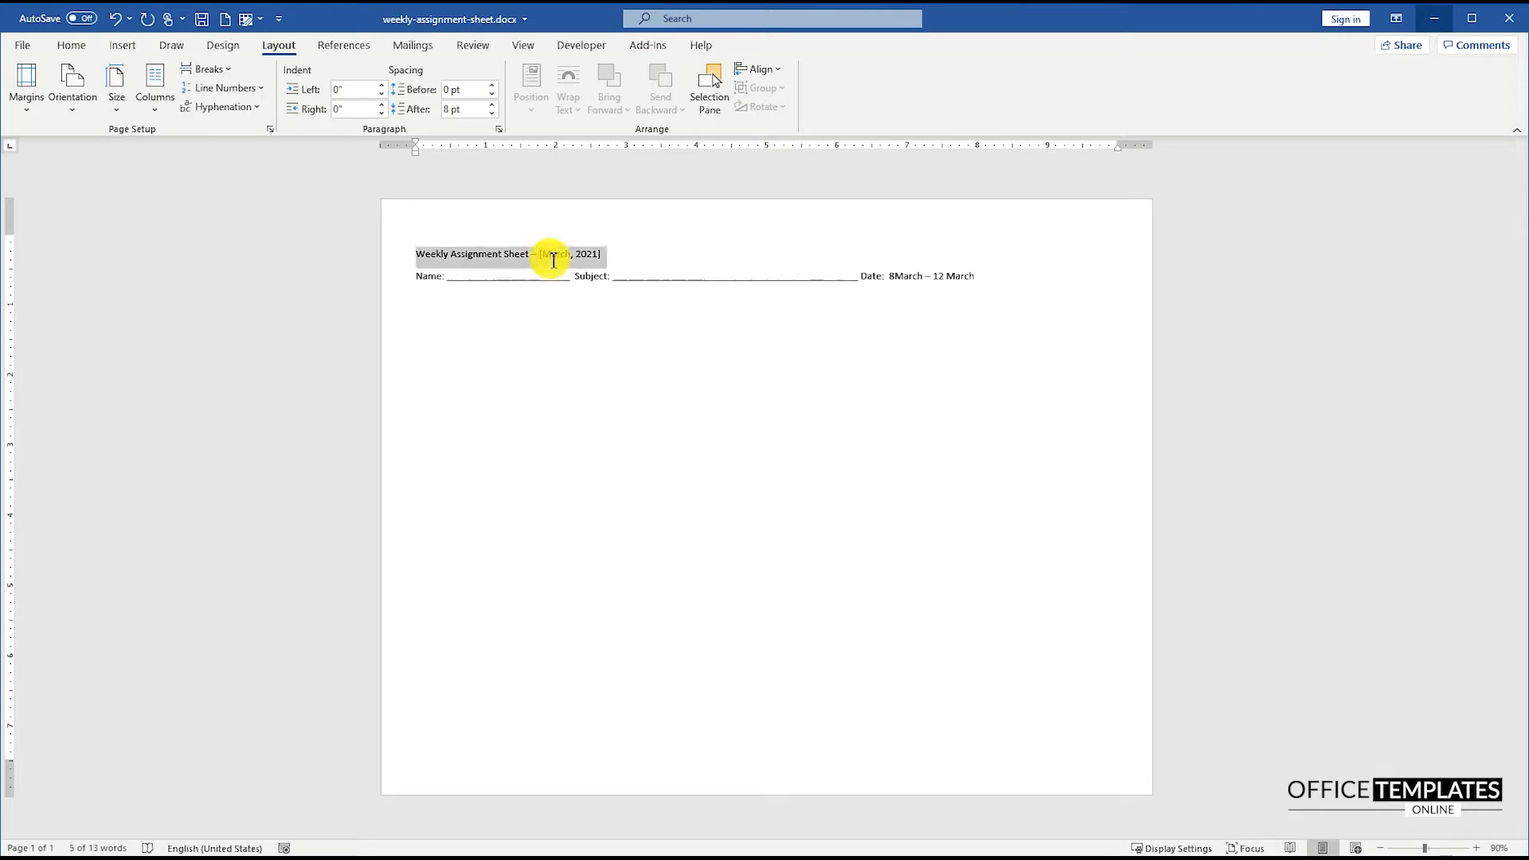
{"action": "left_click", "coordinate": [57, 44]}
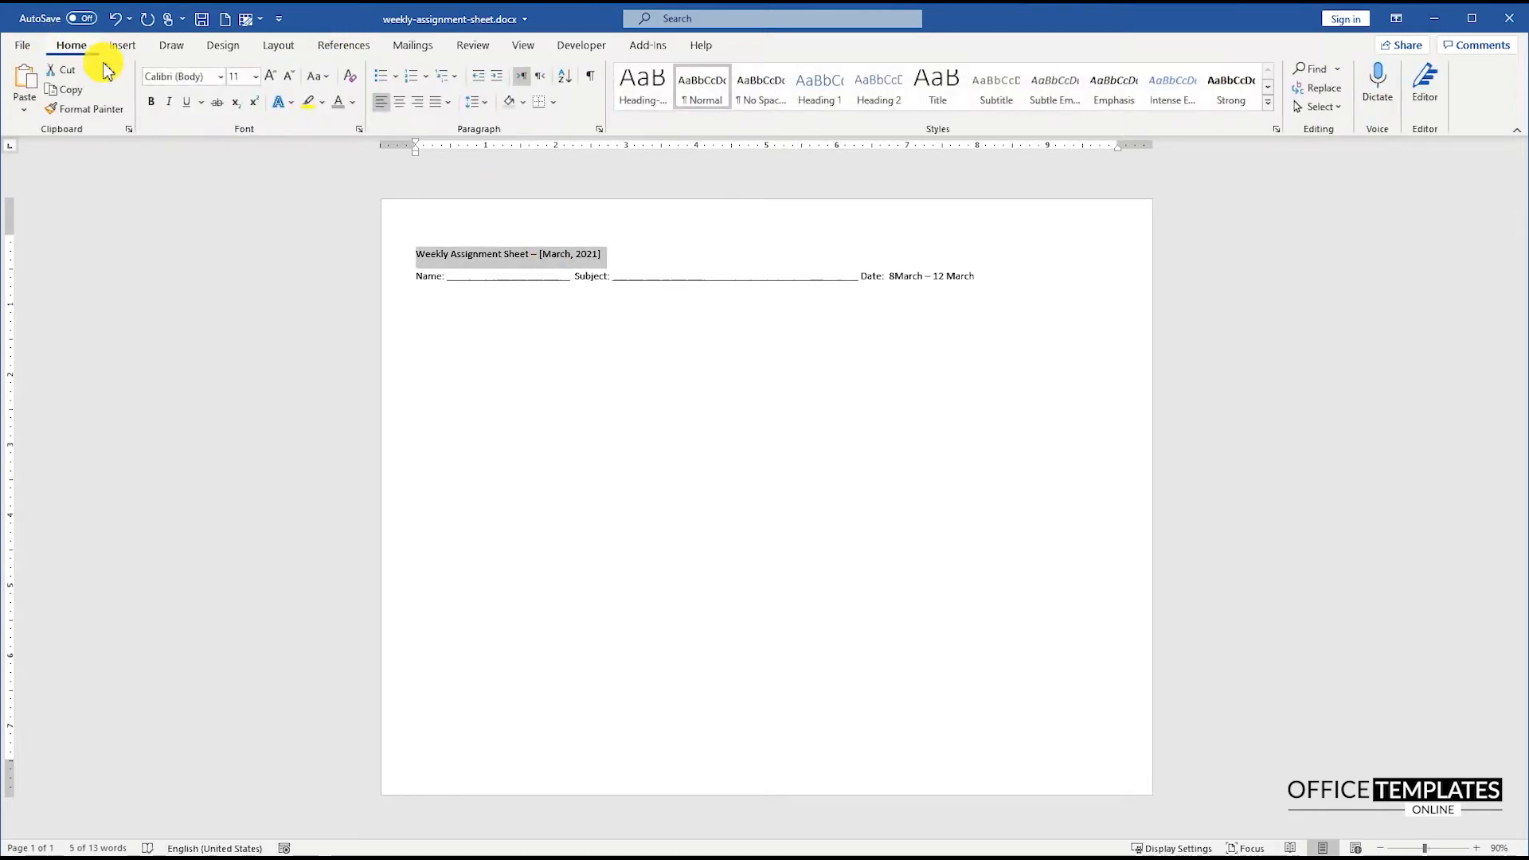
{"action": "mouse_move", "coordinate": [245, 105]}
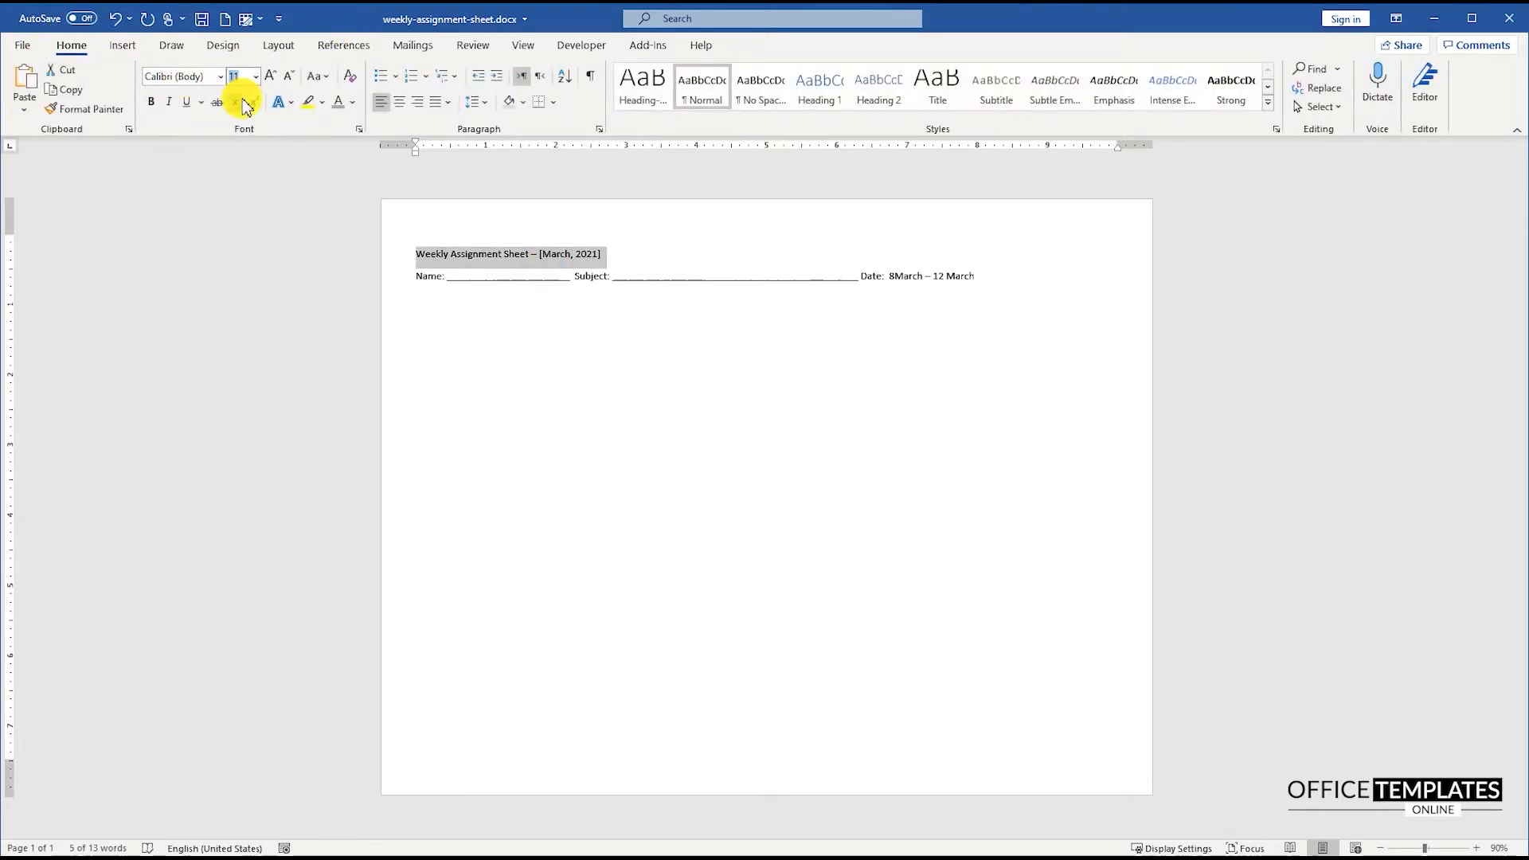
{"action": "left_click", "coordinate": [151, 102]}
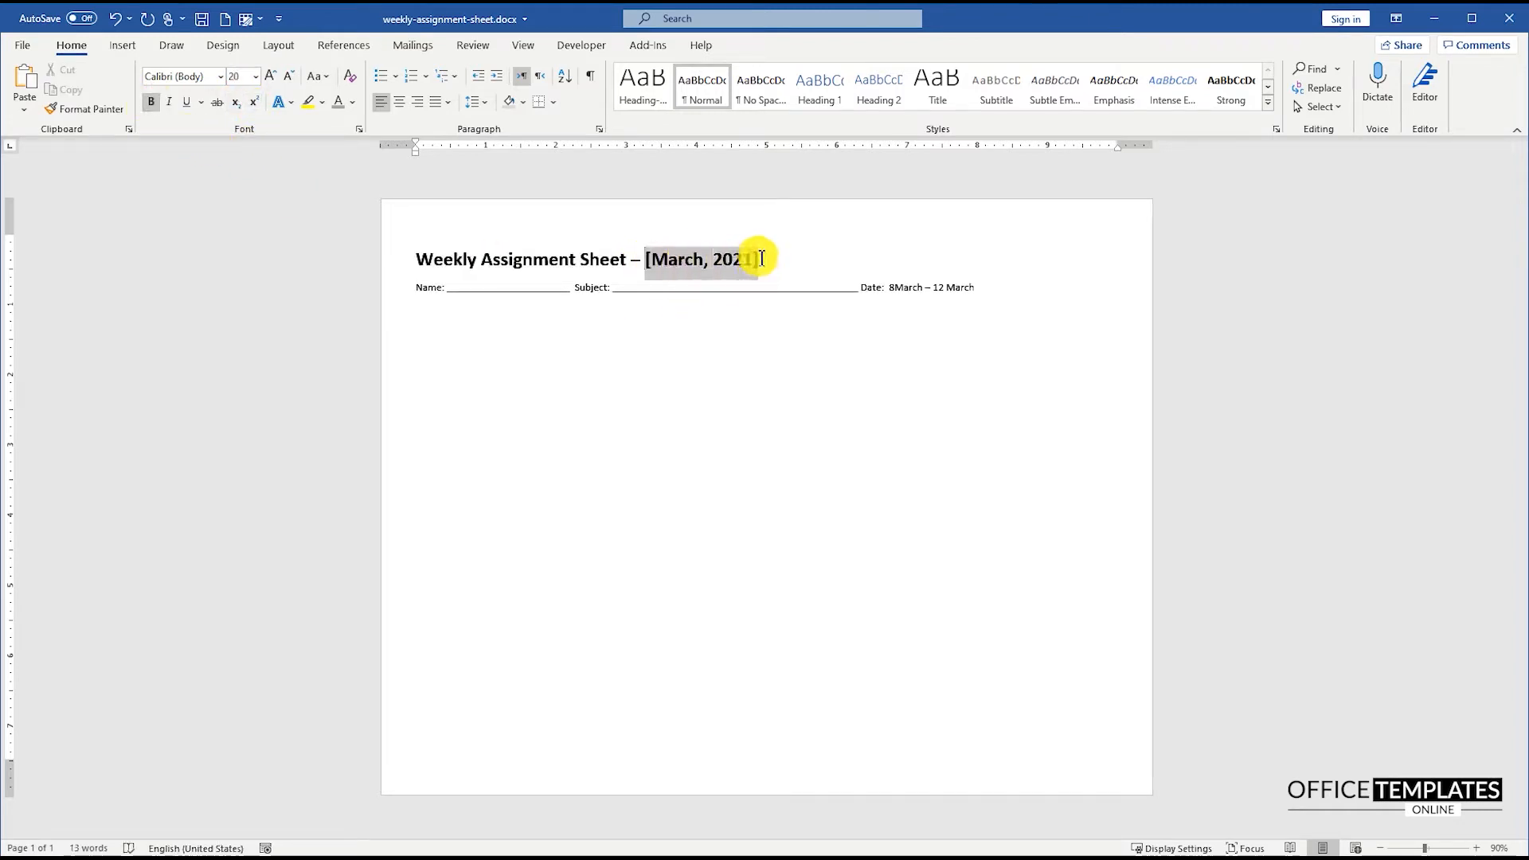
{"action": "left_click", "coordinate": [354, 102]}
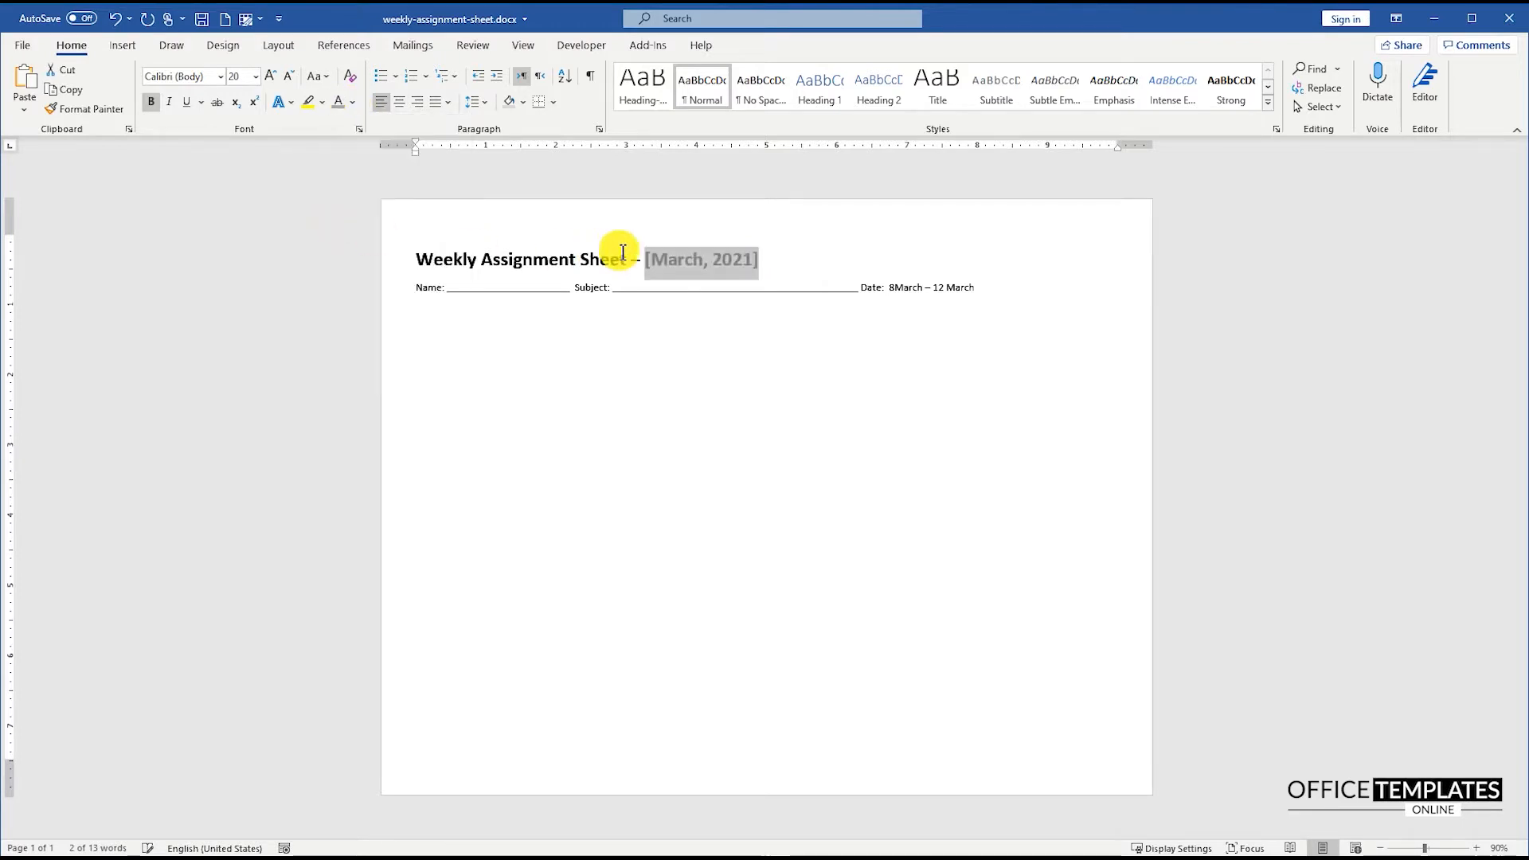
{"action": "double_click", "coordinate": [427, 287]}
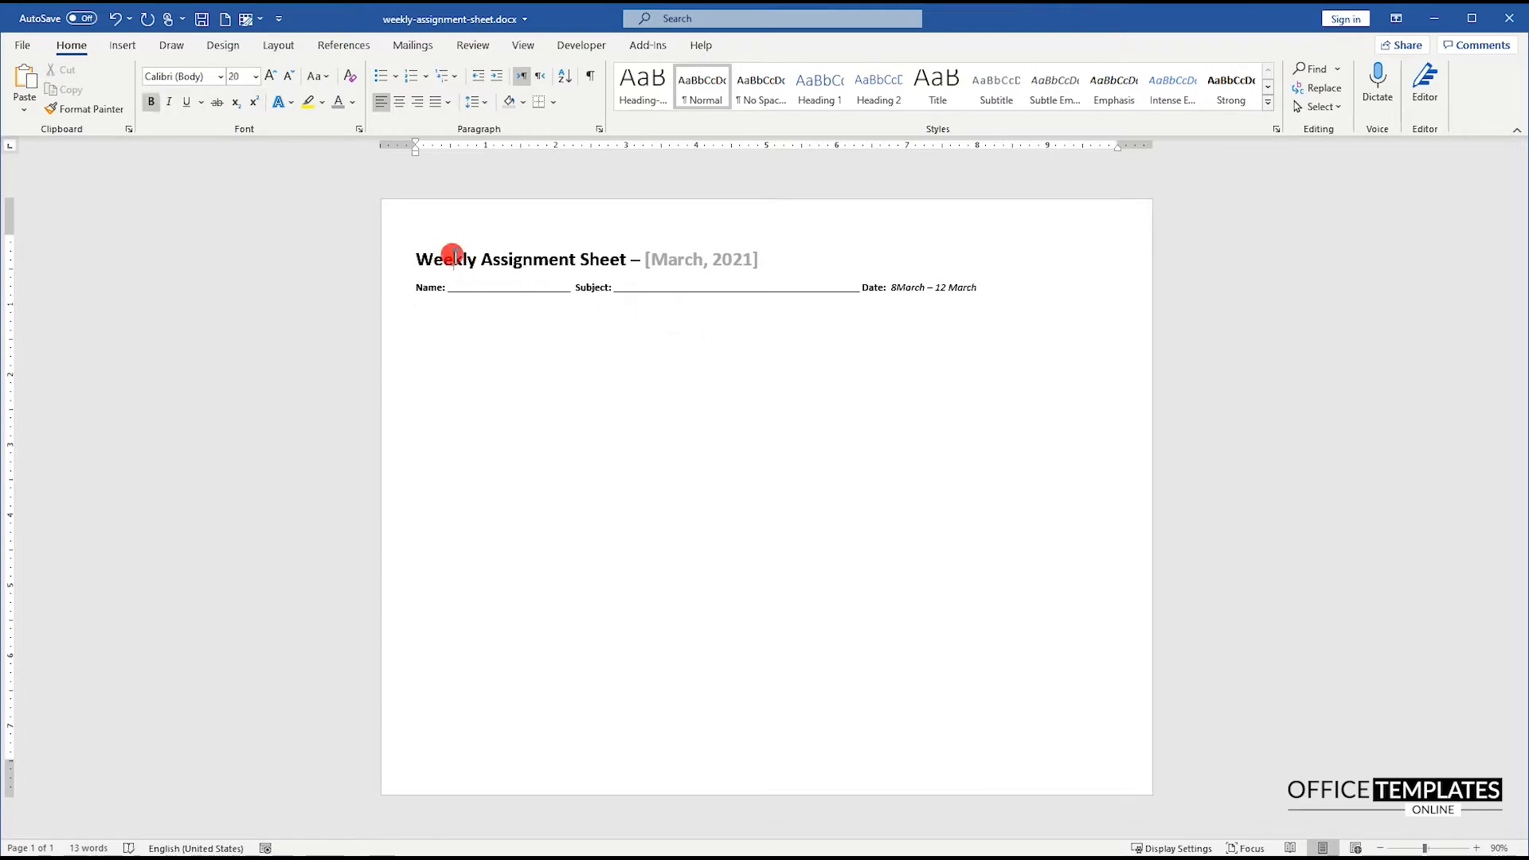
Step: Reduce the spacing after the title and after the Name/Subject/Date line via Line Spacing Options
{"action": "left_click", "coordinate": [471, 102]}
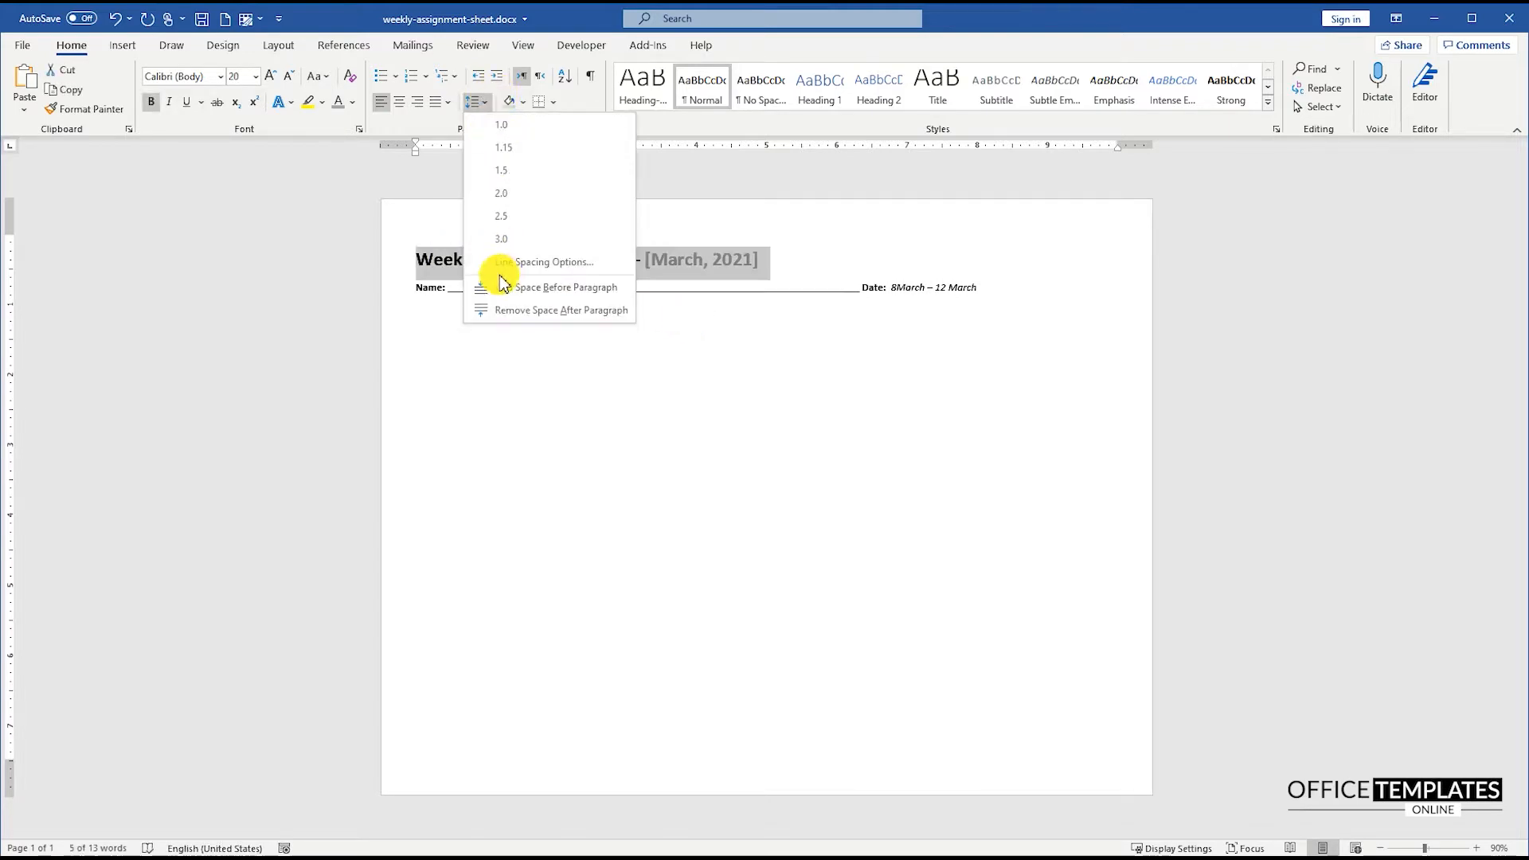
{"action": "left_click", "coordinate": [550, 261]}
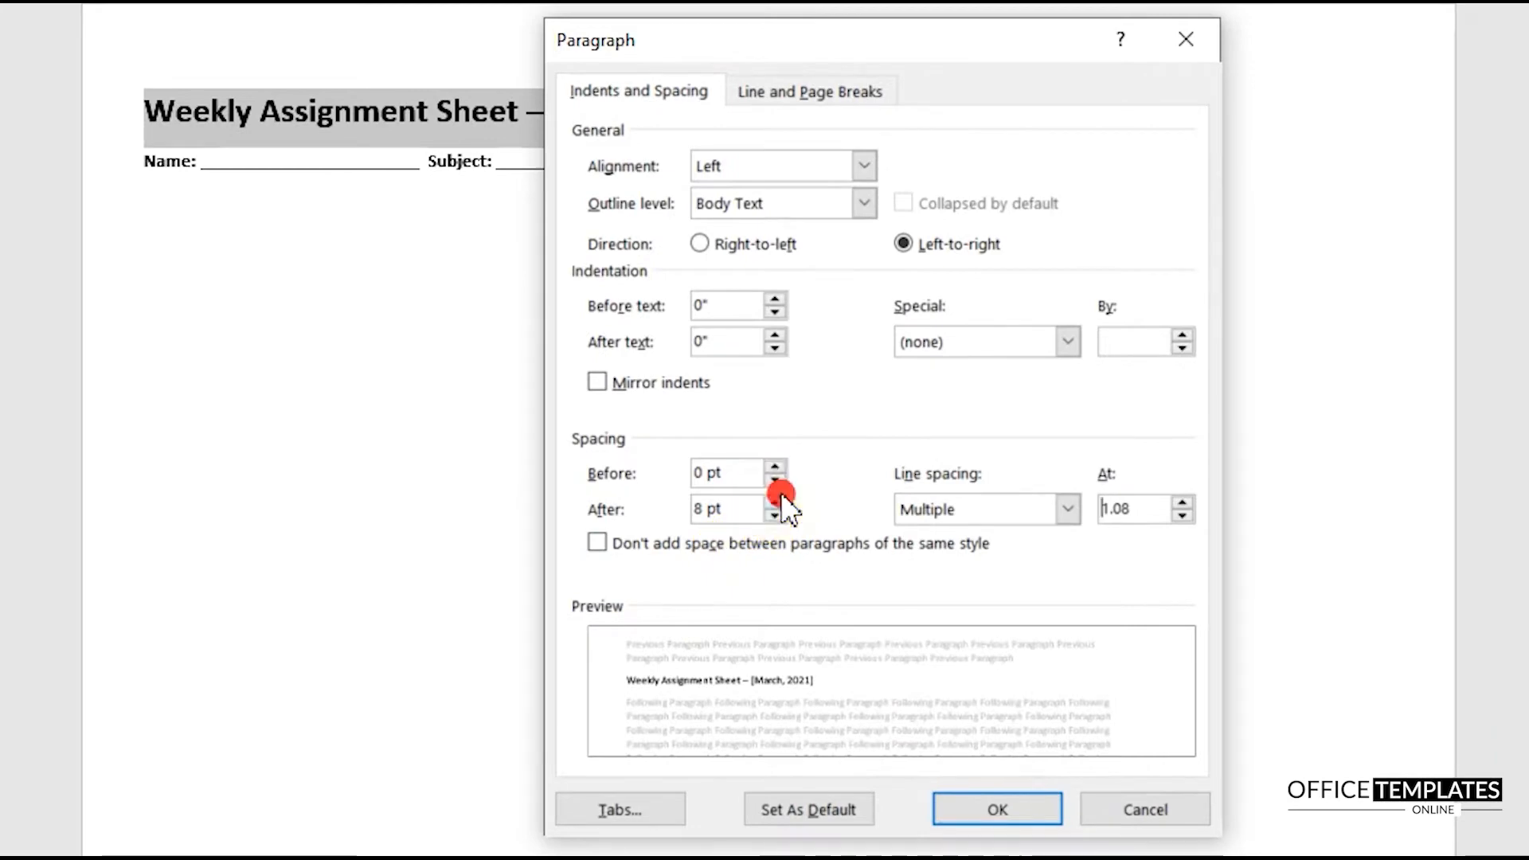
{"action": "left_click", "coordinate": [997, 809]}
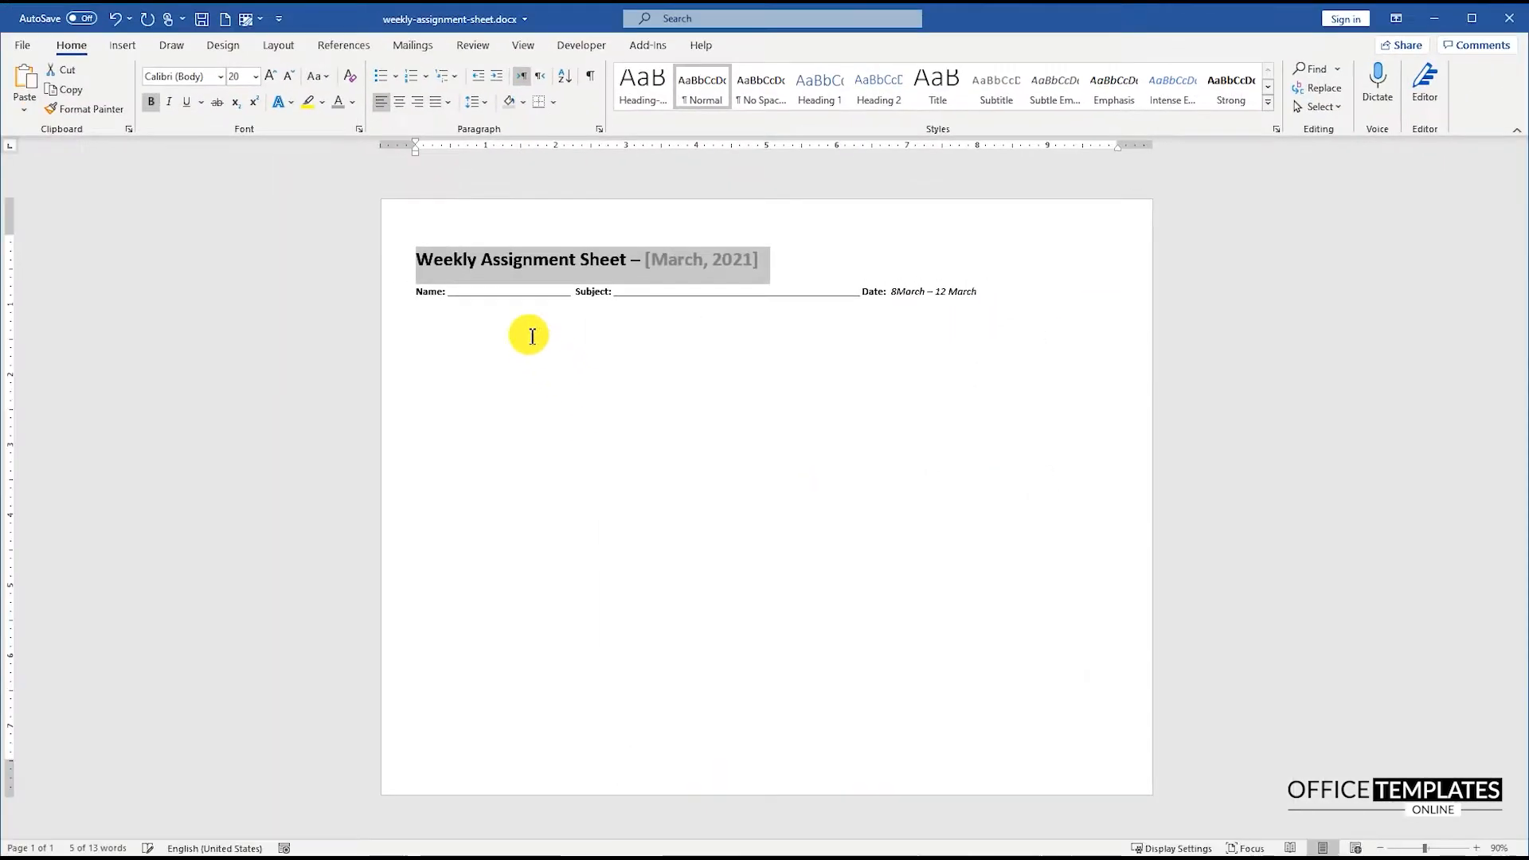
{"action": "left_click", "coordinate": [474, 102]}
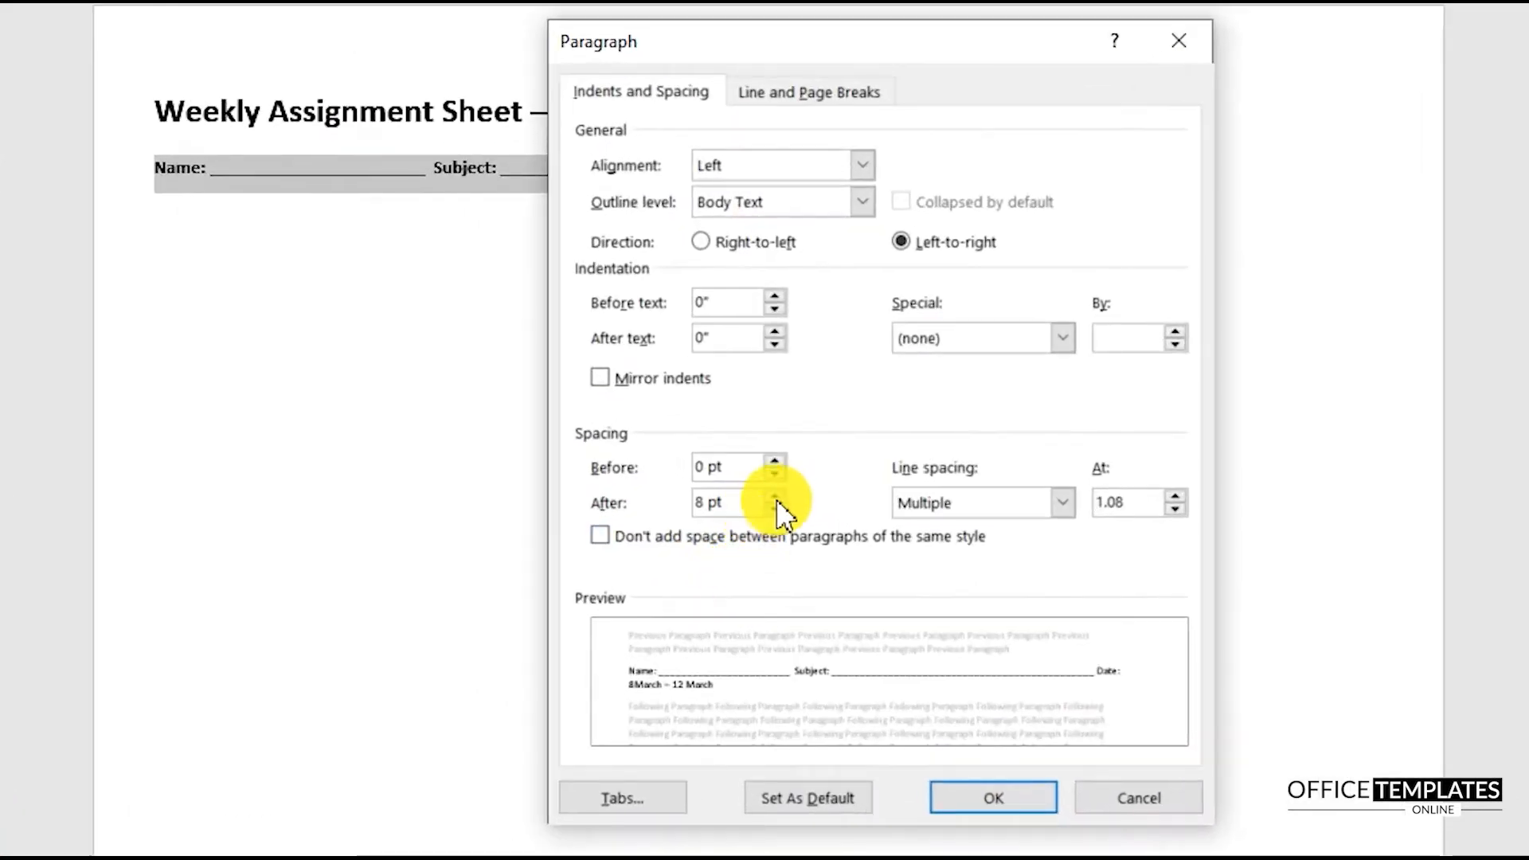
{"action": "left_click", "coordinate": [994, 798]}
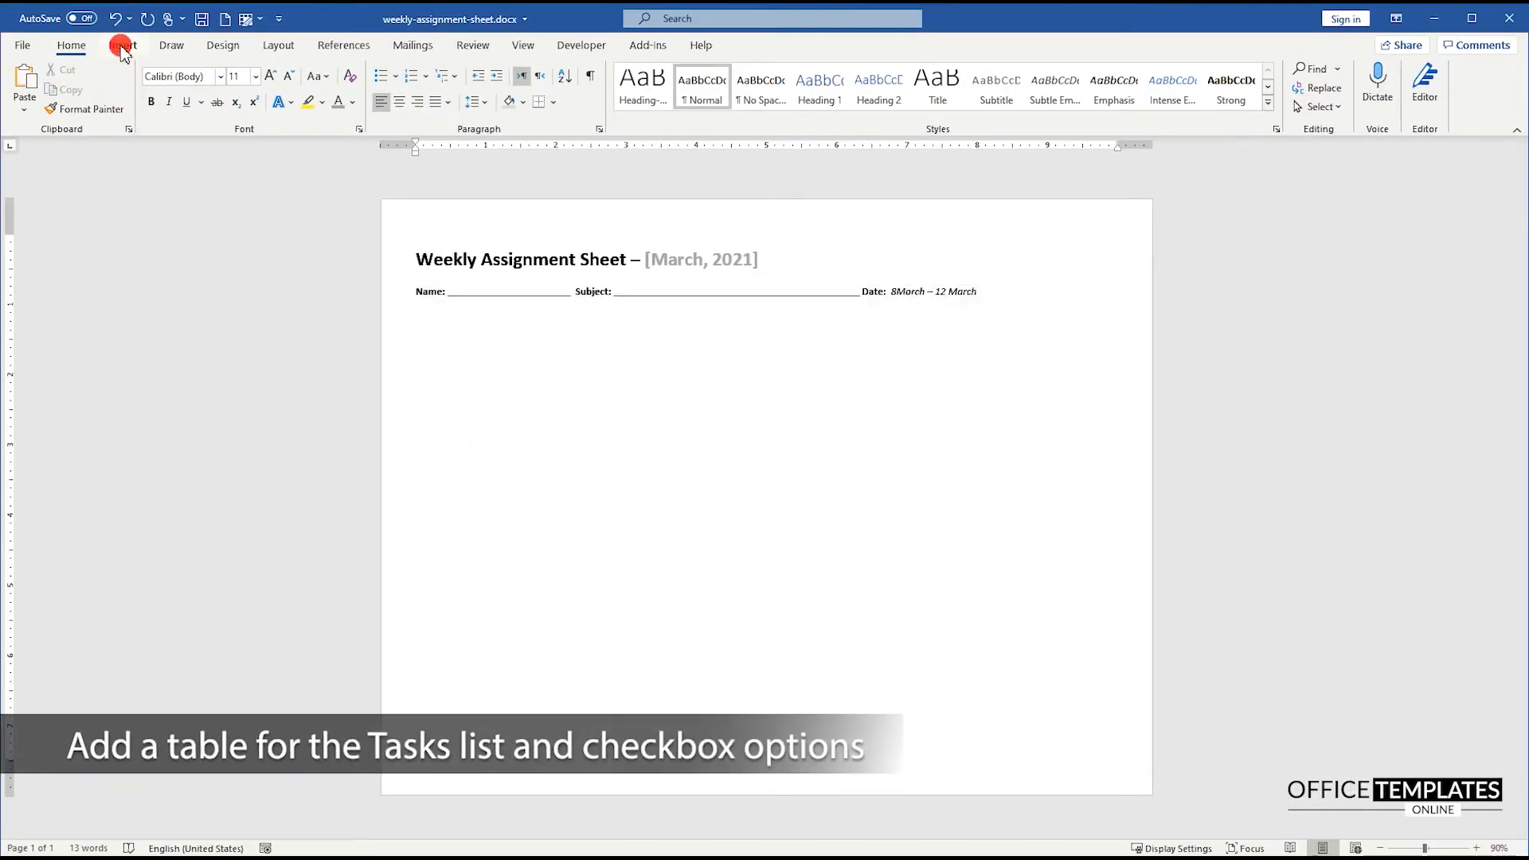
Step: Insert a 12-column, 2-row table autofitted to the window width
{"action": "left_click", "coordinate": [123, 45]}
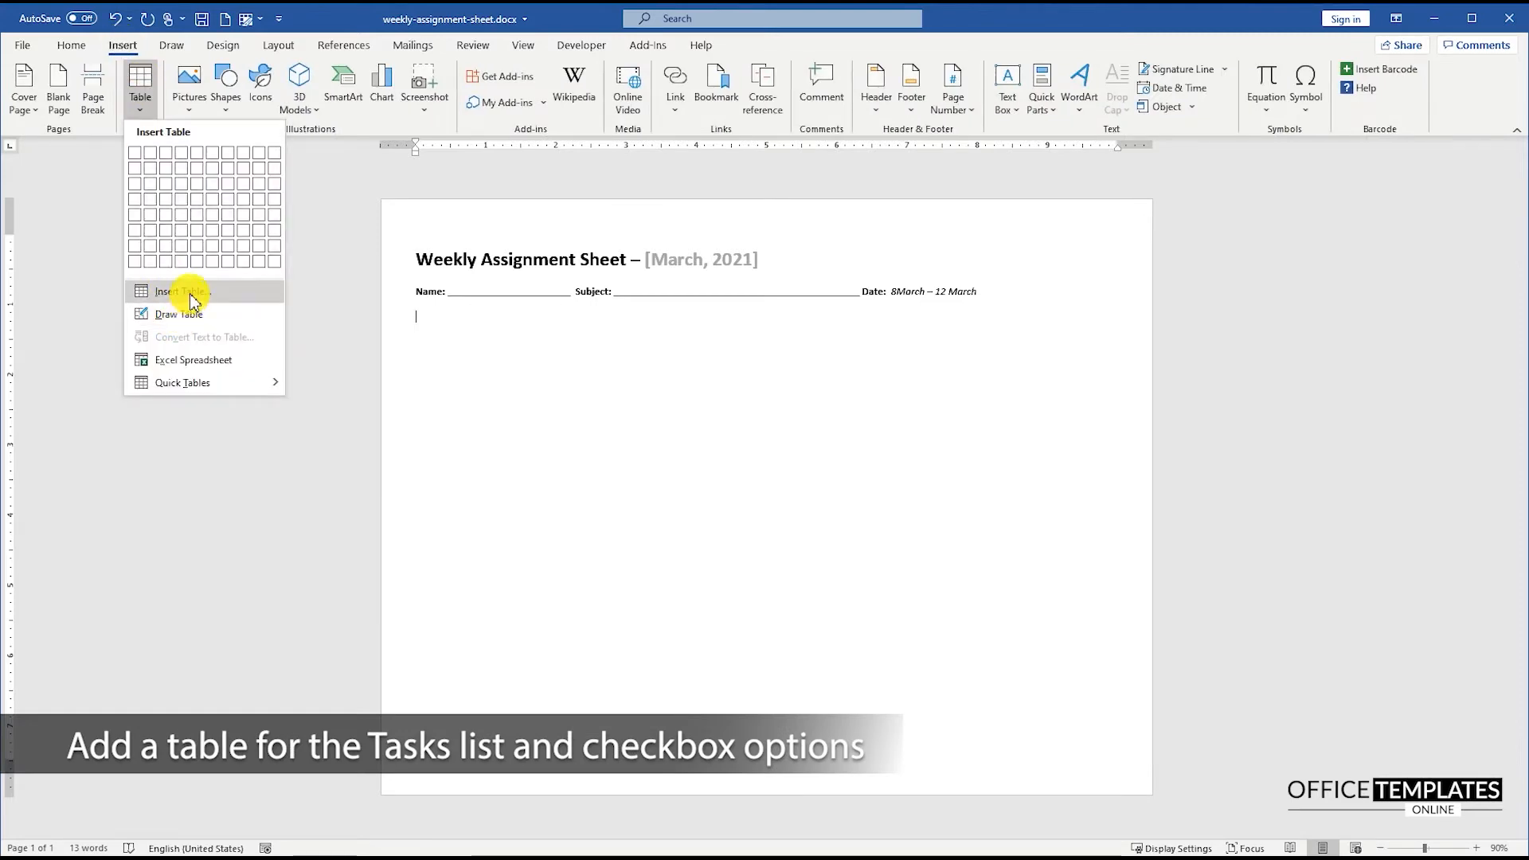
{"action": "left_click", "coordinate": [178, 289]}
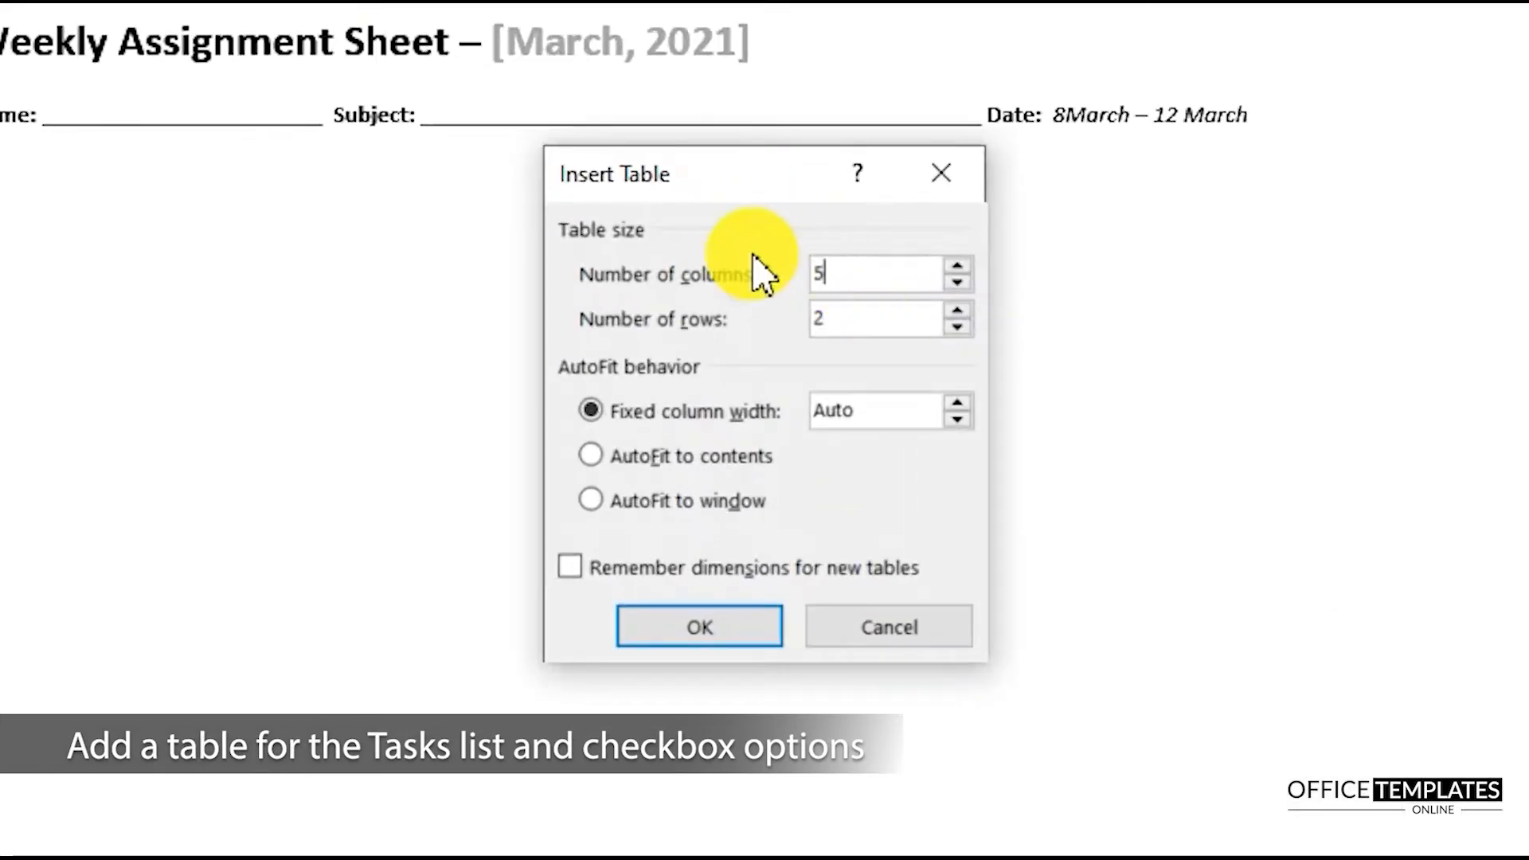
{"action": "type", "text": "12"}
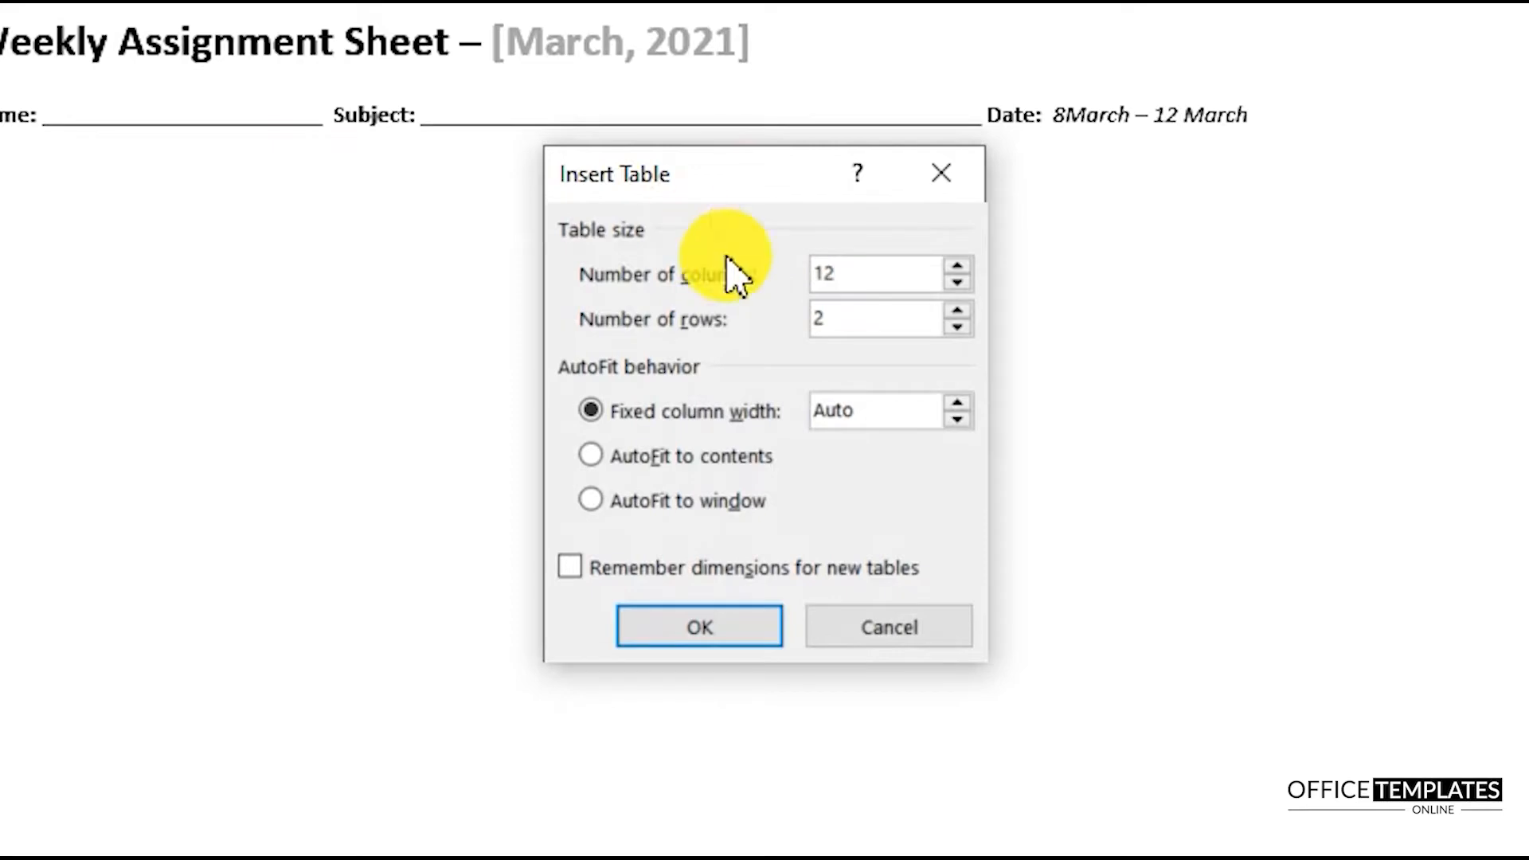
{"action": "mouse_move", "coordinate": [662, 506]}
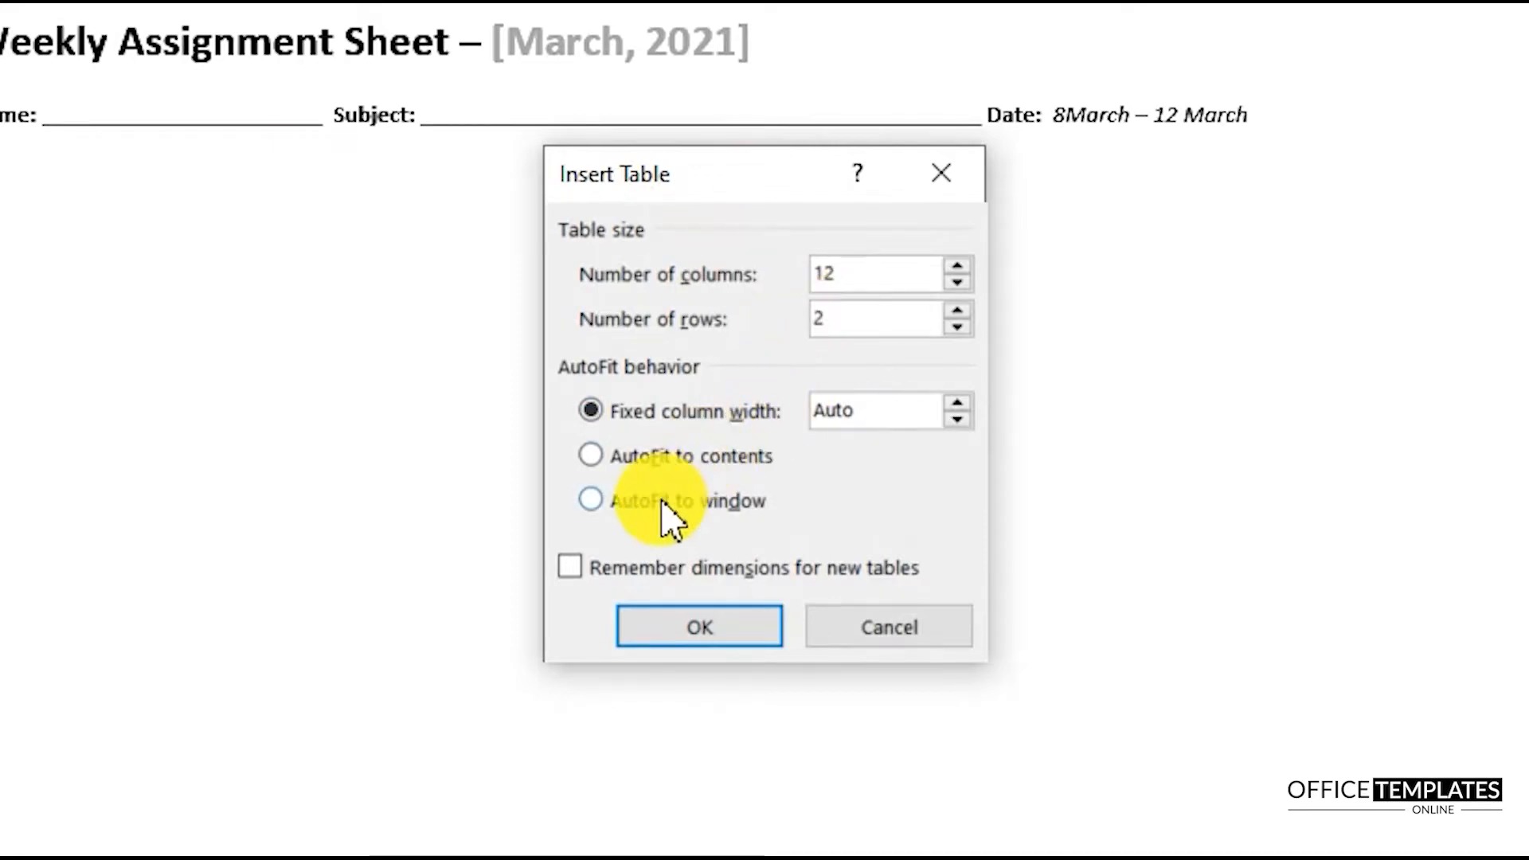
{"action": "left_click", "coordinate": [699, 626]}
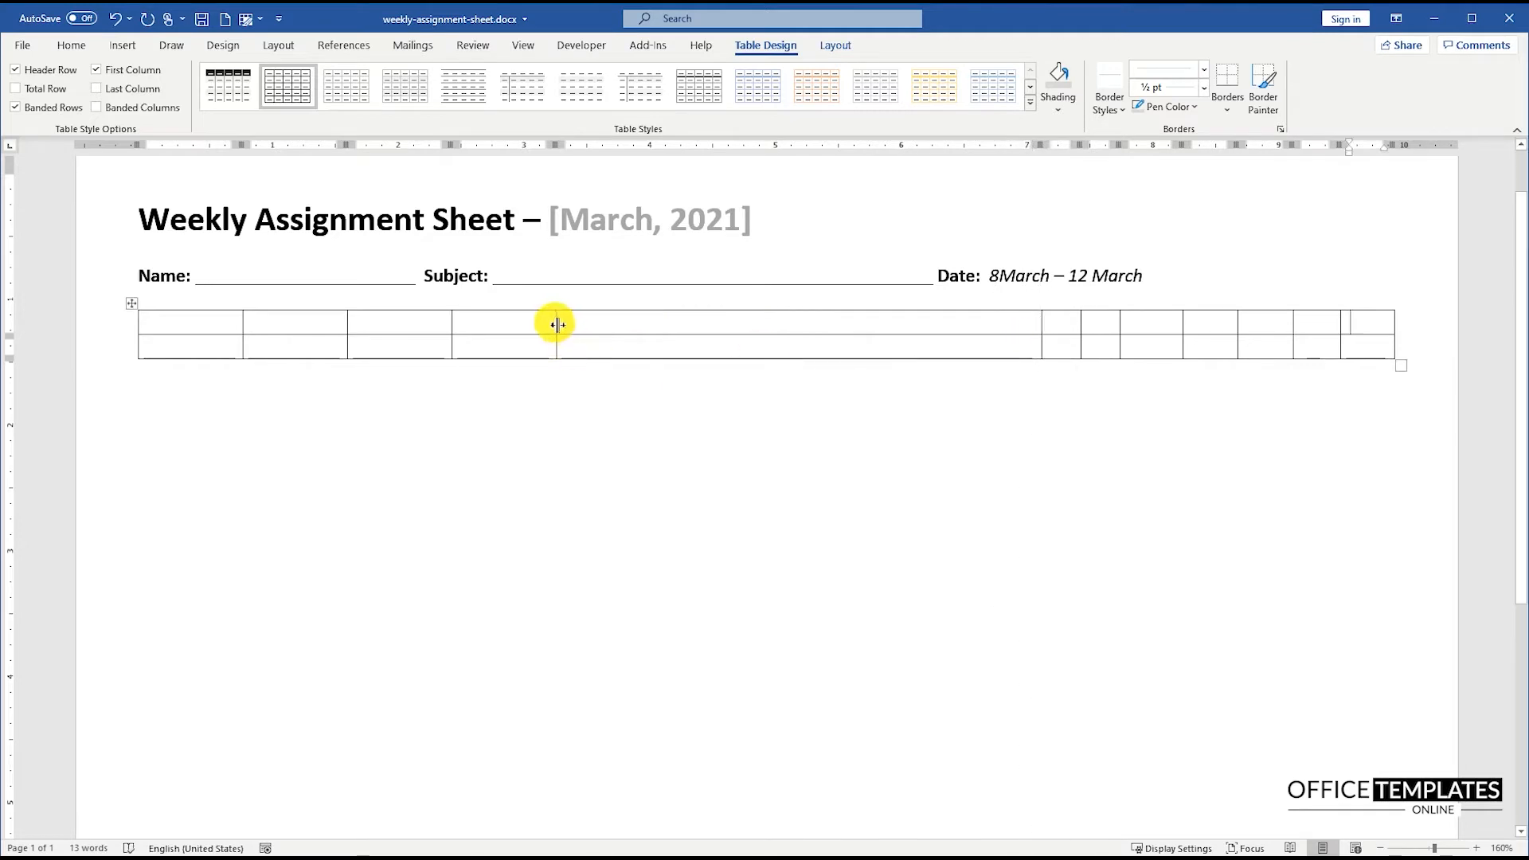
Step: Narrow column 1, widen column 2, distribute the last ten columns evenly and merge their top cells in pairs
{"action": "left_click_drag", "start_coordinate": [555, 323], "coordinate": [934, 331]}
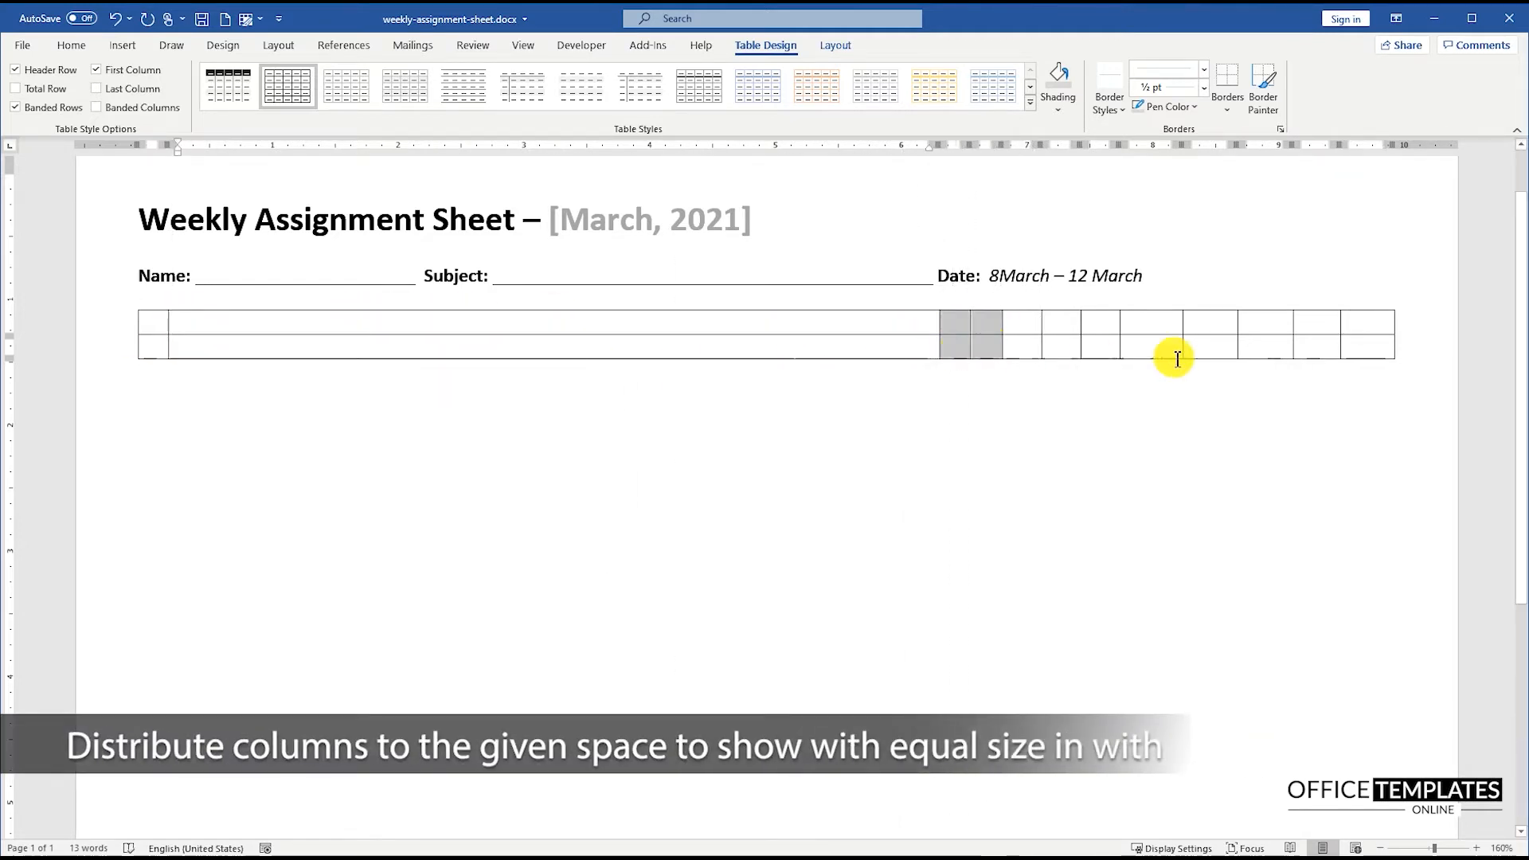
{"action": "left_click", "coordinate": [834, 45]}
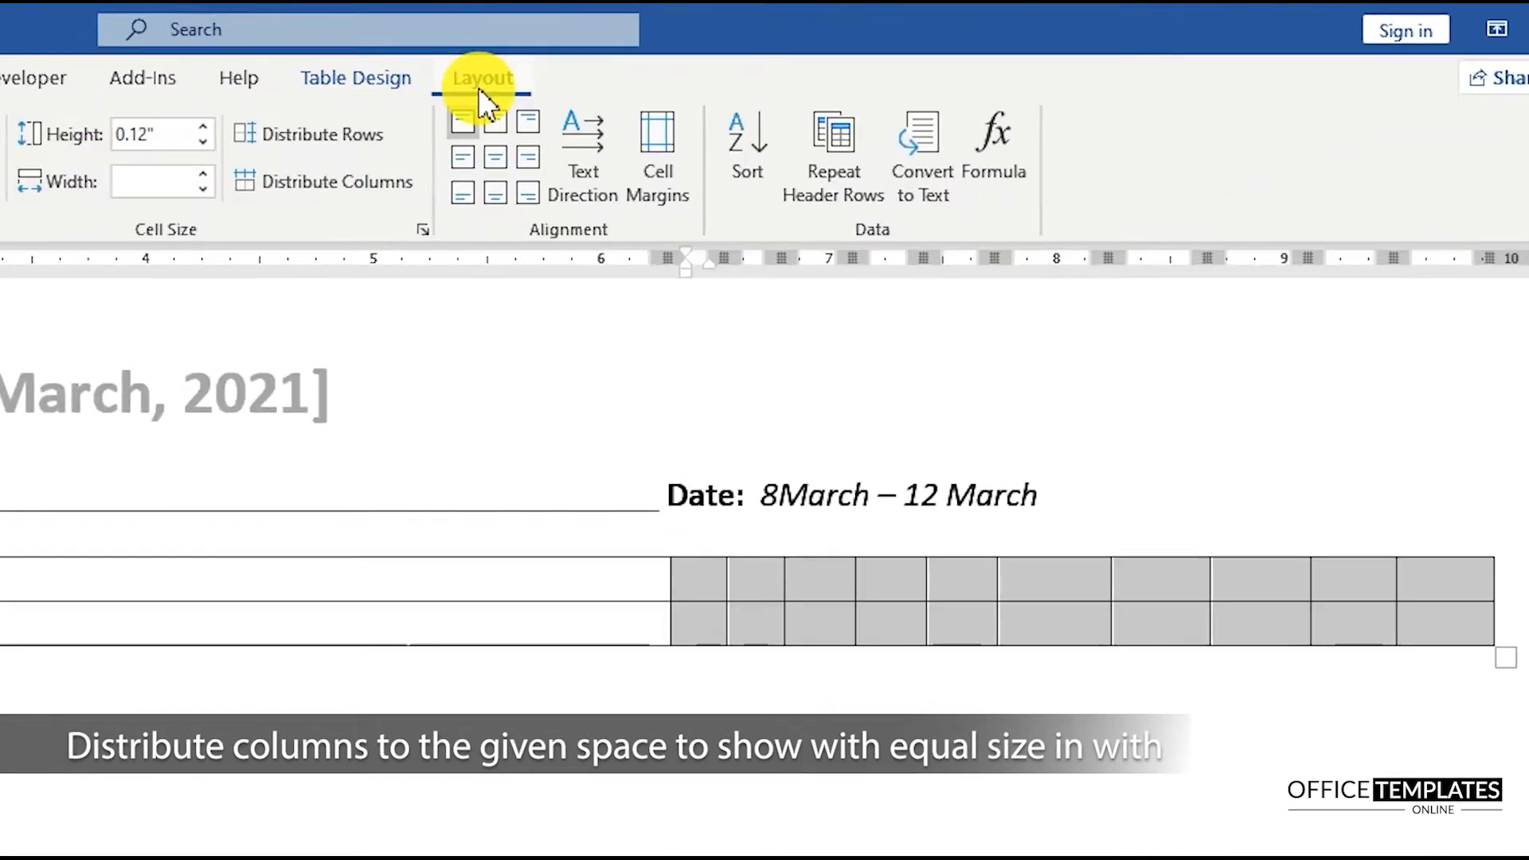
{"action": "mouse_move", "coordinate": [331, 188]}
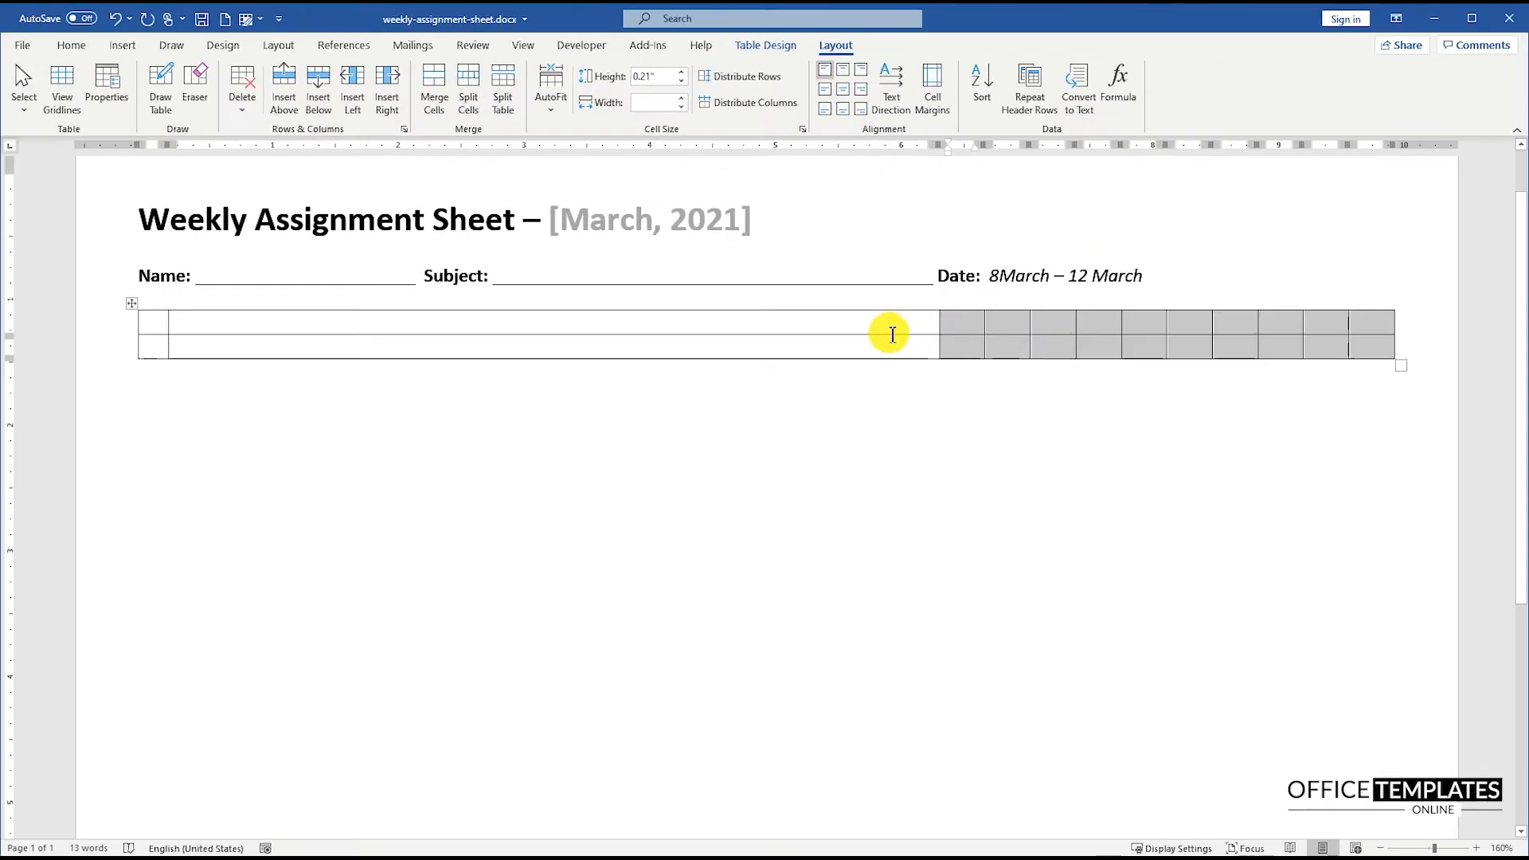
{"action": "right_click", "coordinate": [889, 333]}
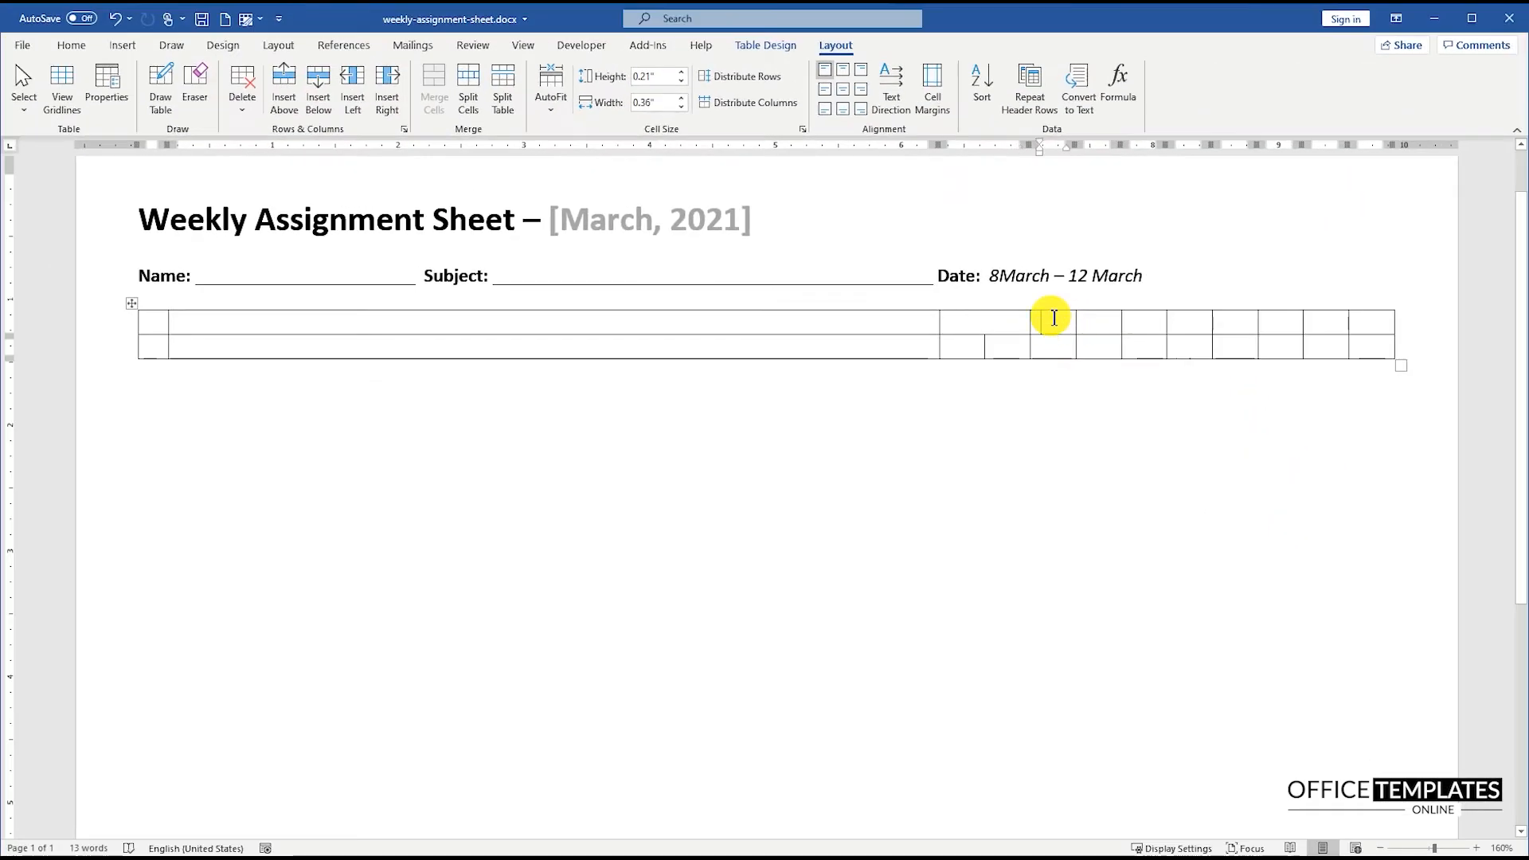
{"action": "left_click", "coordinate": [1051, 322]}
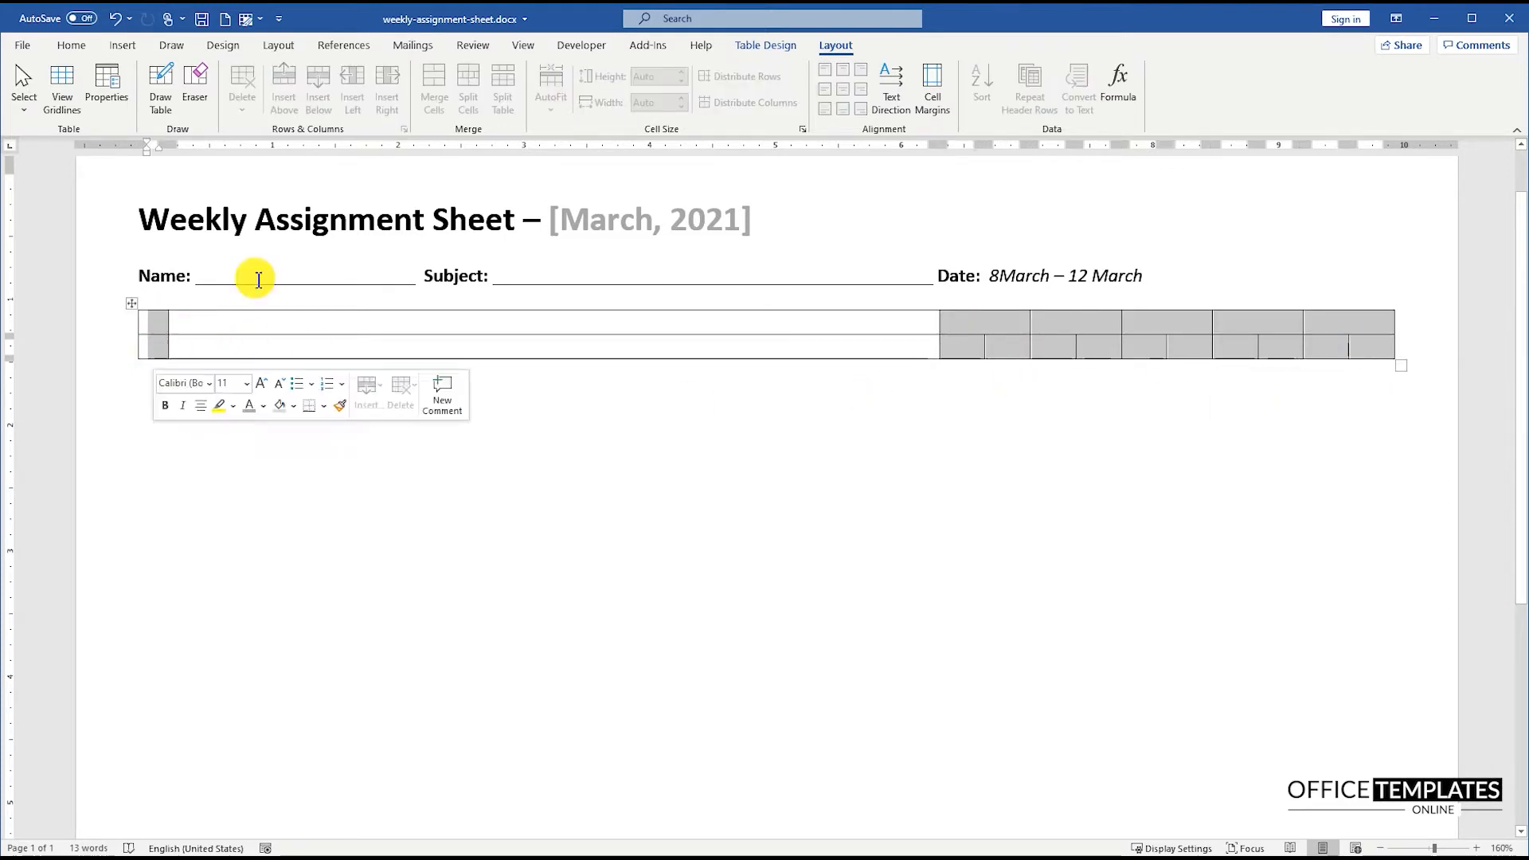
{"action": "left_click", "coordinate": [71, 45]}
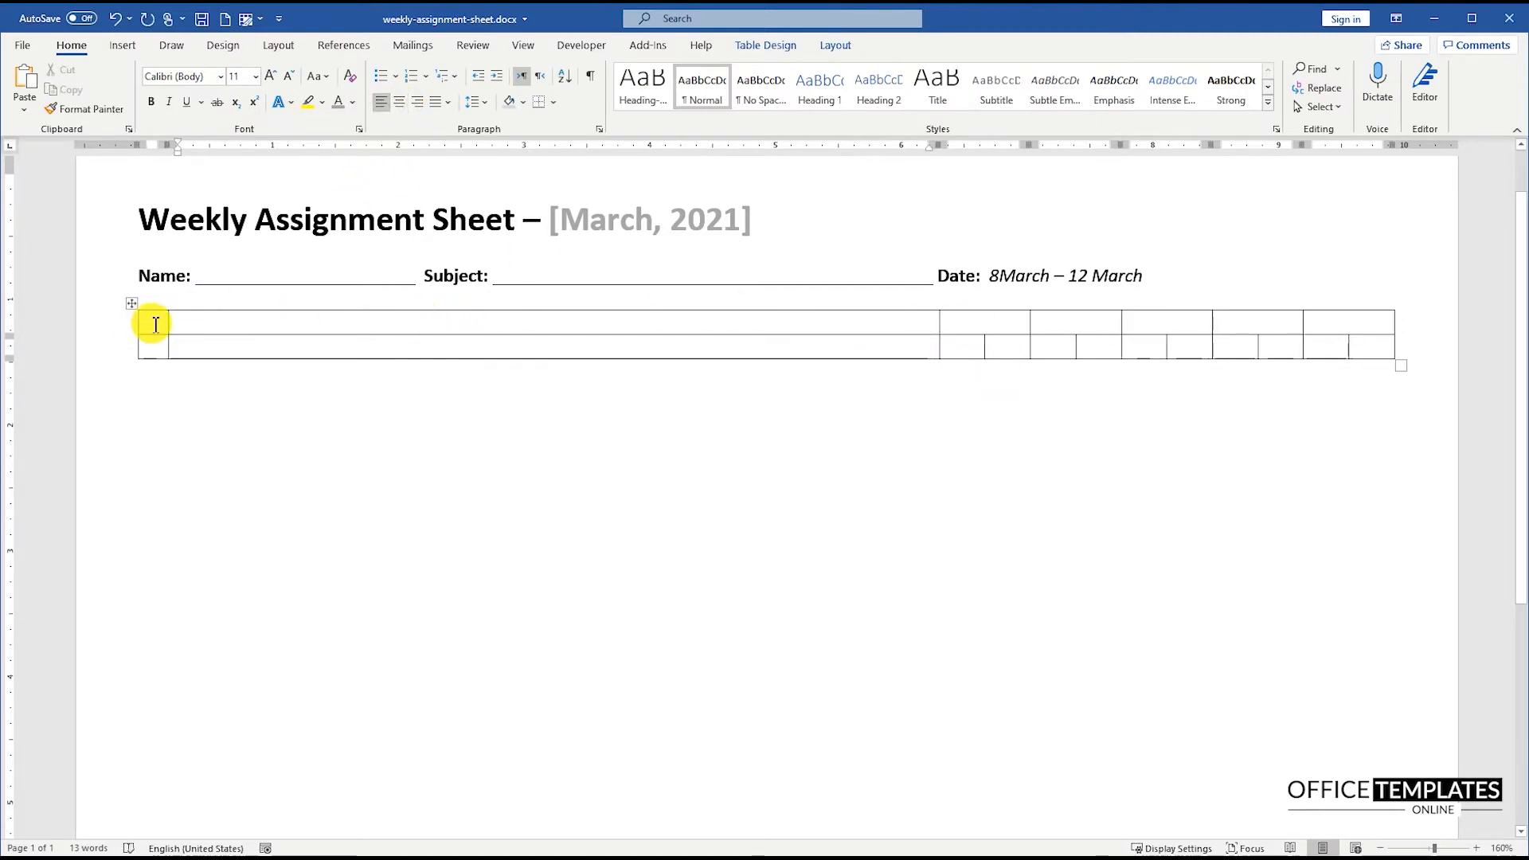
Step: Fill the top row with #, Assignment/Task Details, and Monday through Friday
{"action": "type", "text": "# A"}
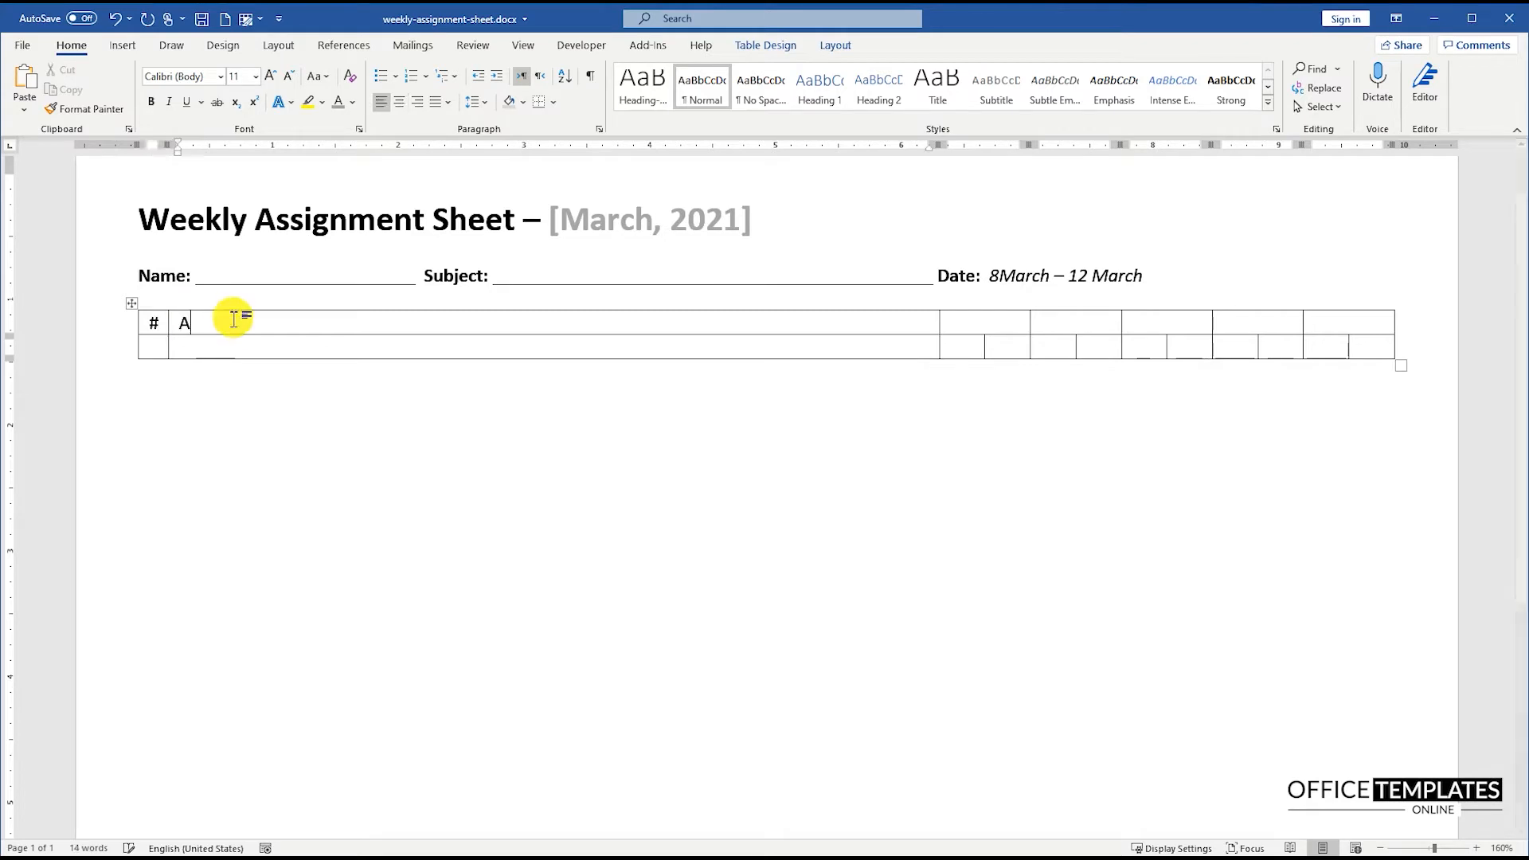
{"action": "type", "text": "Assignment/Task Details"}
{"action": "left_click", "coordinate": [1347, 322]}
{"action": "type", "text": "Friday"}
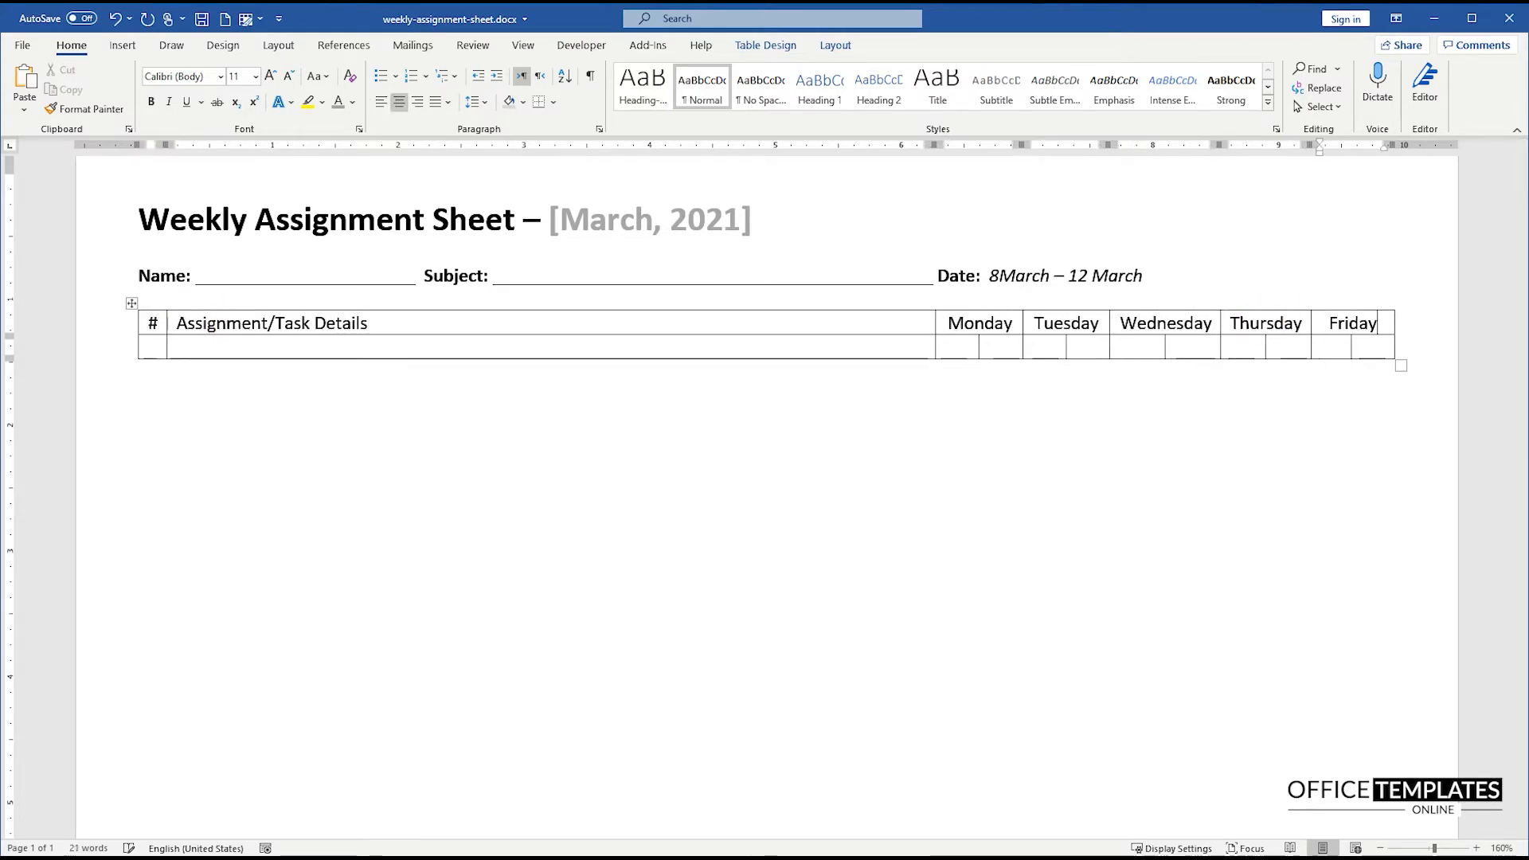
Step: Give the cells custom margins of Top 0.05" and Bottom 0.03" instead of the table-wide default
{"action": "right_click", "coordinate": [130, 303]}
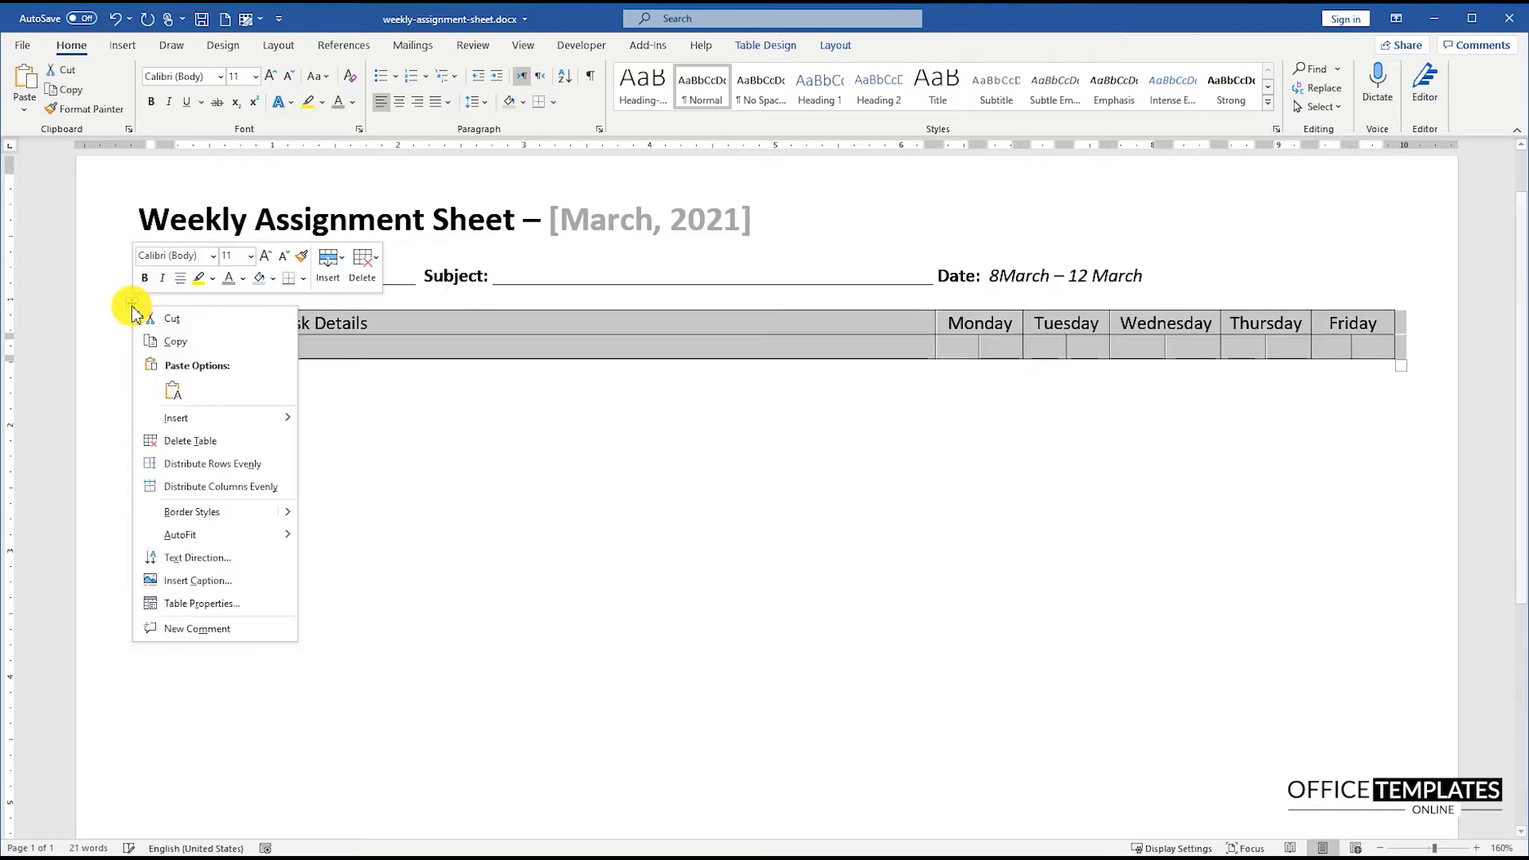
{"action": "left_click", "coordinate": [201, 602]}
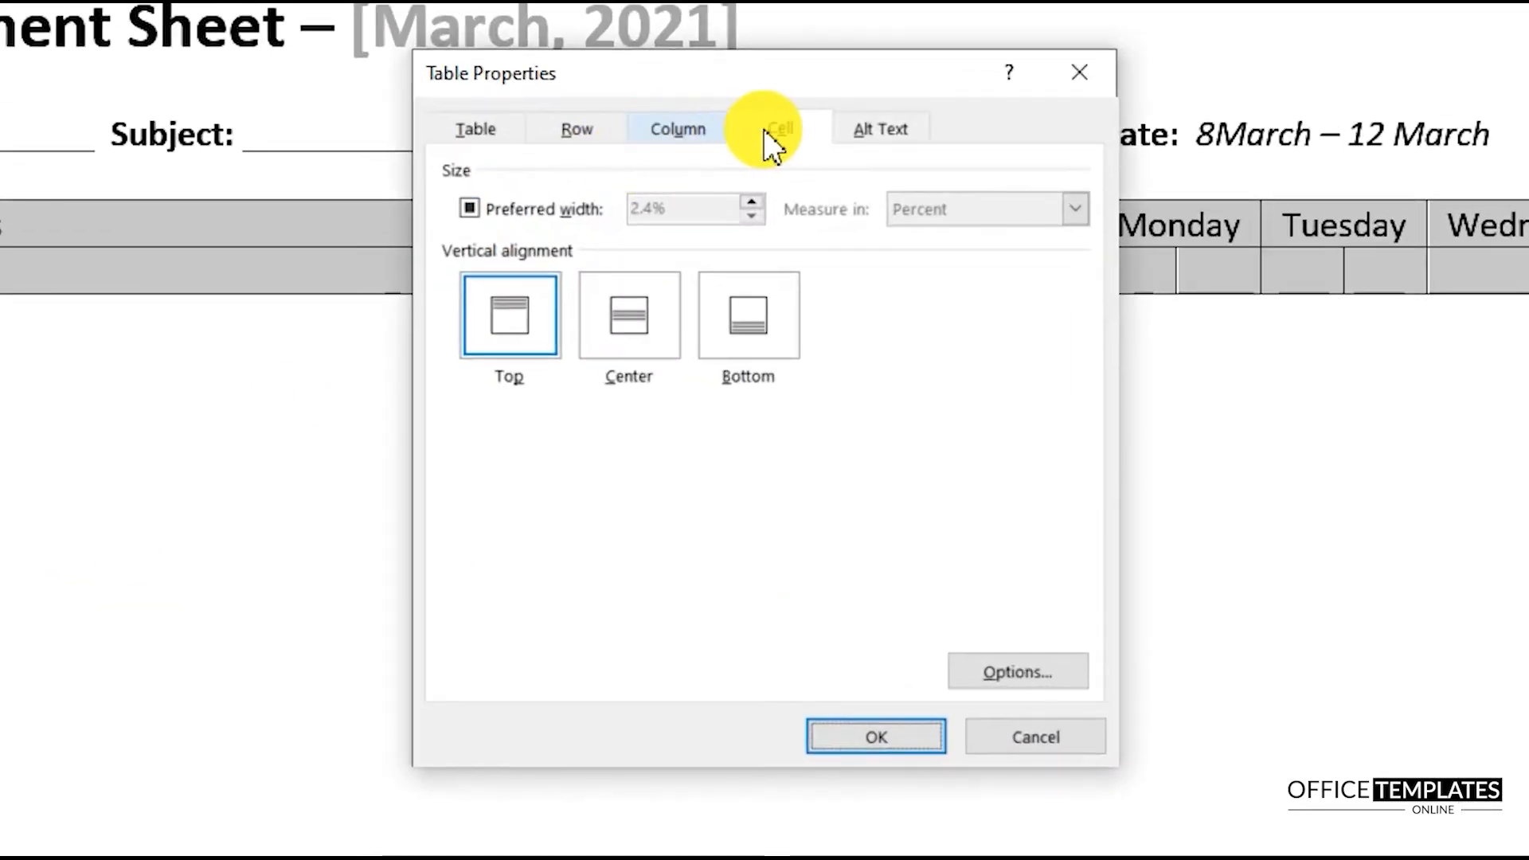
{"action": "left_click", "coordinate": [1017, 671]}
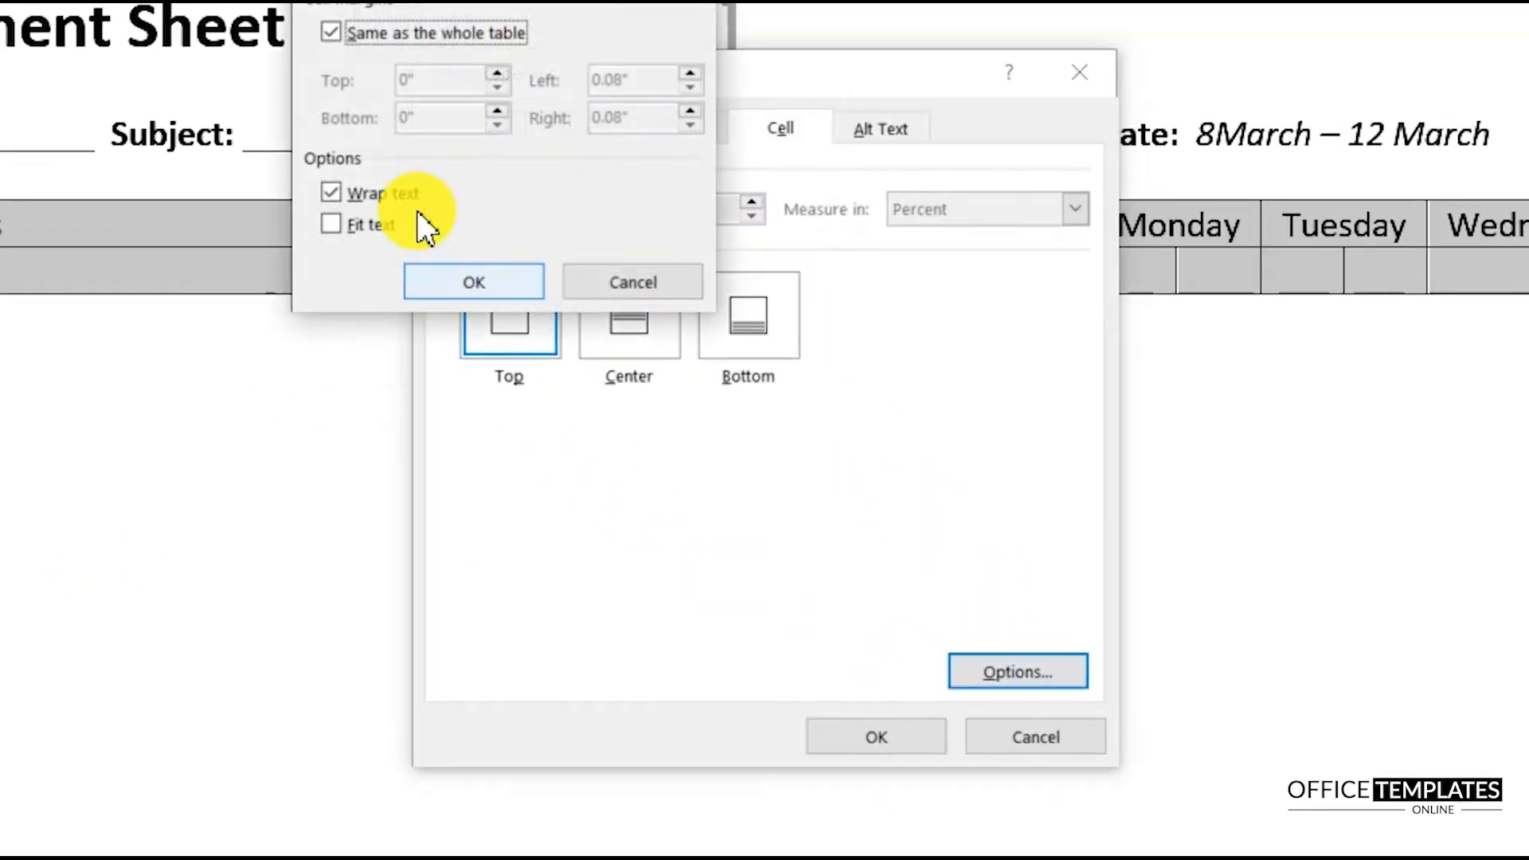
{"action": "left_click", "coordinate": [331, 32]}
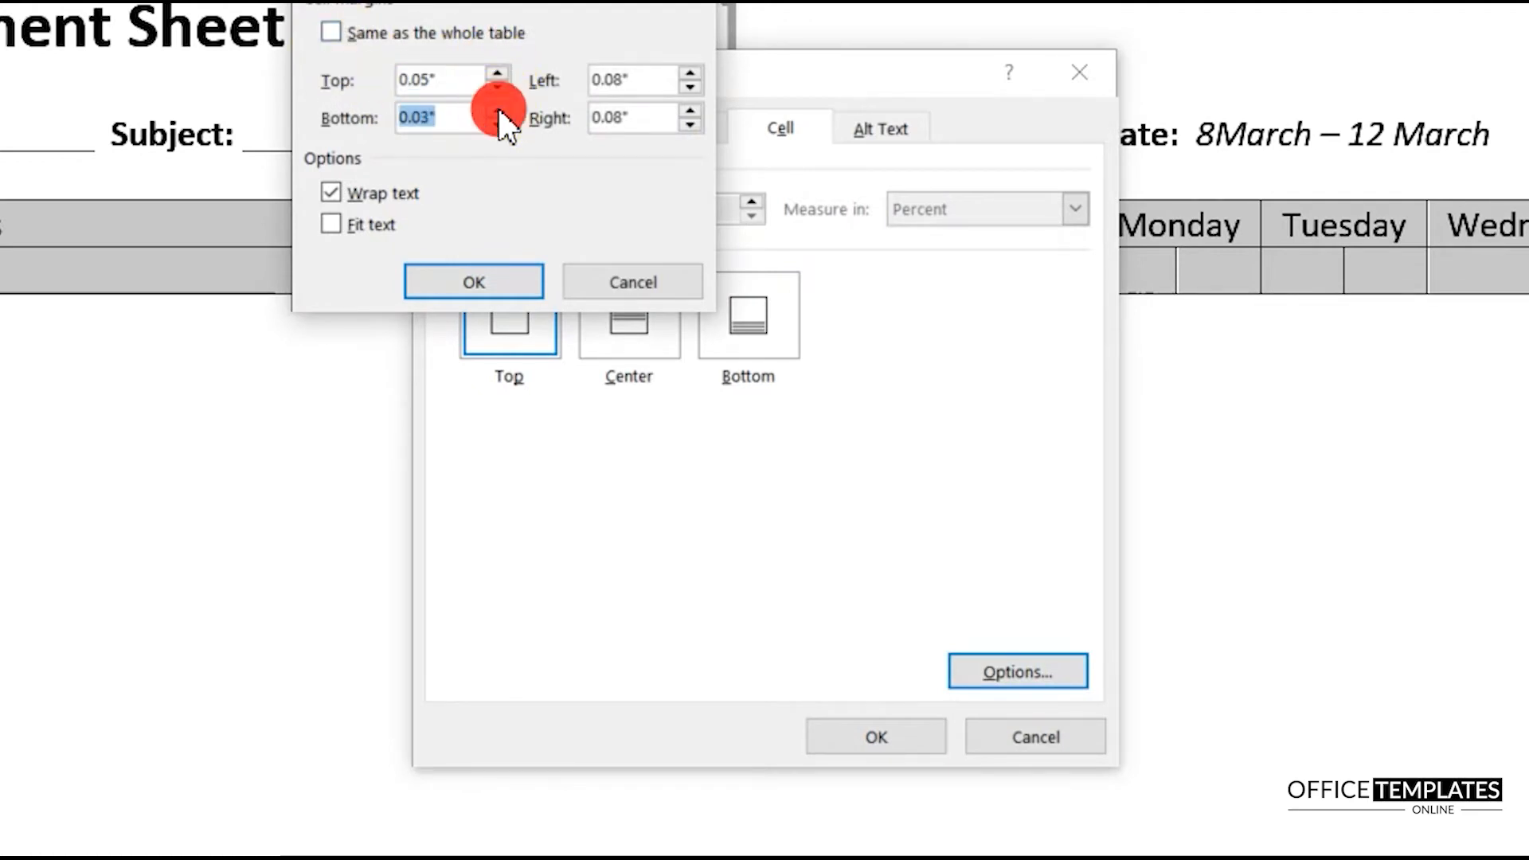
{"action": "left_click", "coordinate": [474, 280]}
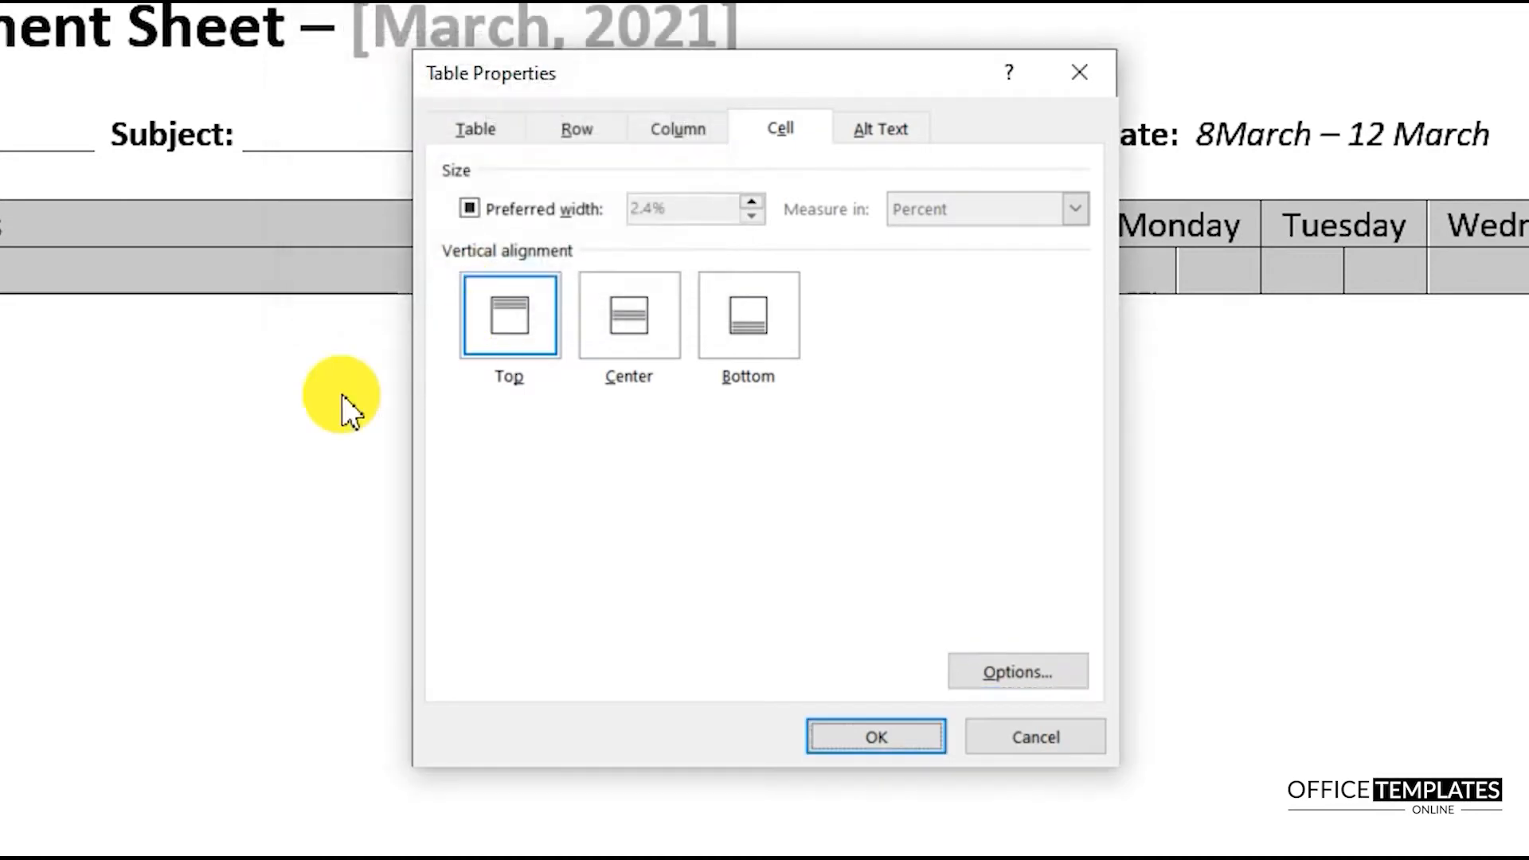
{"action": "left_click", "coordinate": [876, 736]}
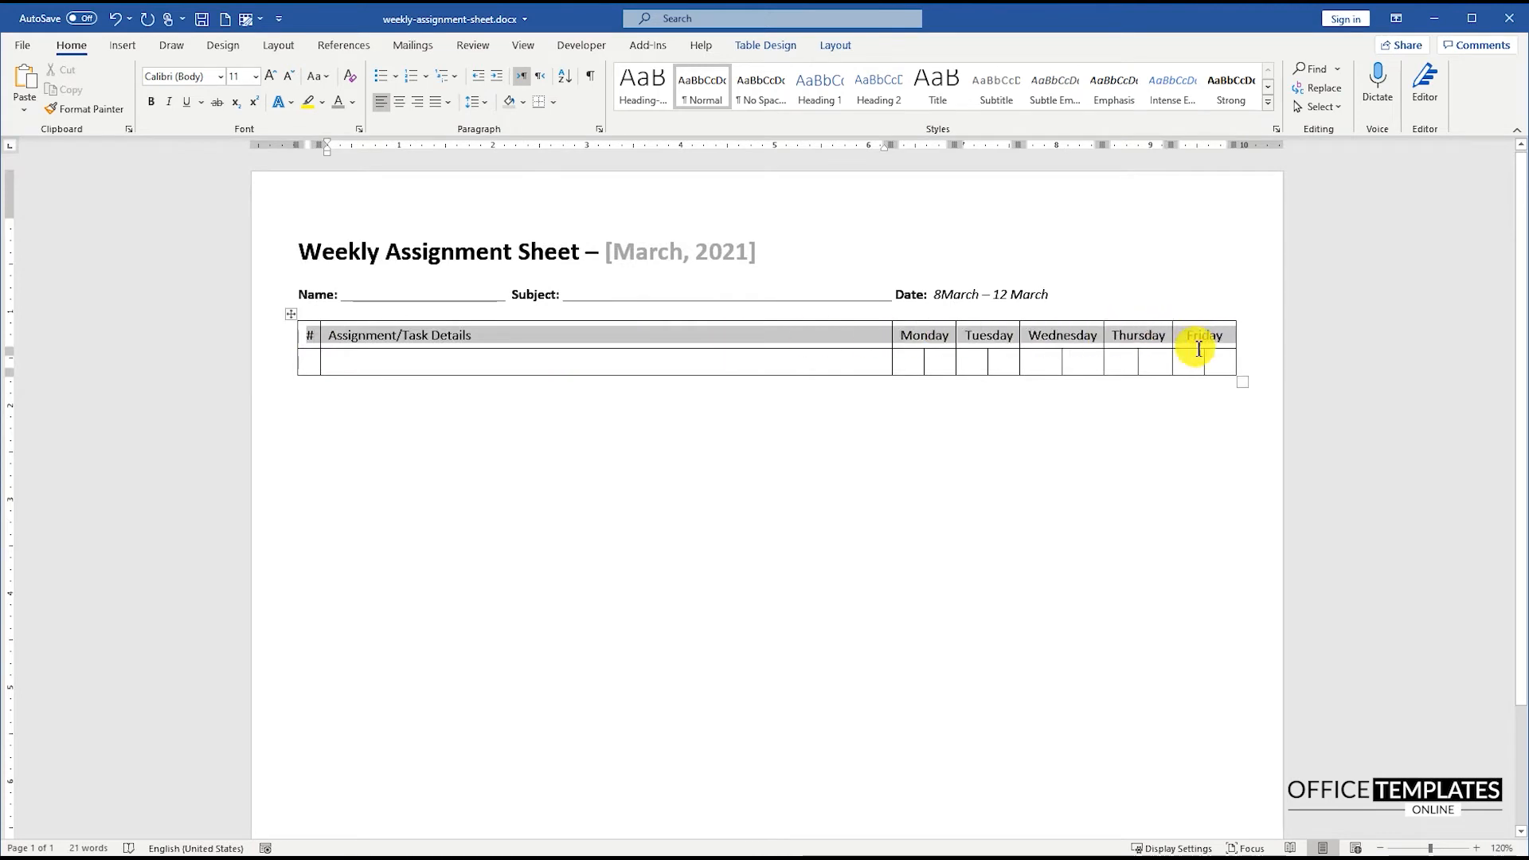
Step: Shade the header row black and set light inner vertical borders between its columns
{"action": "left_click", "coordinate": [510, 102]}
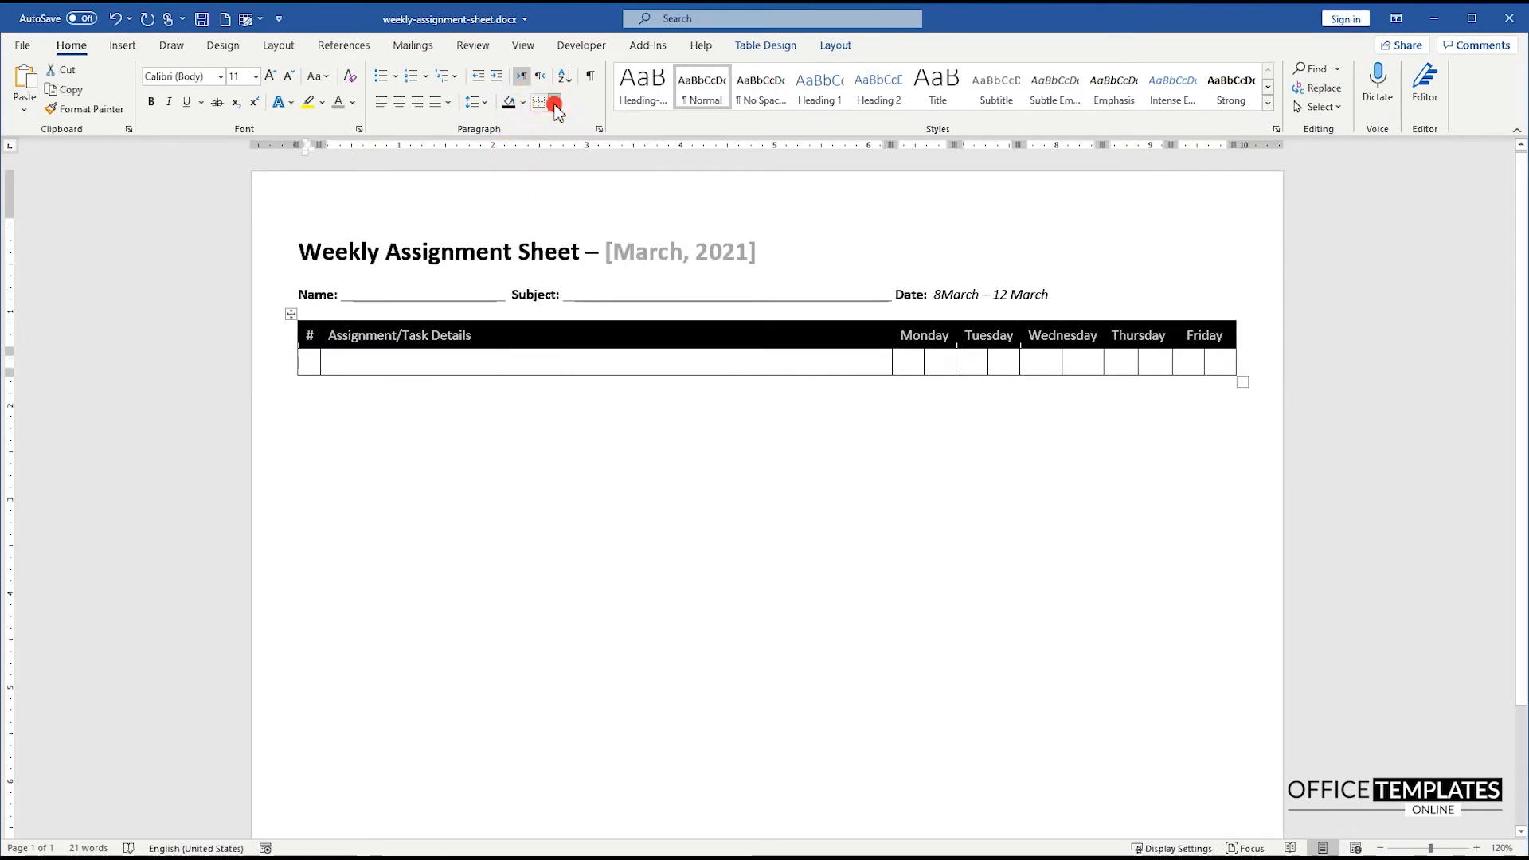
{"action": "left_click", "coordinate": [542, 102]}
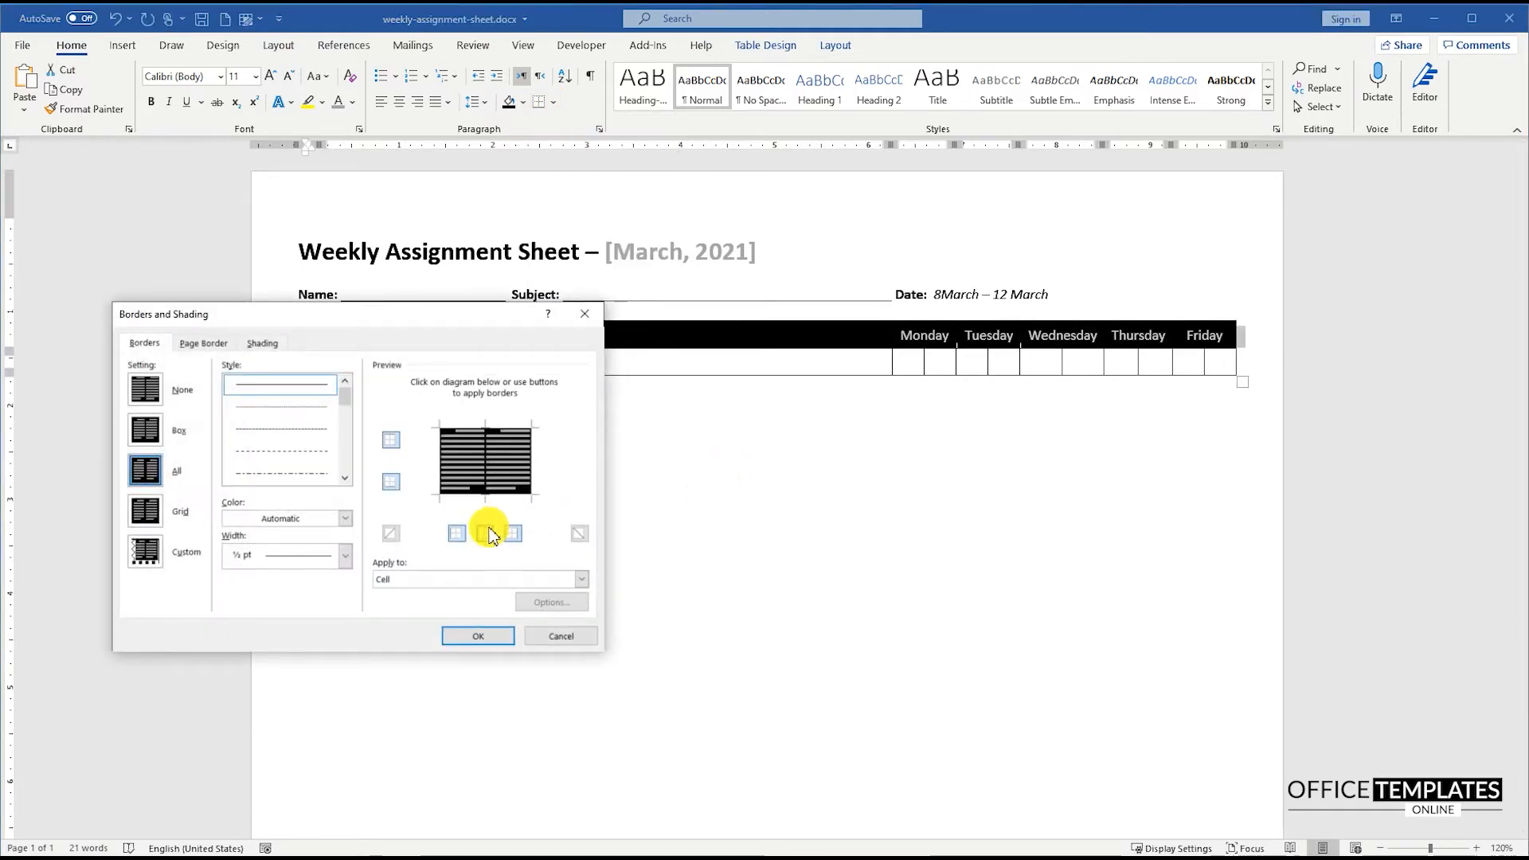
{"action": "left_click", "coordinate": [345, 520]}
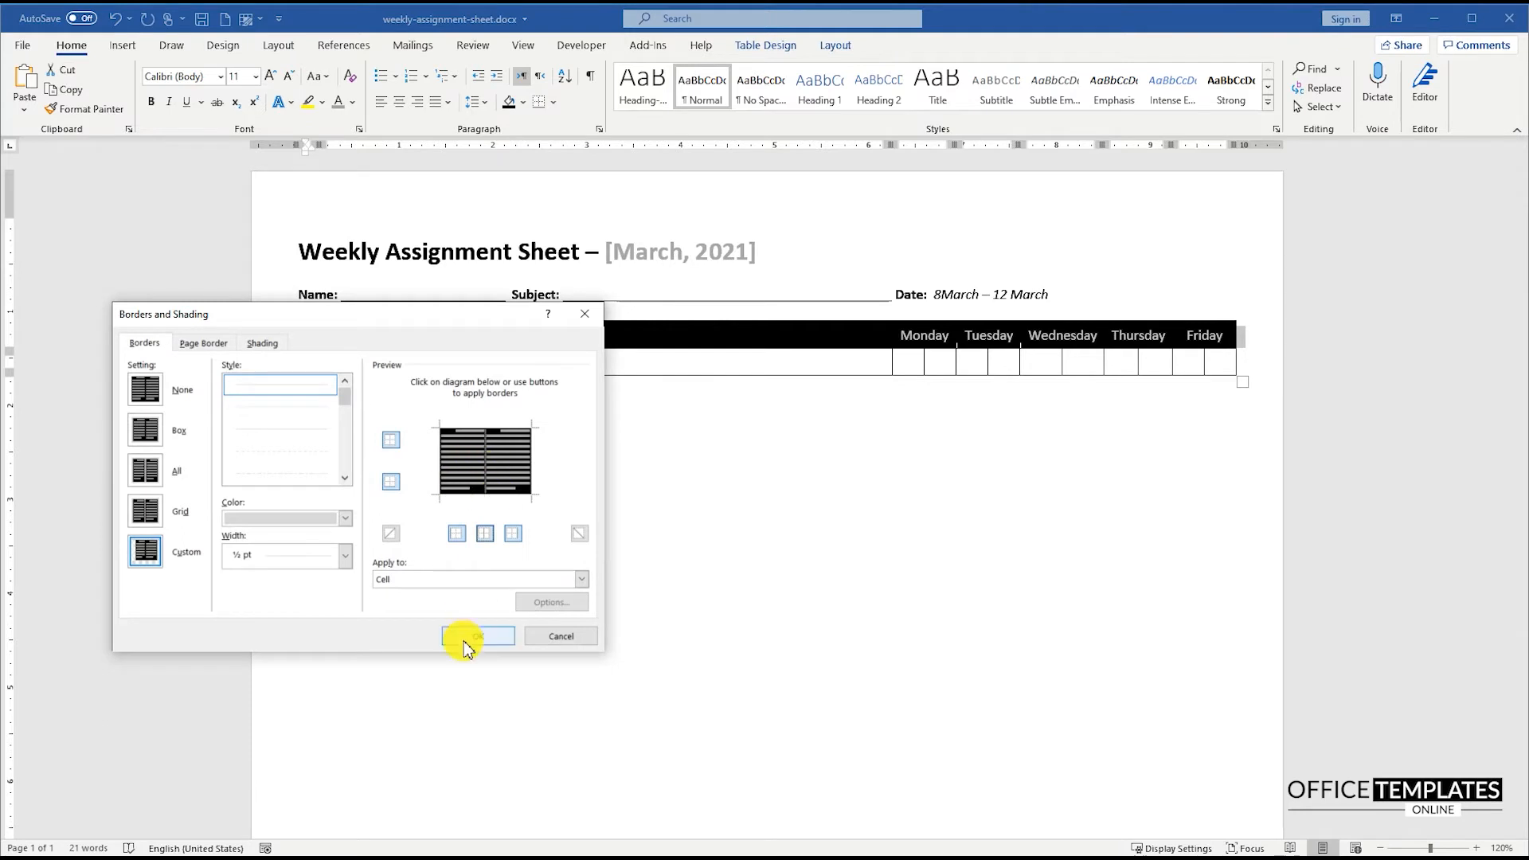
{"action": "left_click", "coordinate": [478, 638]}
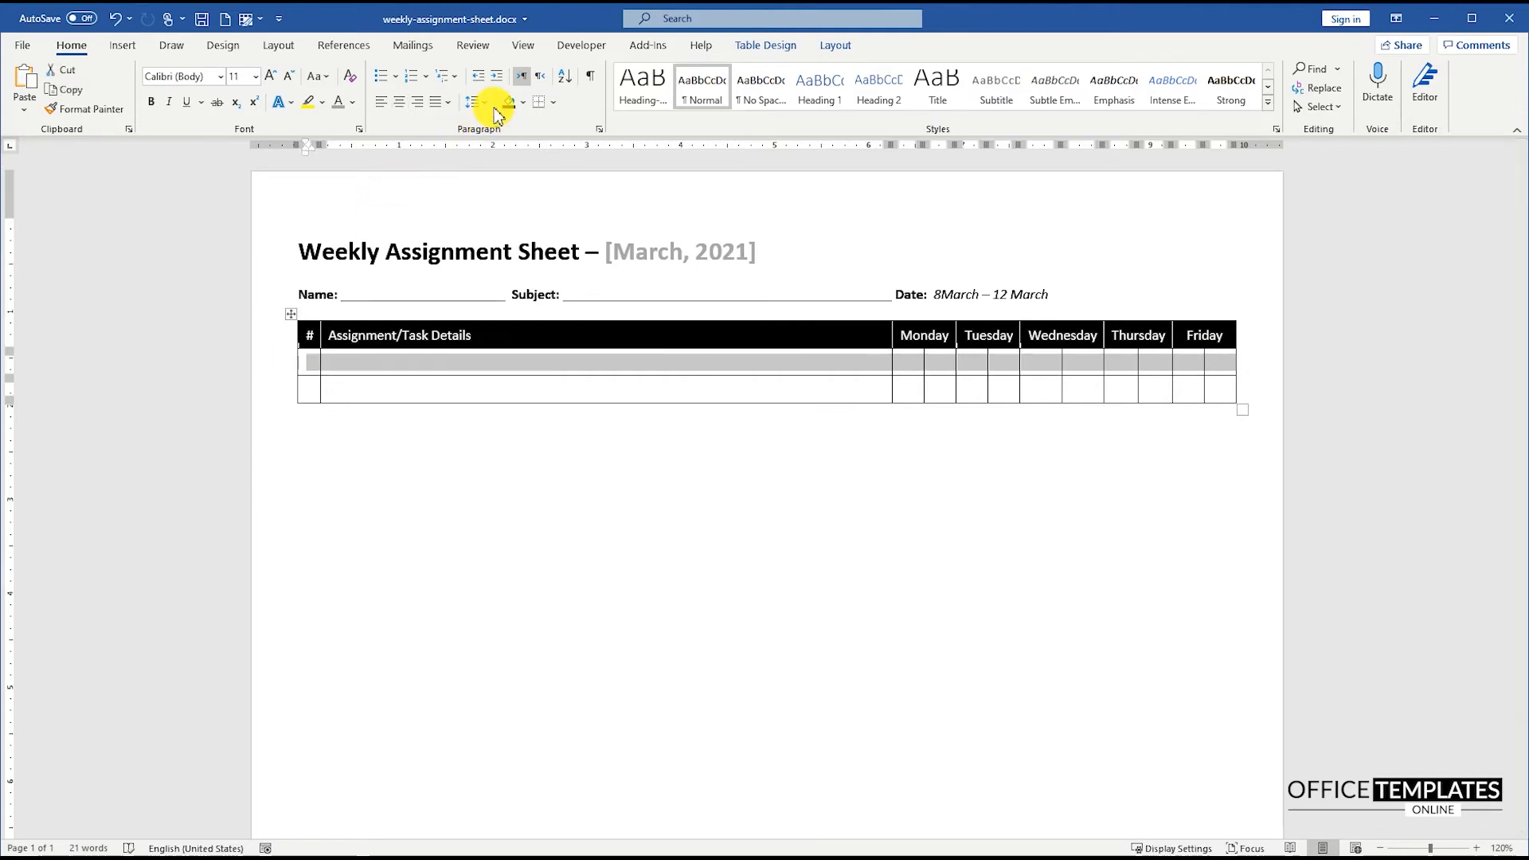
Step: Shade the second row gray for the S/C subheading
{"action": "left_click", "coordinate": [511, 102]}
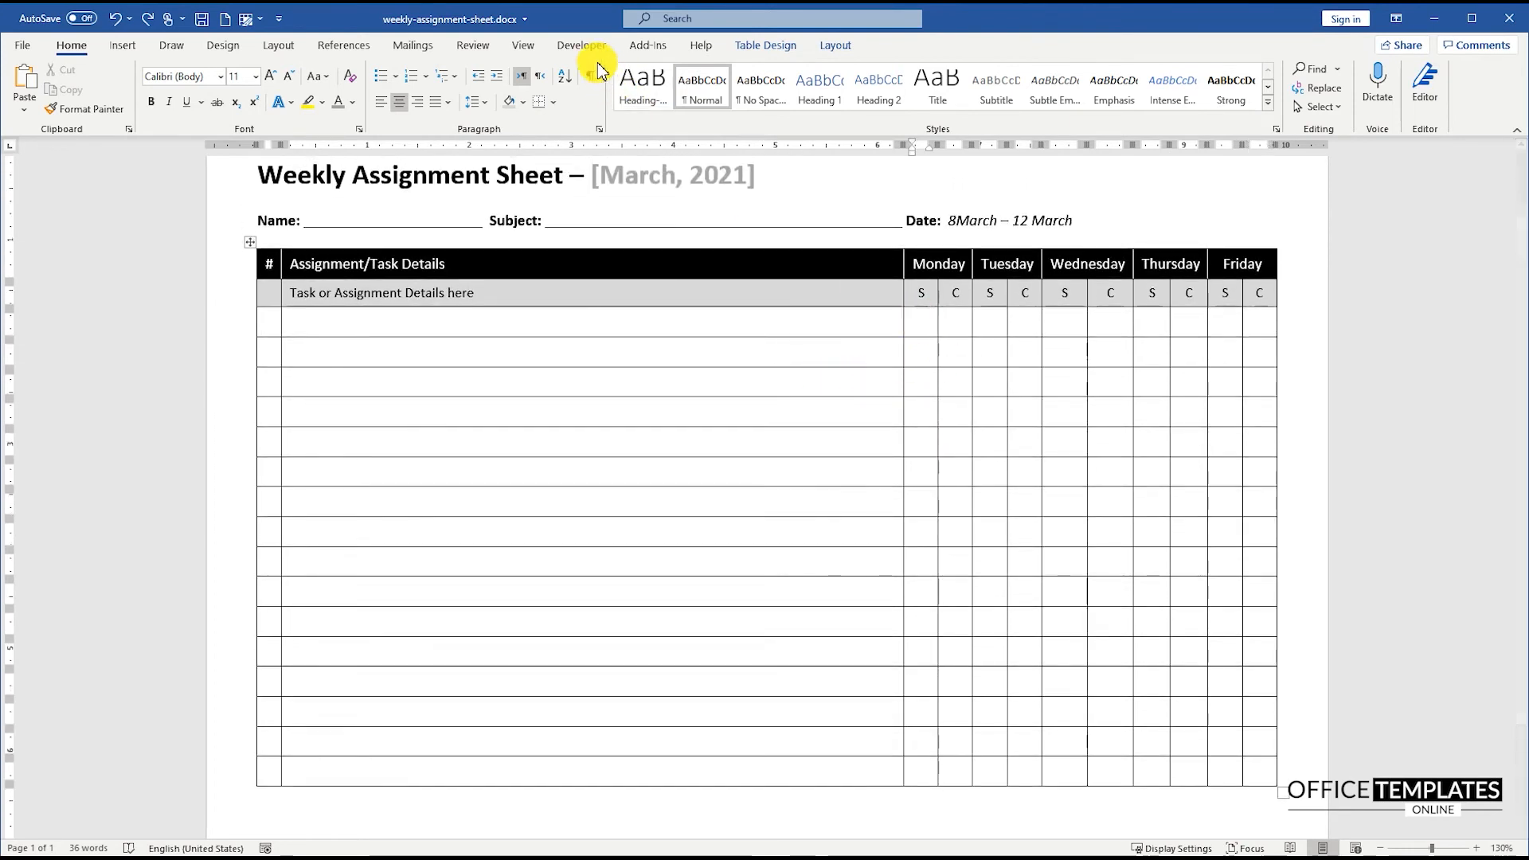
Step: Insert a checkbox content control and paste it into every S/C day cell of task row 1
{"action": "left_click", "coordinate": [580, 45]}
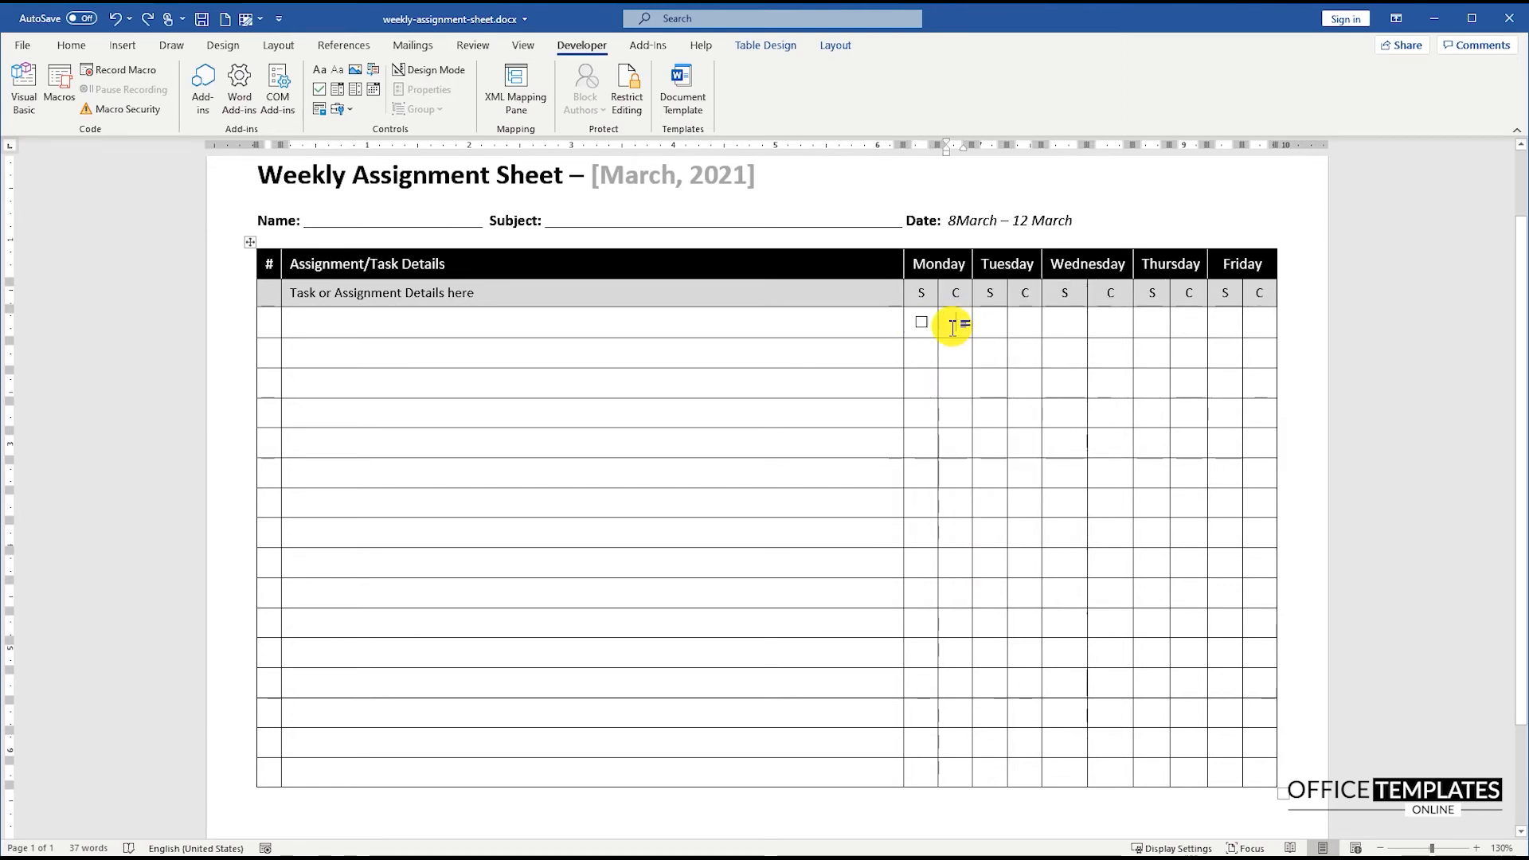
{"action": "left_click_drag", "start_coordinate": [954, 322], "coordinate": [1249, 322]}
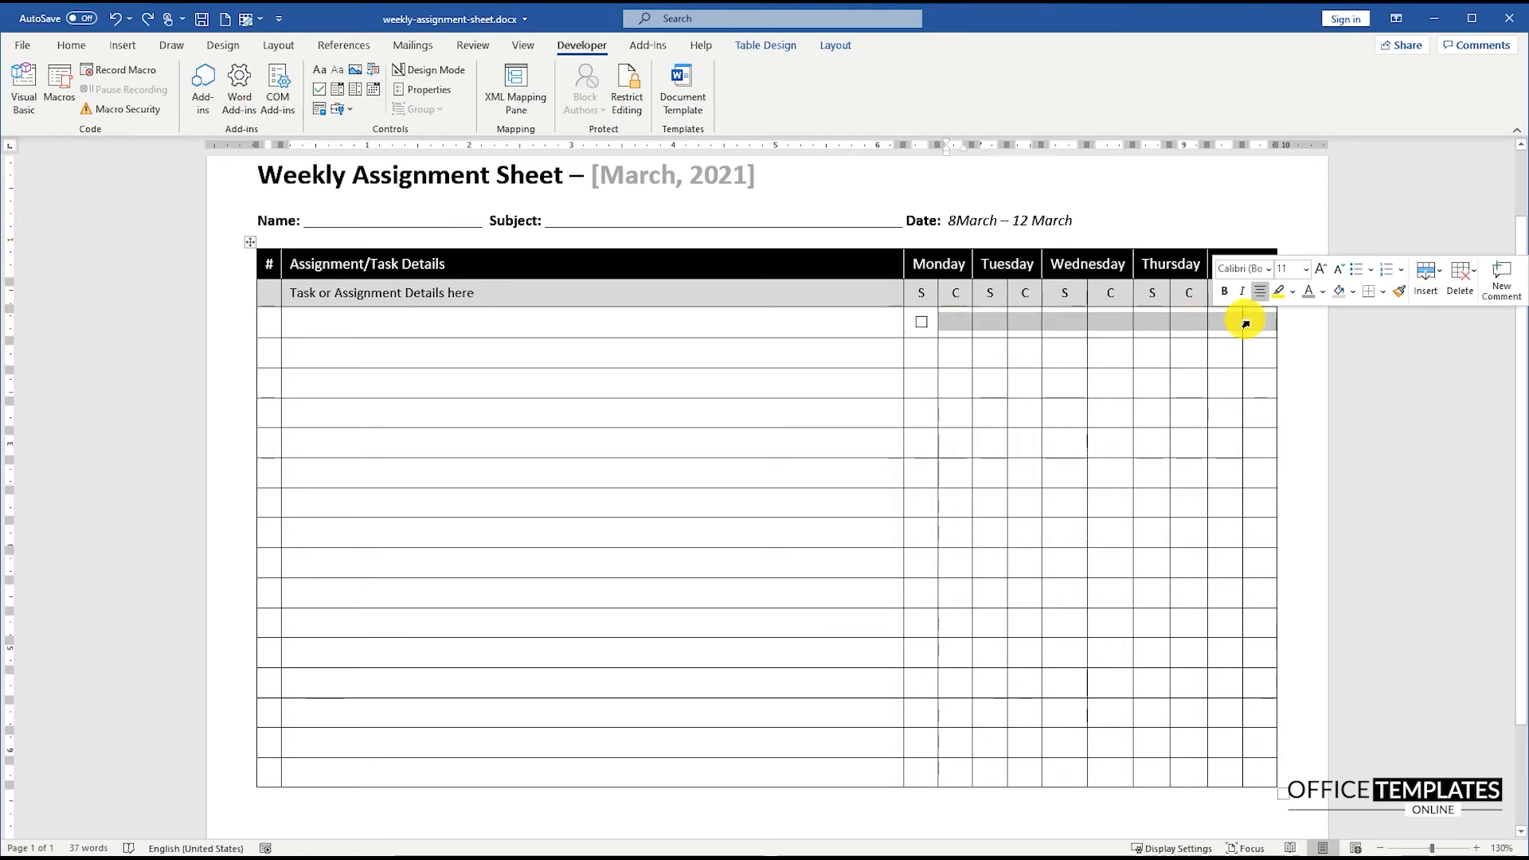
{"action": "right_click", "coordinate": [1242, 322]}
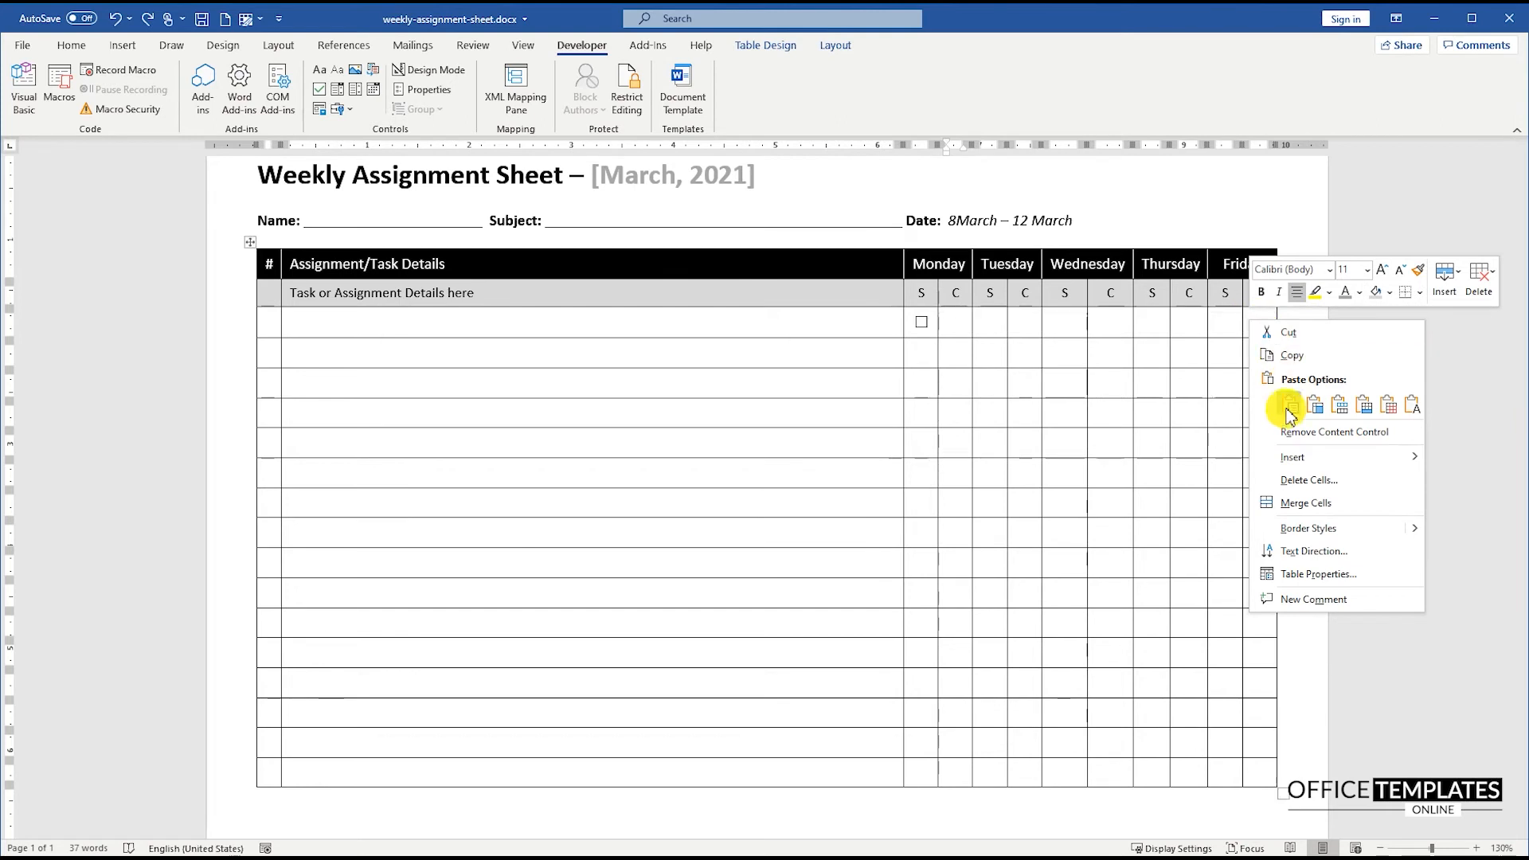
{"action": "left_click", "coordinate": [1290, 405]}
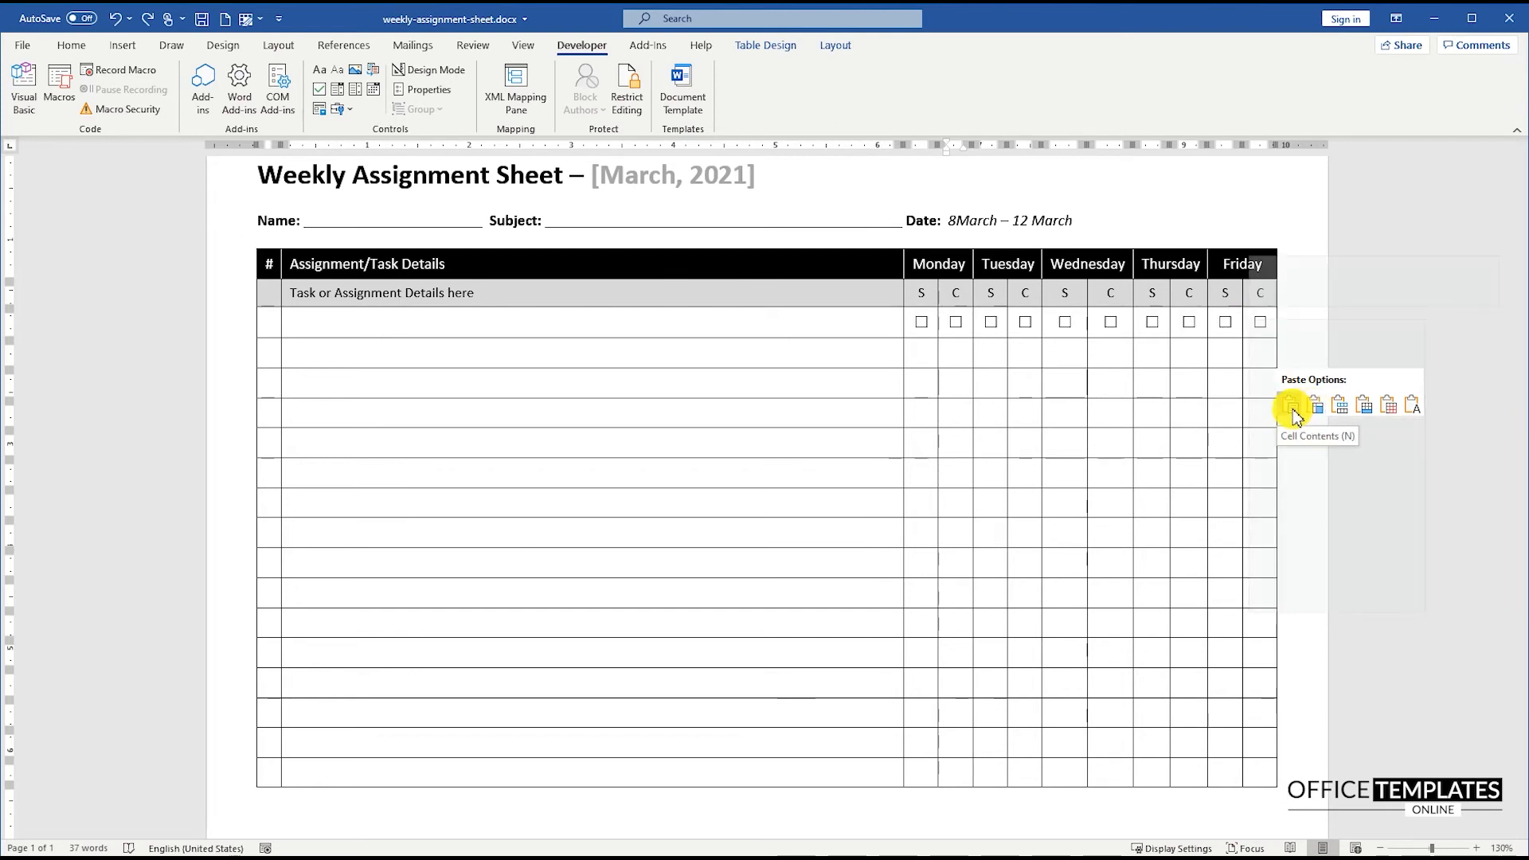
{"action": "left_click", "coordinate": [1290, 404]}
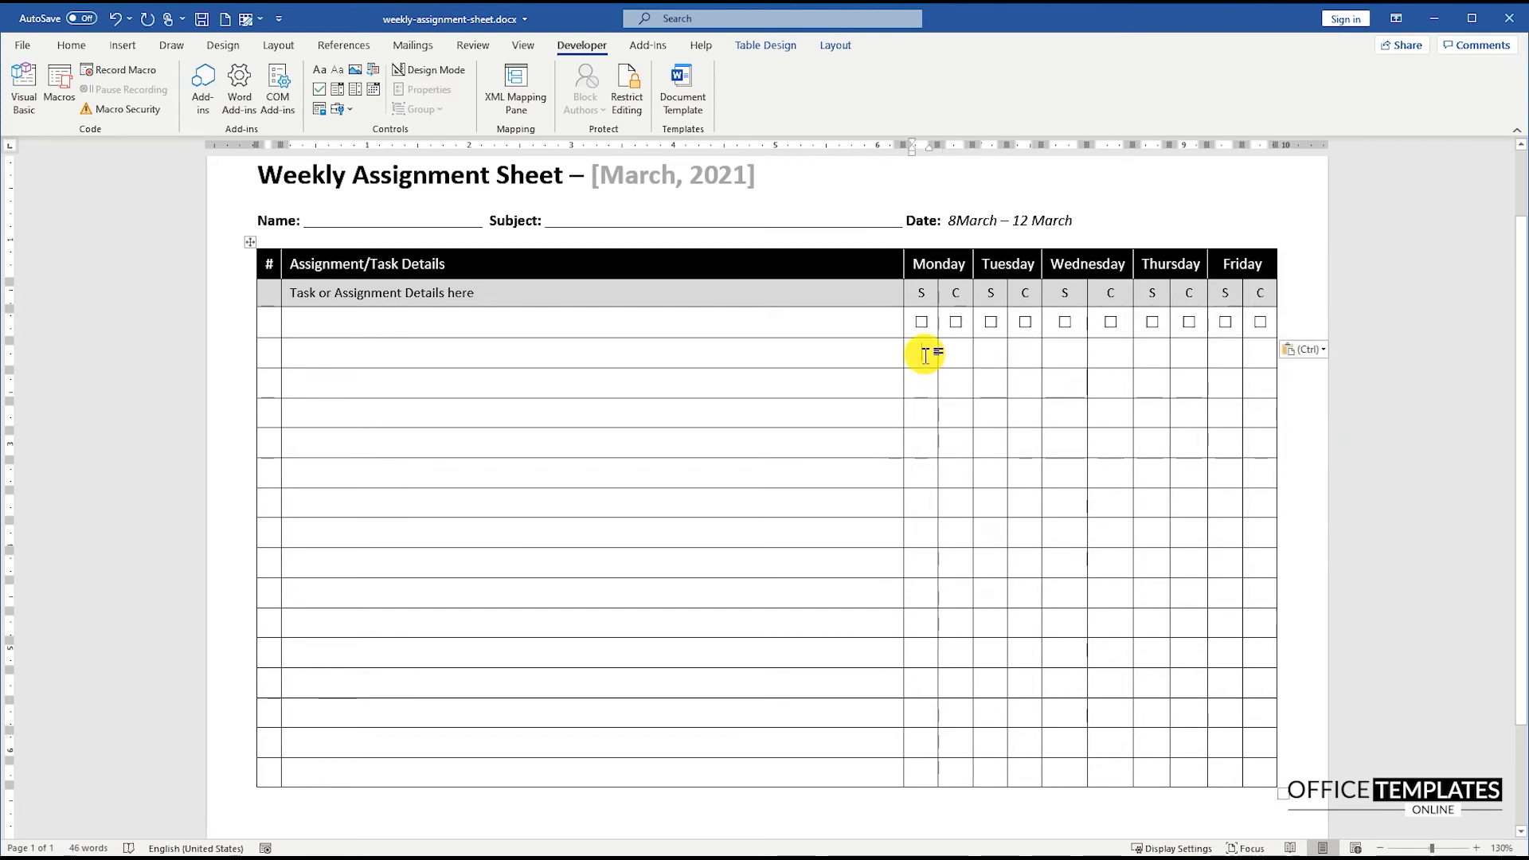
Step: Paste the checkboxes into the S/C cells of the remaining fifteen task rows
{"action": "left_click_drag", "start_coordinate": [923, 353], "coordinate": [1258, 776]}
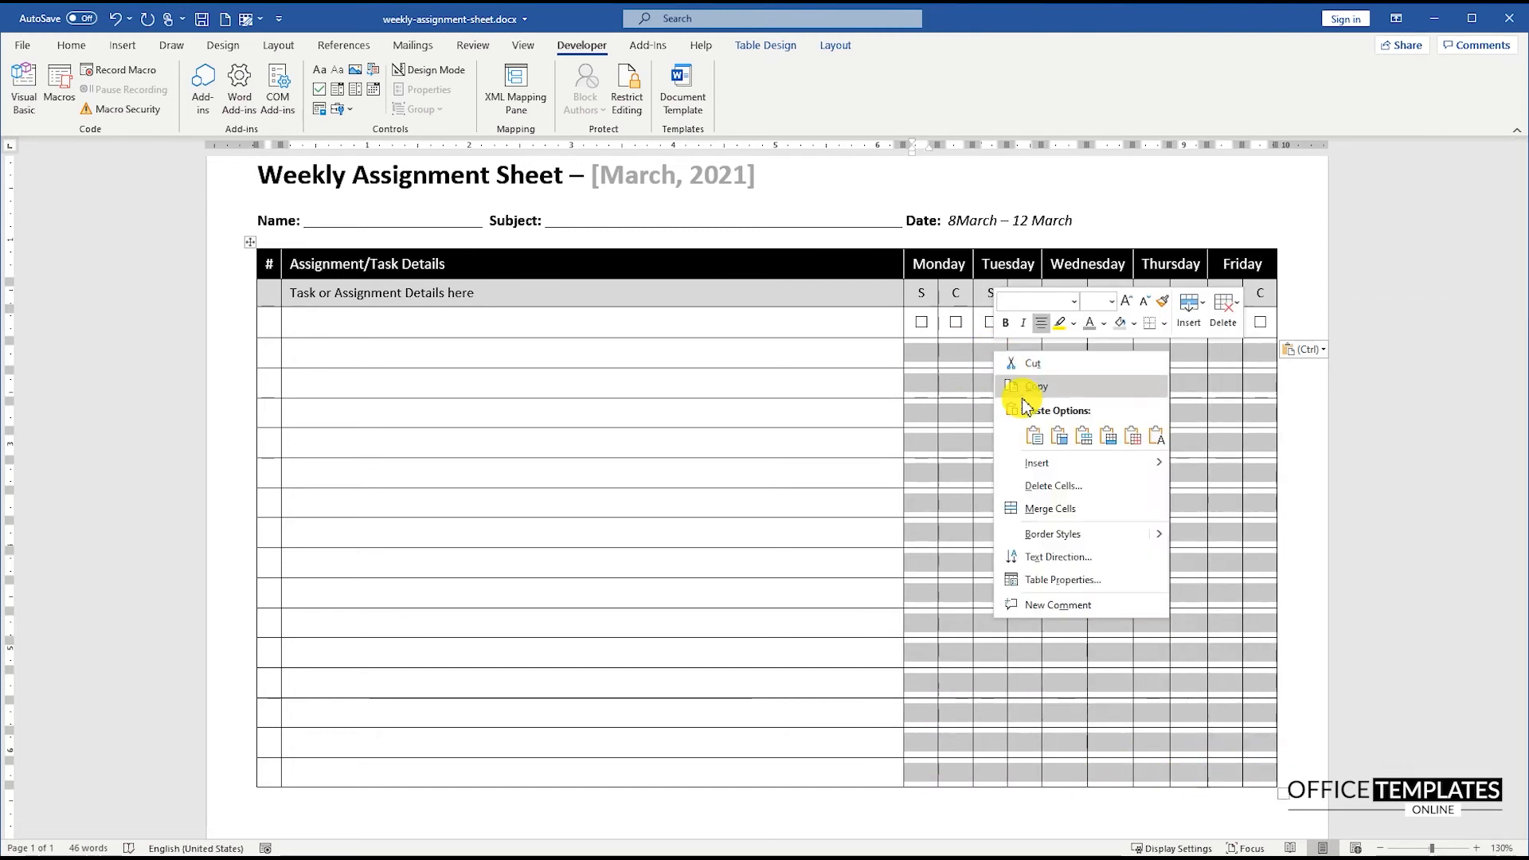
{"action": "left_click", "coordinate": [1032, 435]}
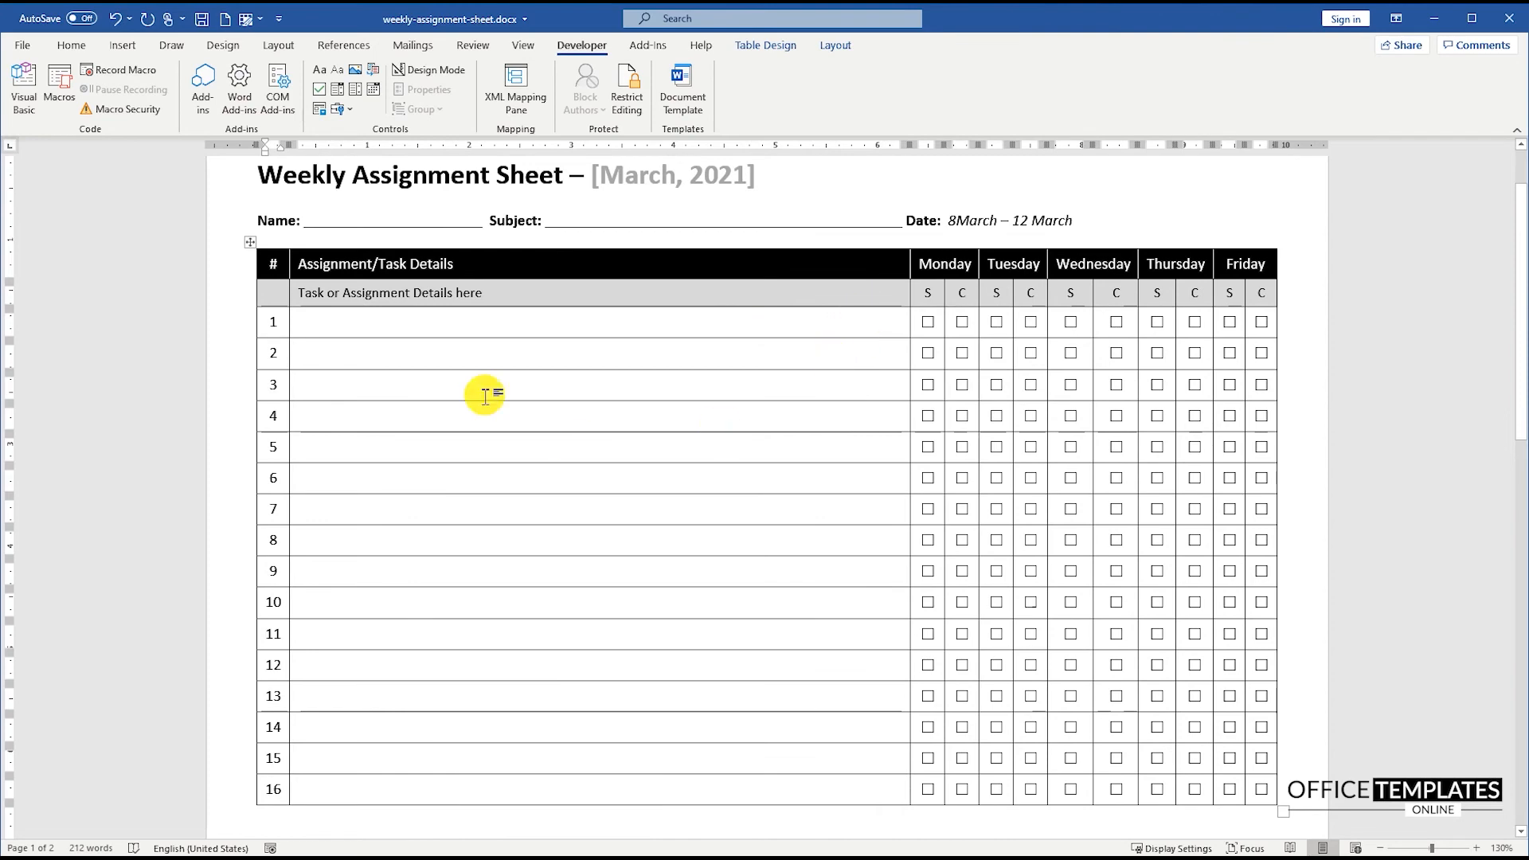
Step: Add the right-aligned legend 'S = Scheduled, C = Completed' beneath the table
{"action": "scroll", "scroll_direction": "down", "scroll_amount": 3}
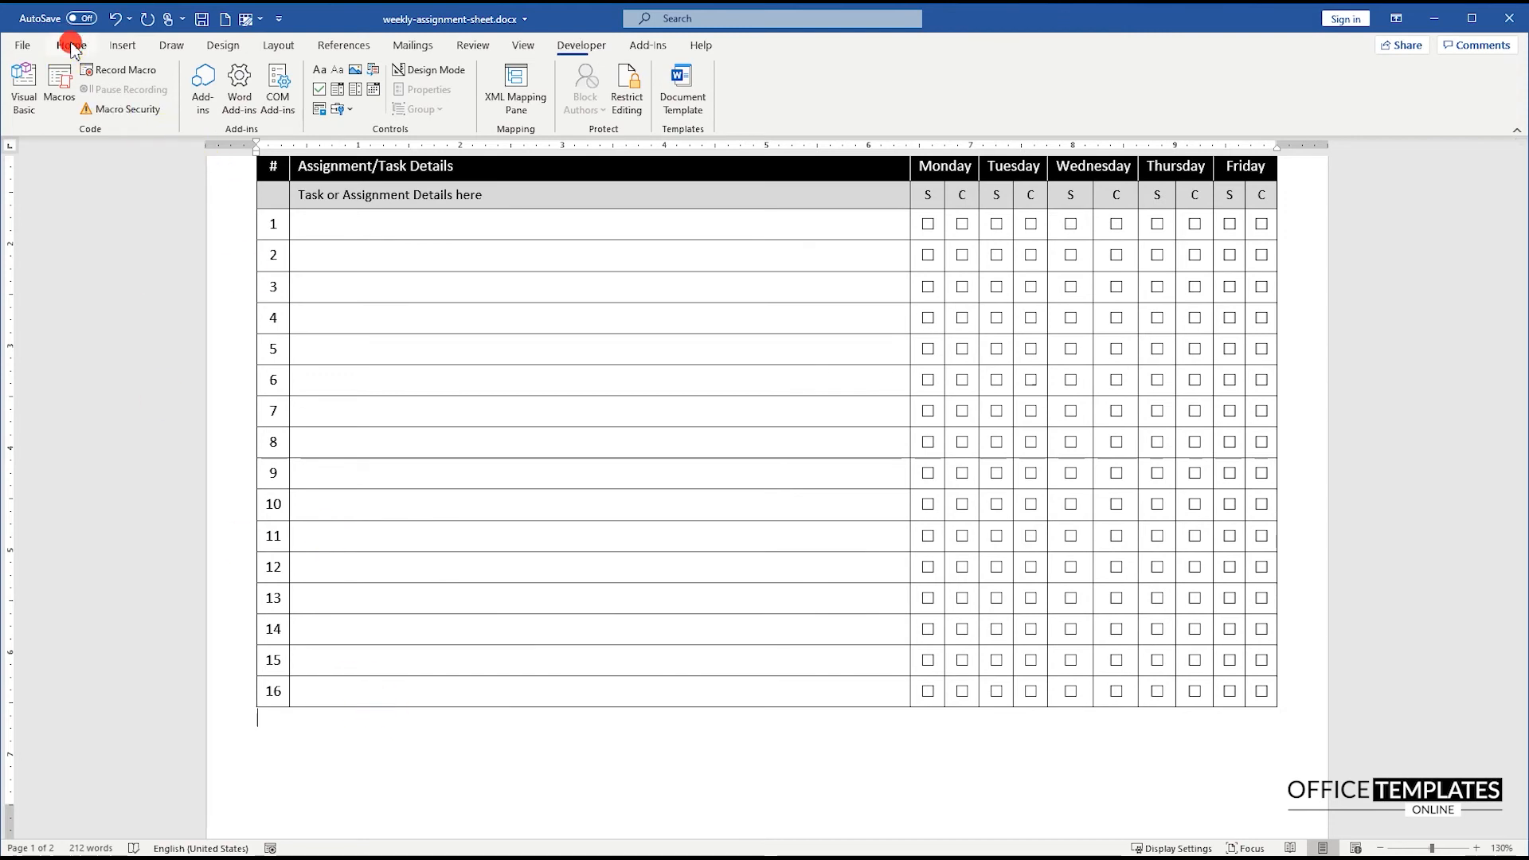
{"action": "left_click", "coordinate": [70, 45]}
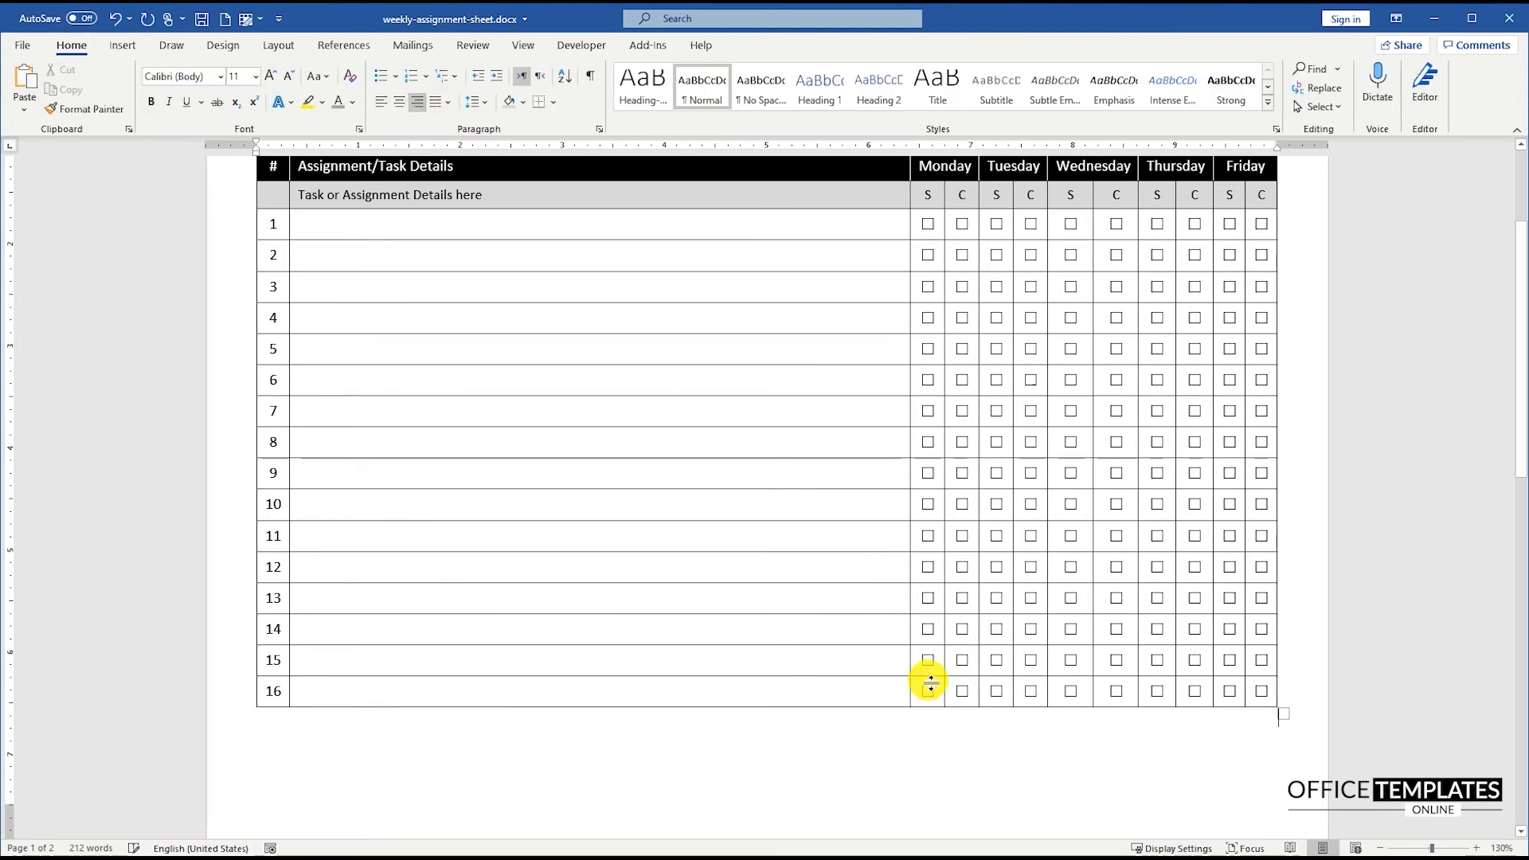
{"action": "type", "text": "S = Scheduled,"}
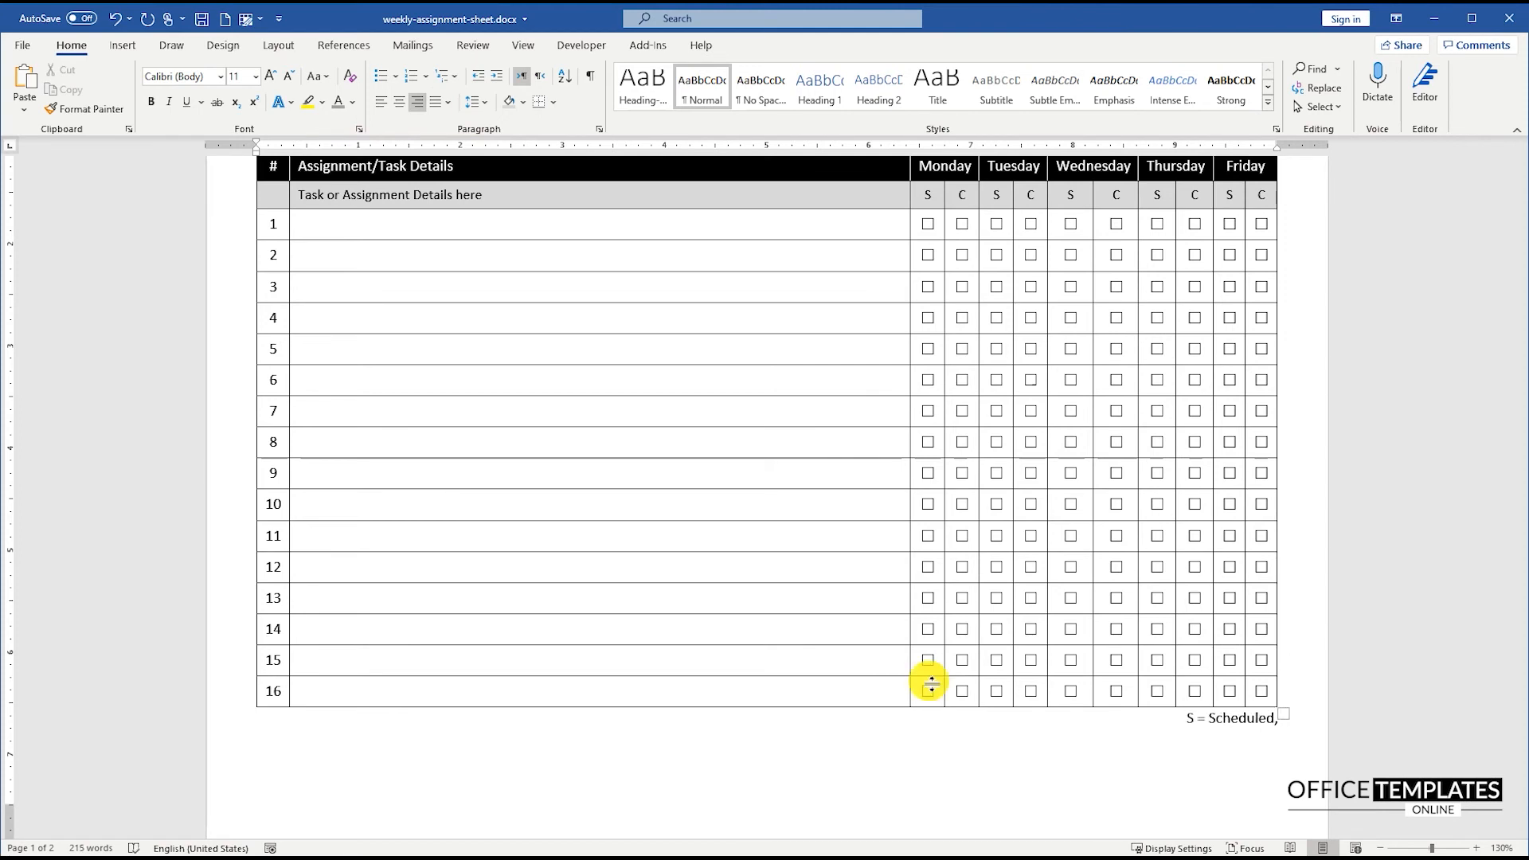
{"action": "type", "text": "C = C"}
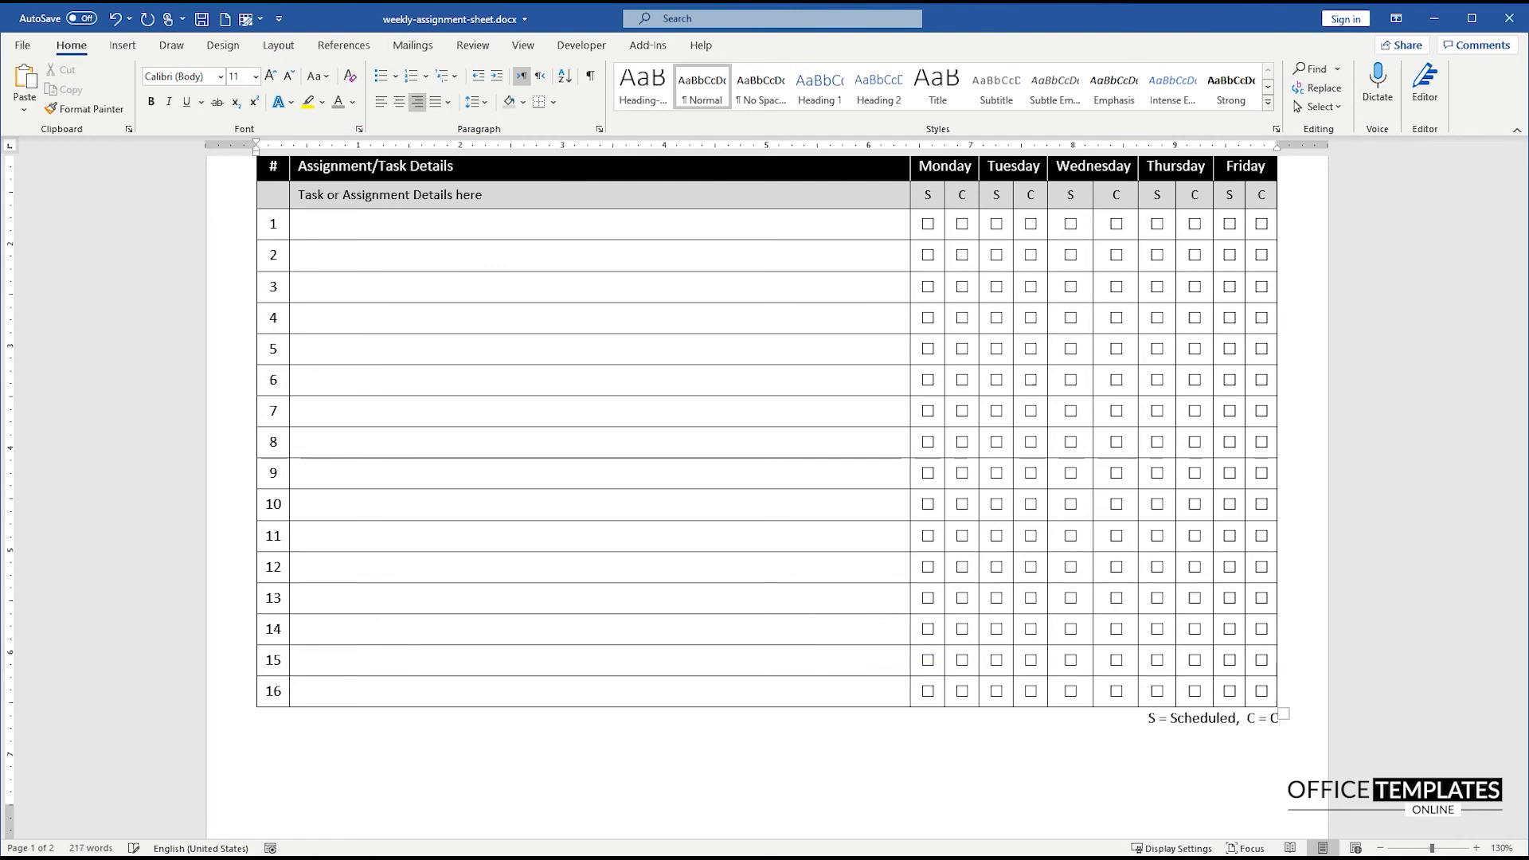
{"action": "type", "text": "ompleted"}
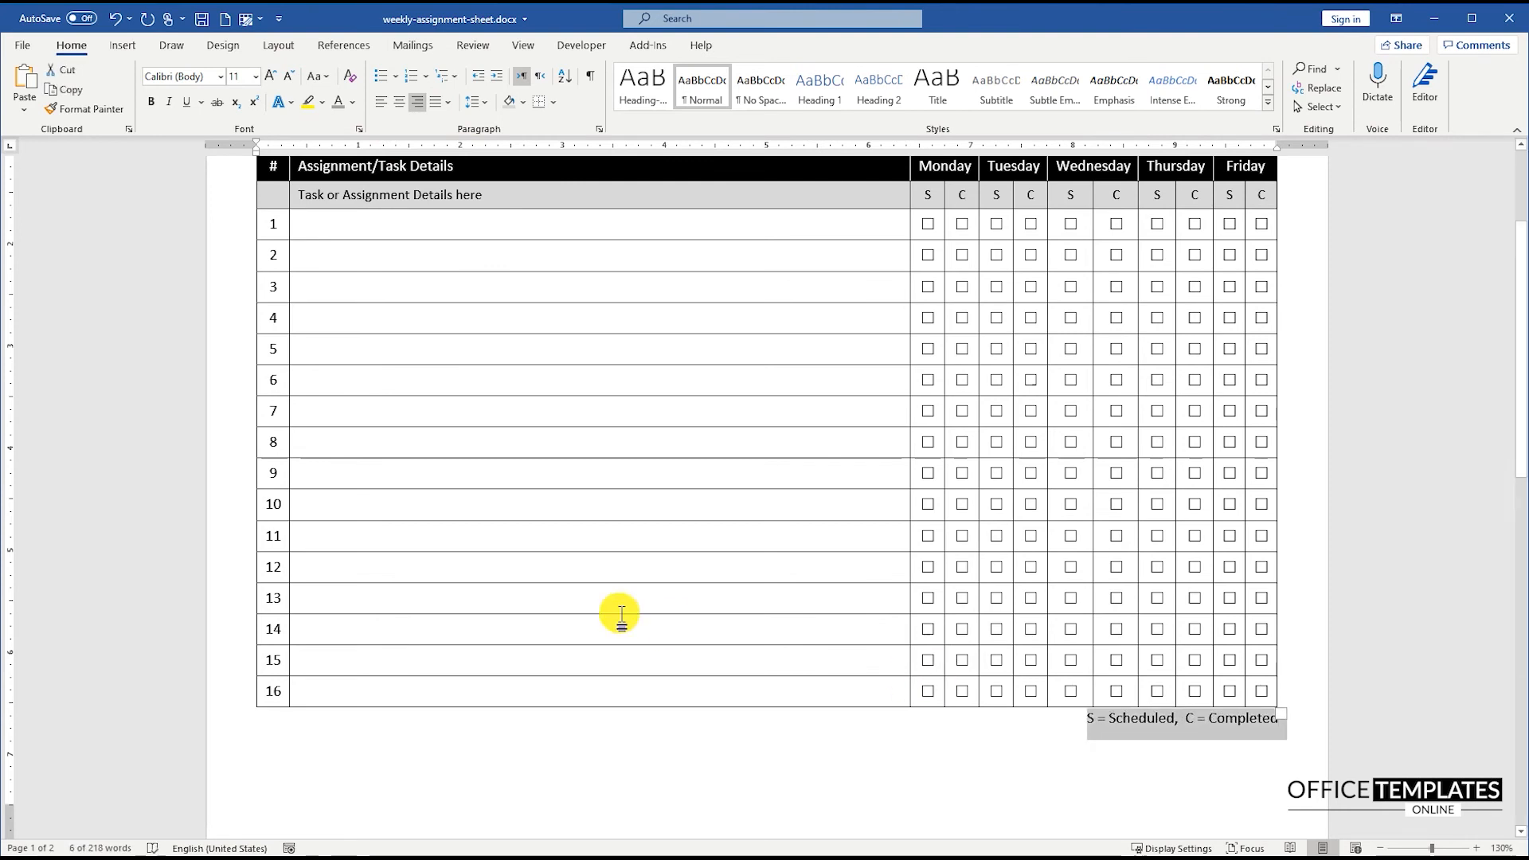
{"action": "left_click", "coordinate": [471, 102]}
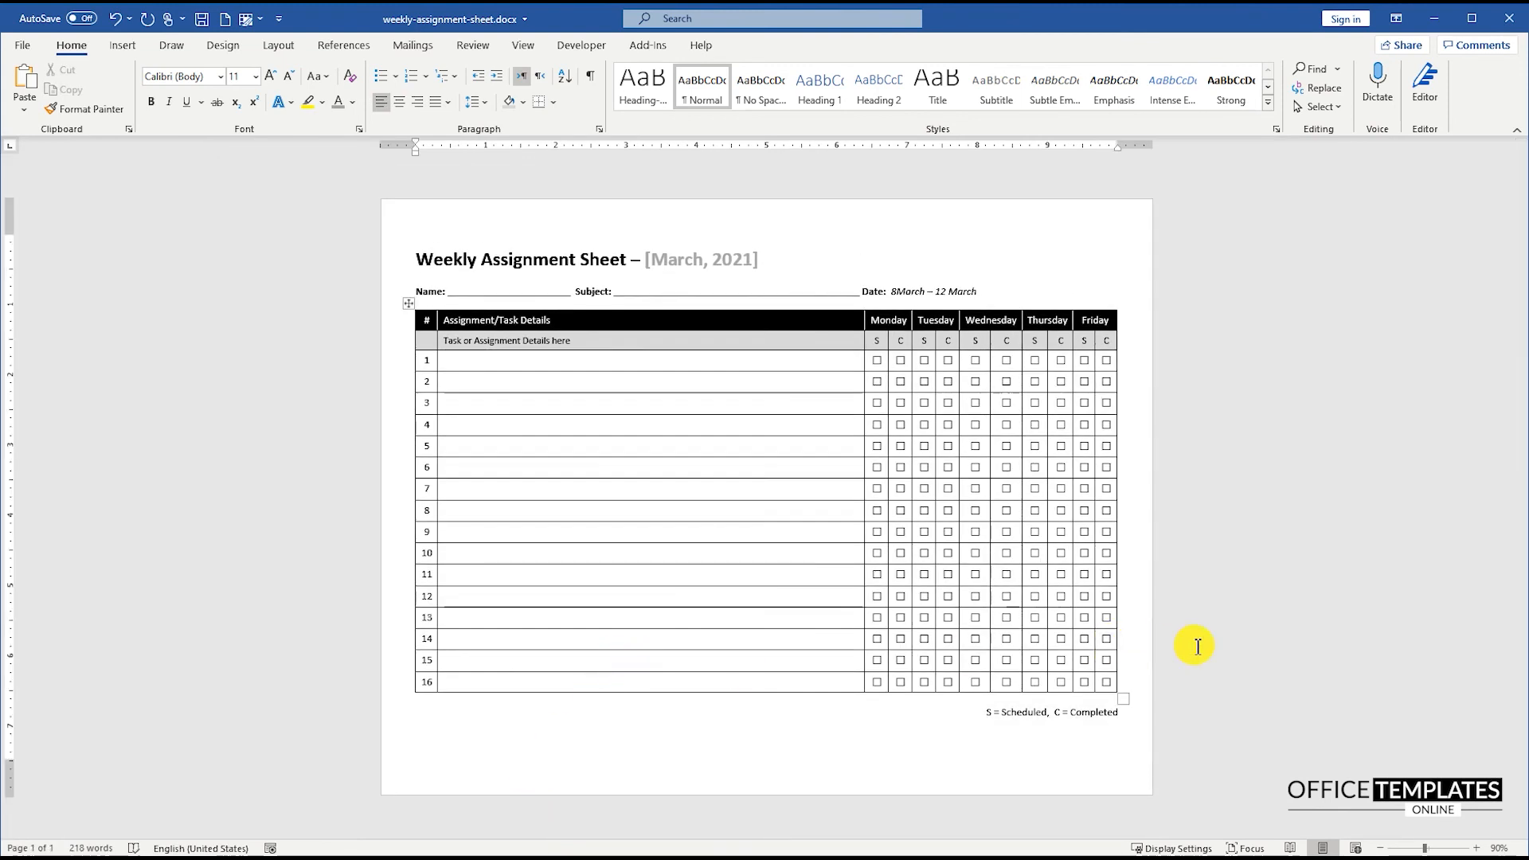
{"action": "left_click", "coordinate": [924, 704]}
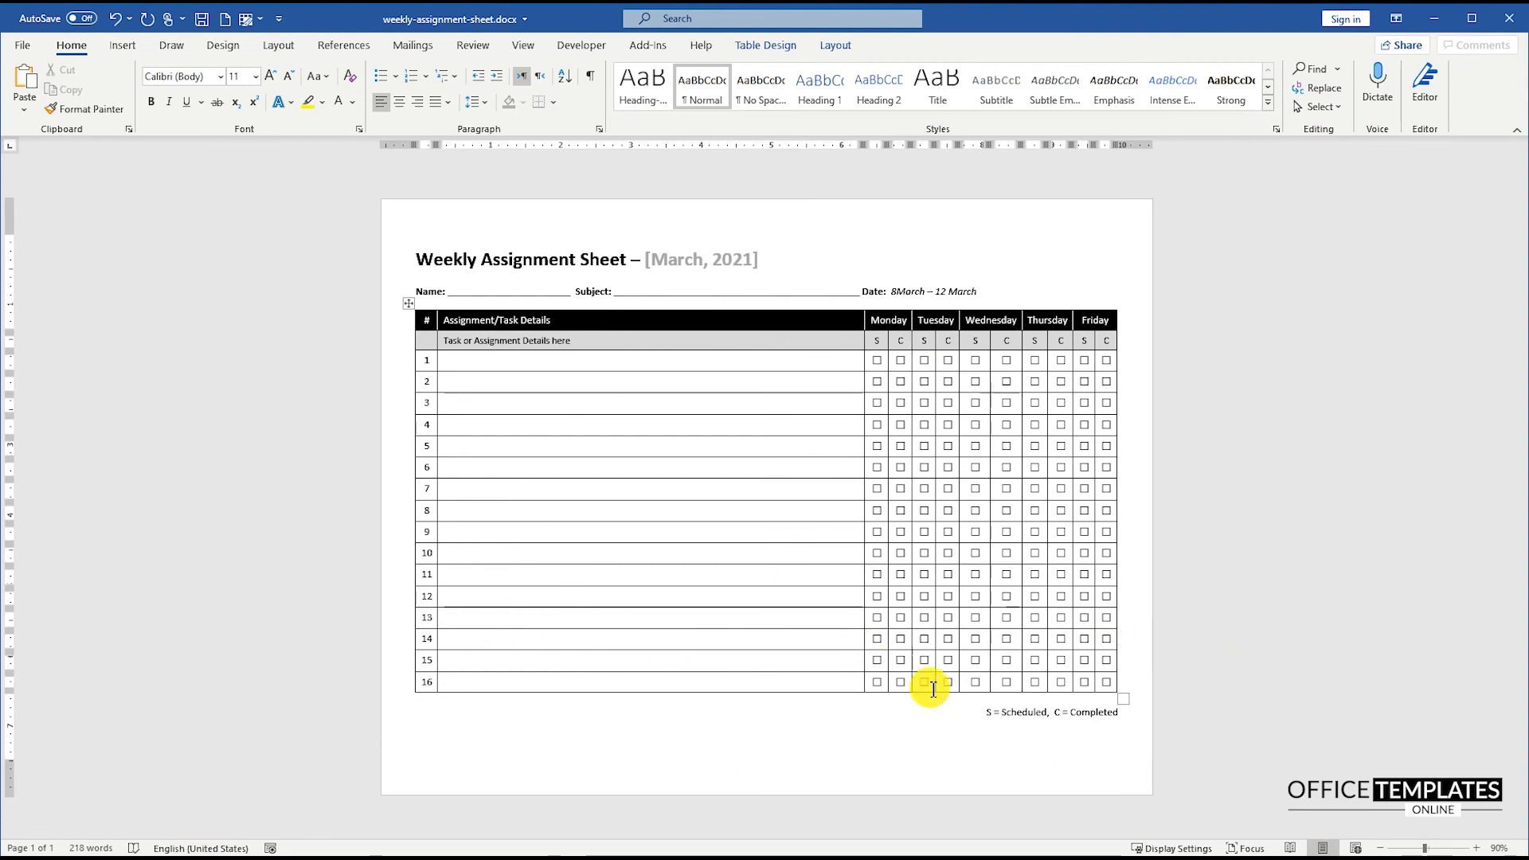